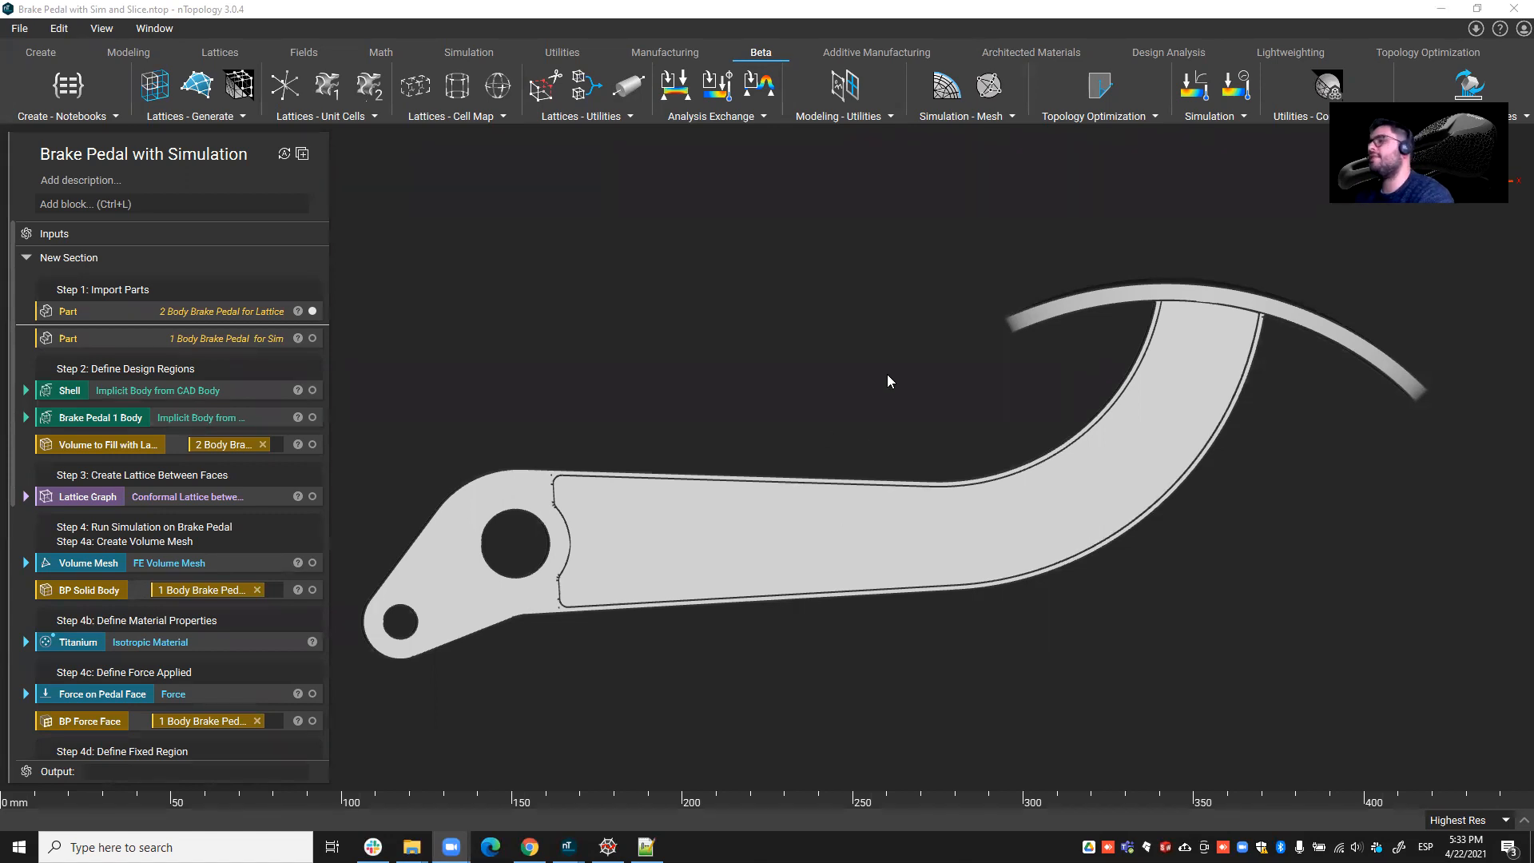
pyautogui.moveTo(901, 394)
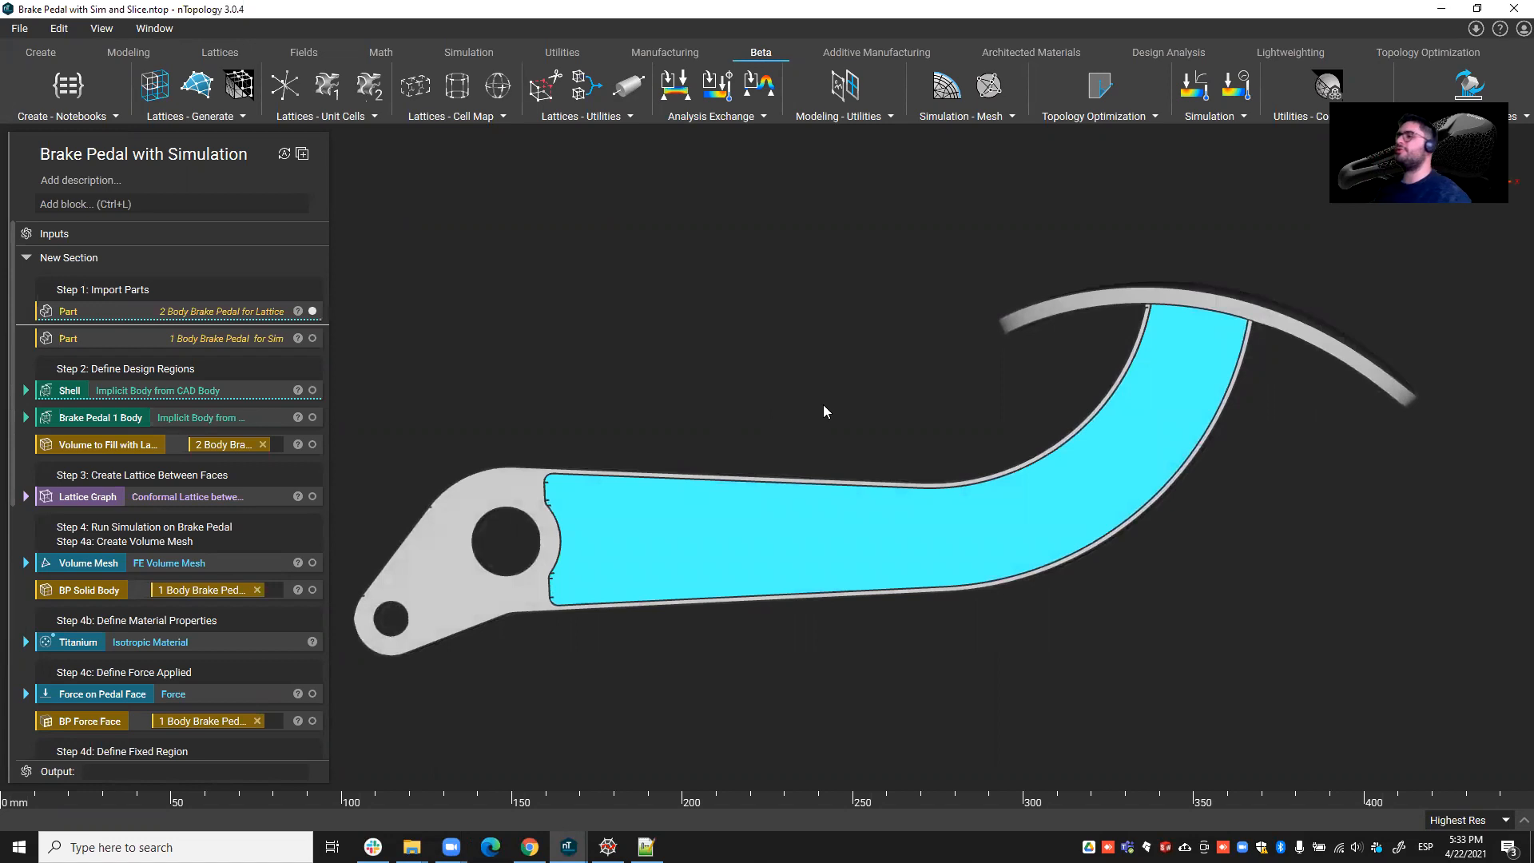
pyautogui.moveTo(818, 352)
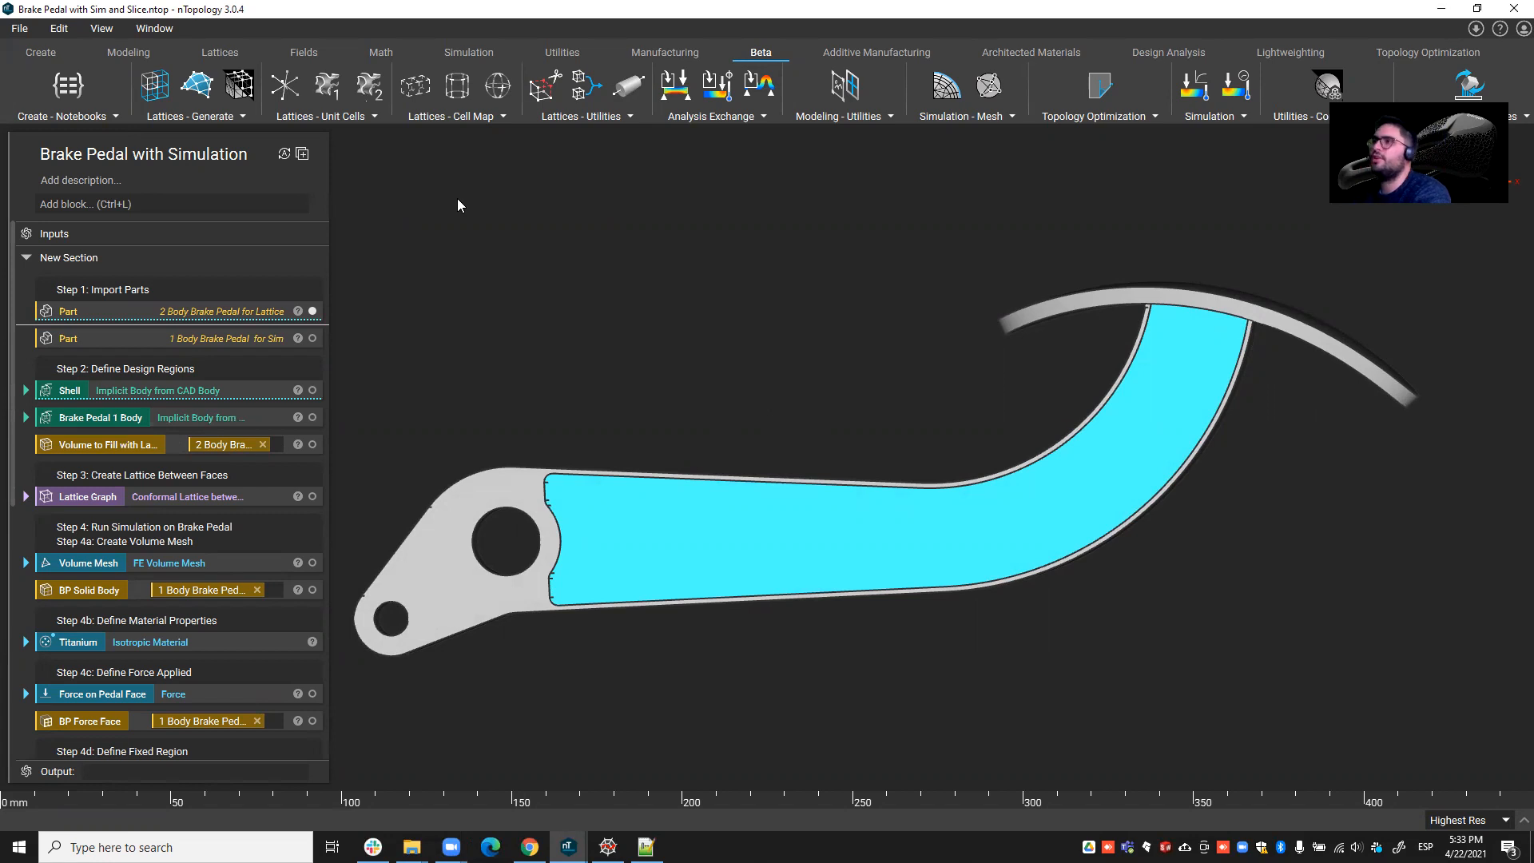
pyautogui.moveTo(529, 251)
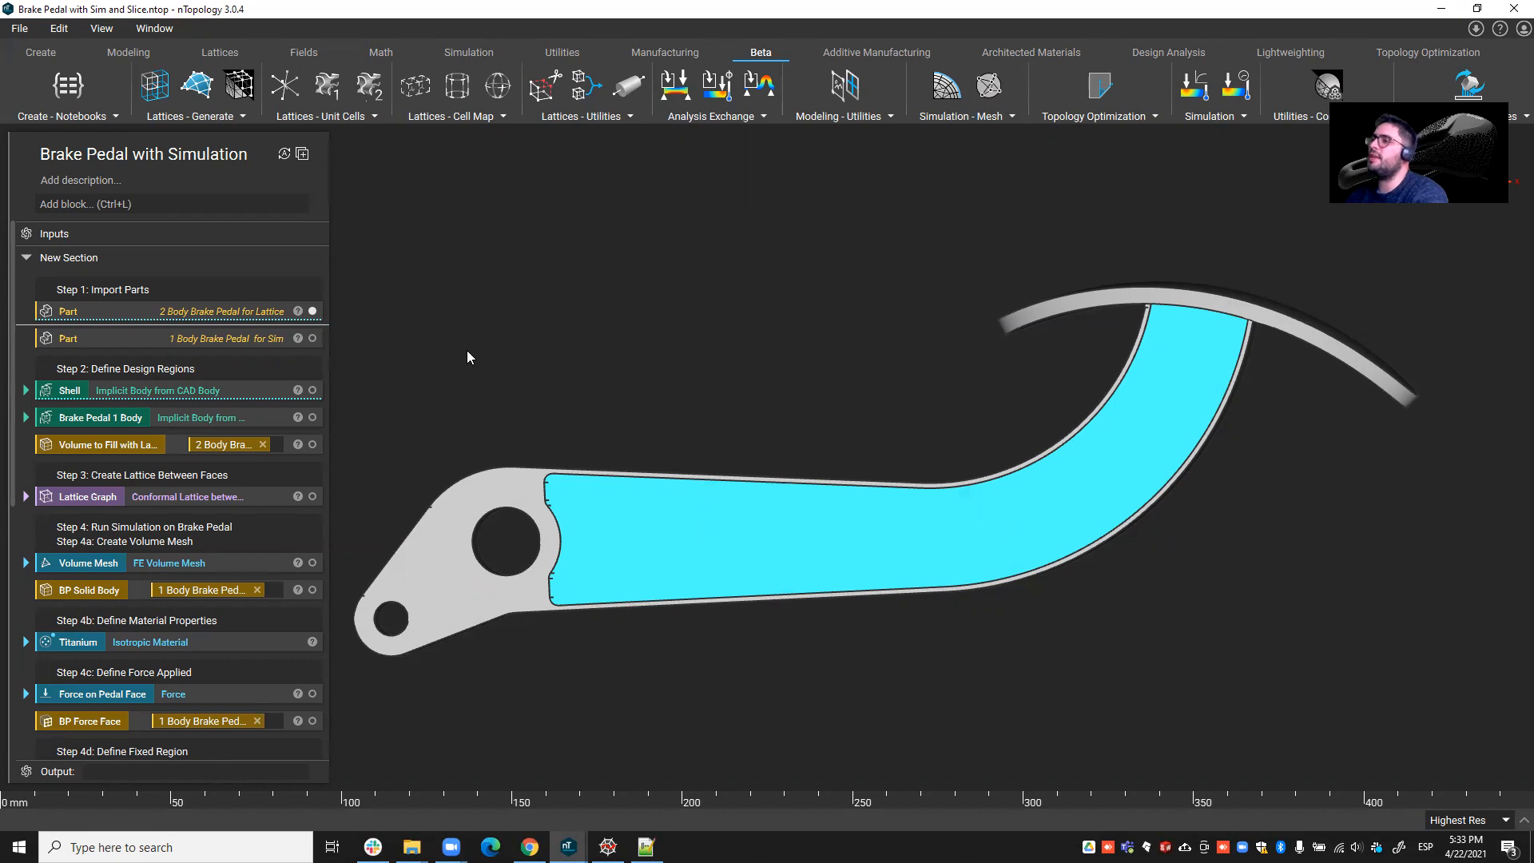
pyautogui.moveTo(526, 256)
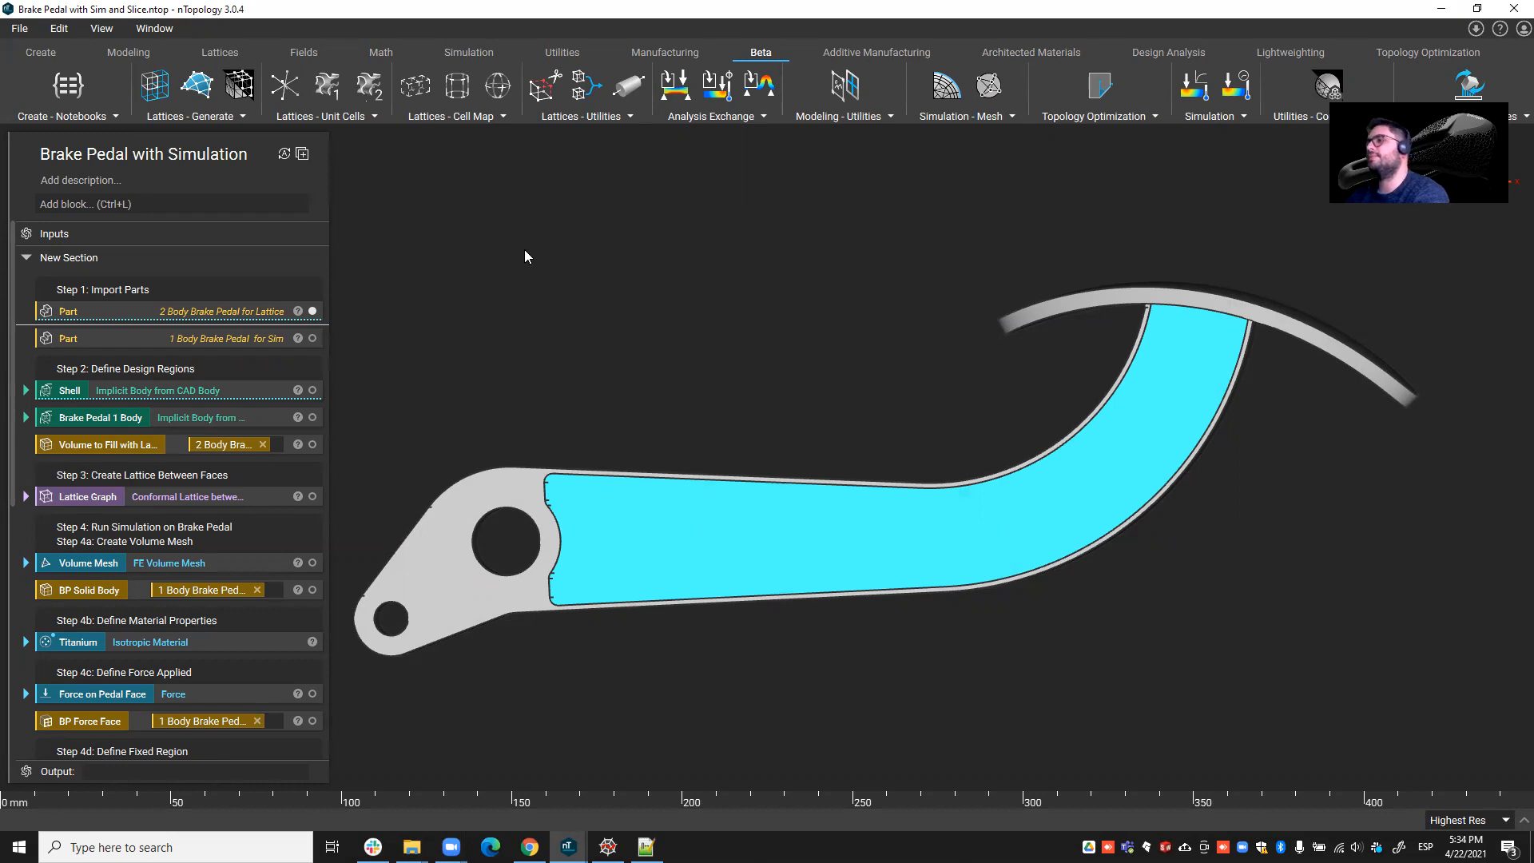
# - Show the Static Analysis von Mises stress contour on the pedal mesh at Step 4e
pyautogui.scroll(-3)
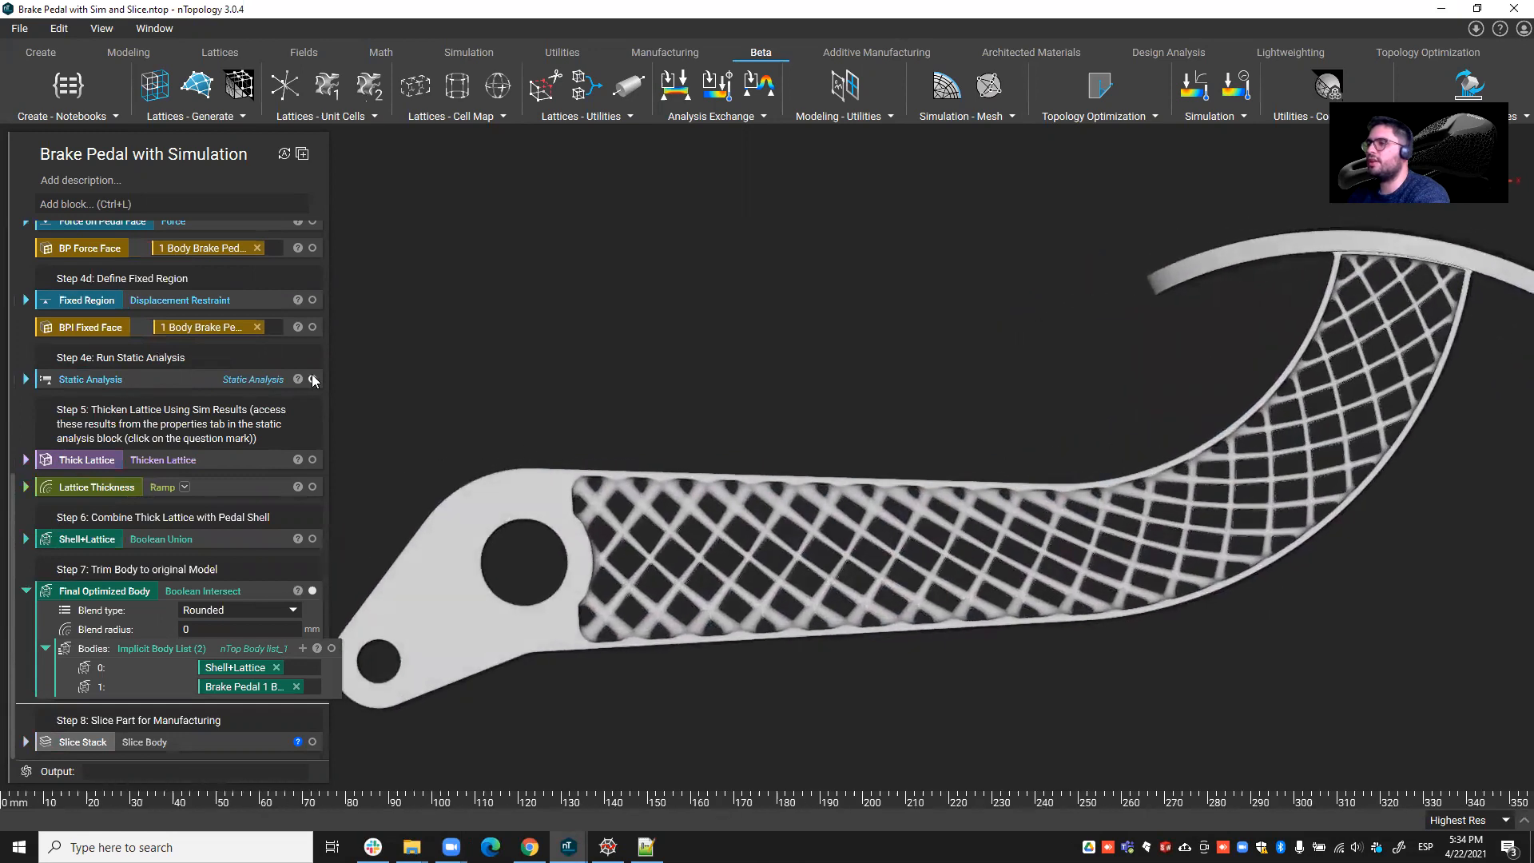
pyautogui.click(312, 380)
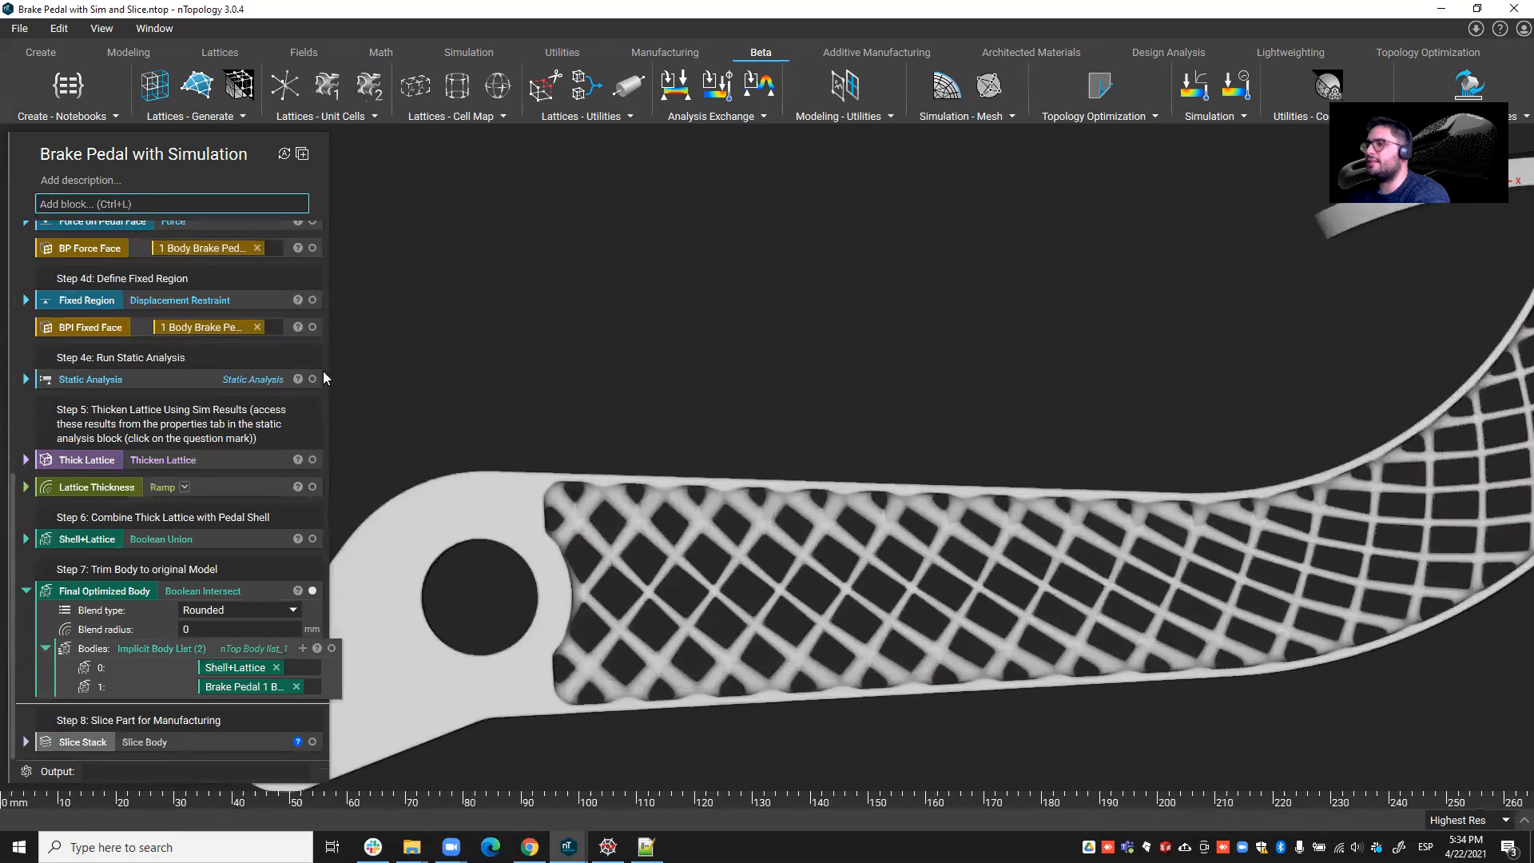
pyautogui.click(311, 380)
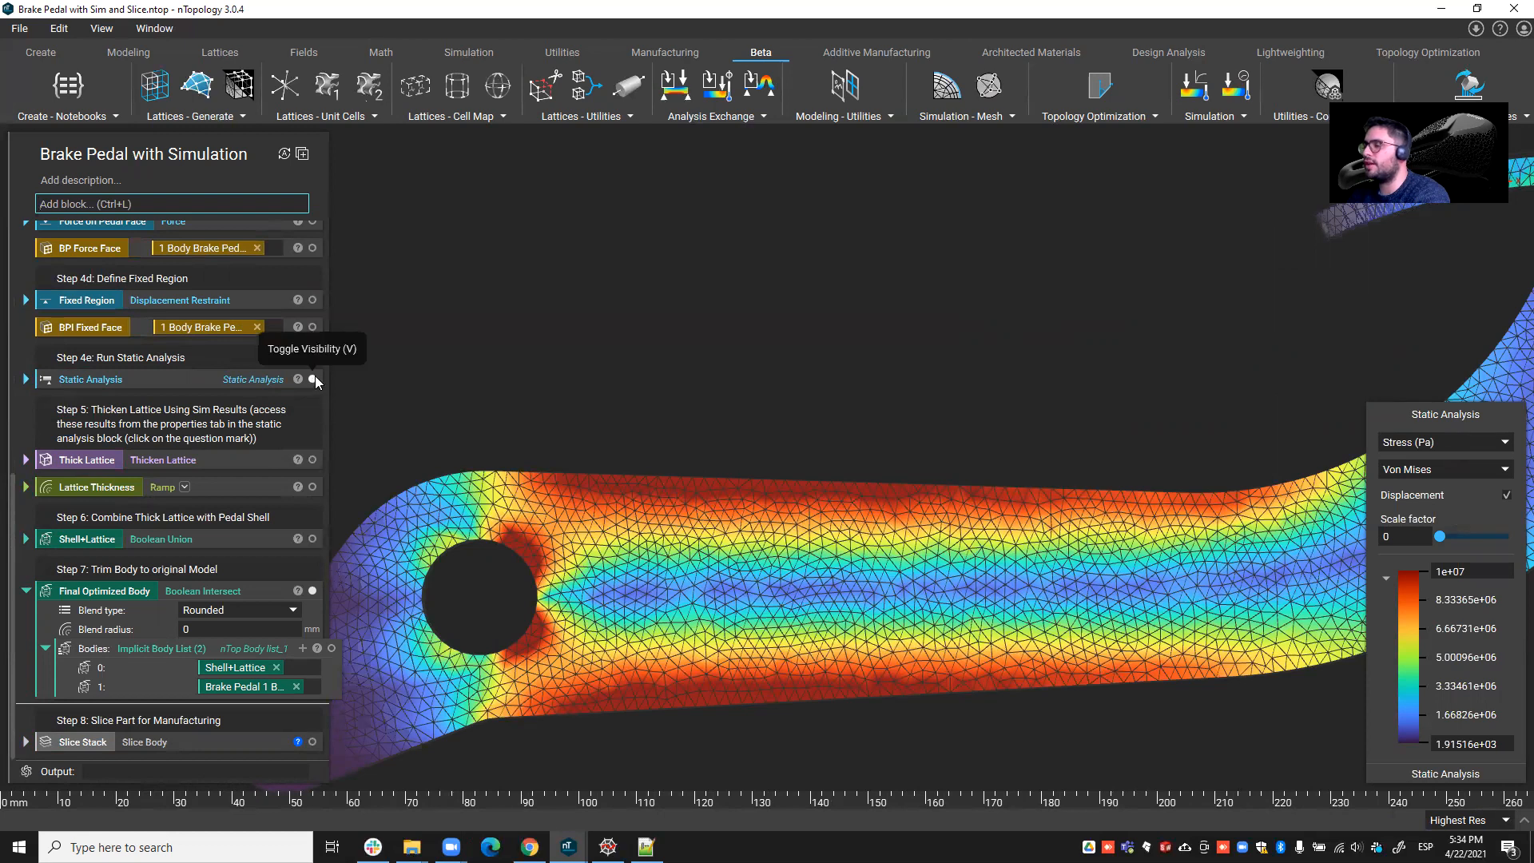
# - Hide the Static Analysis stress plot to reveal the final lattice-filled pedal body
pyautogui.click(315, 381)
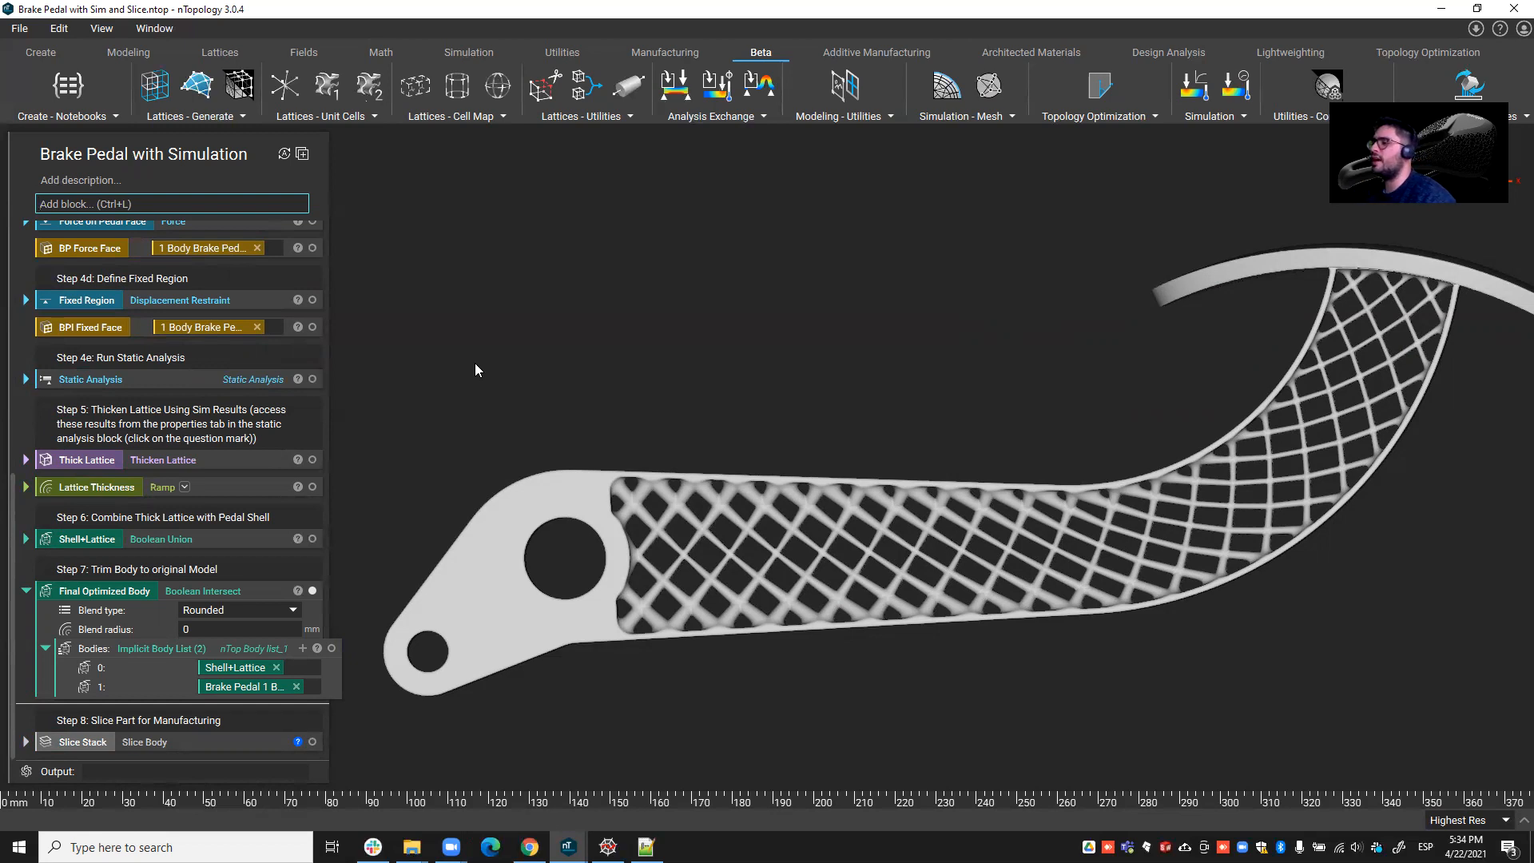
pyautogui.moveTo(702, 381)
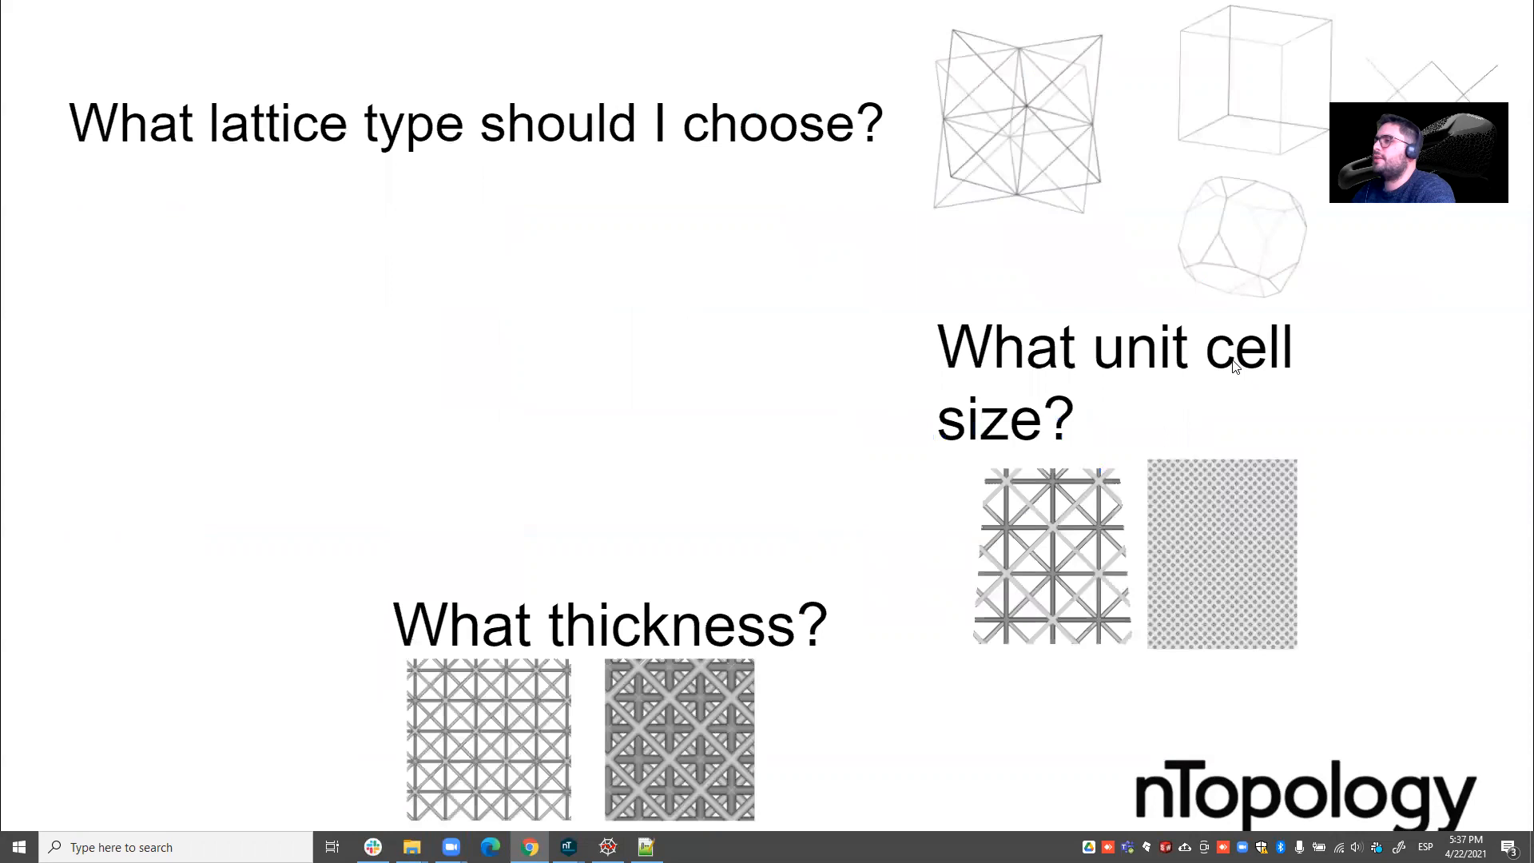
pyautogui.moveTo(917, 194)
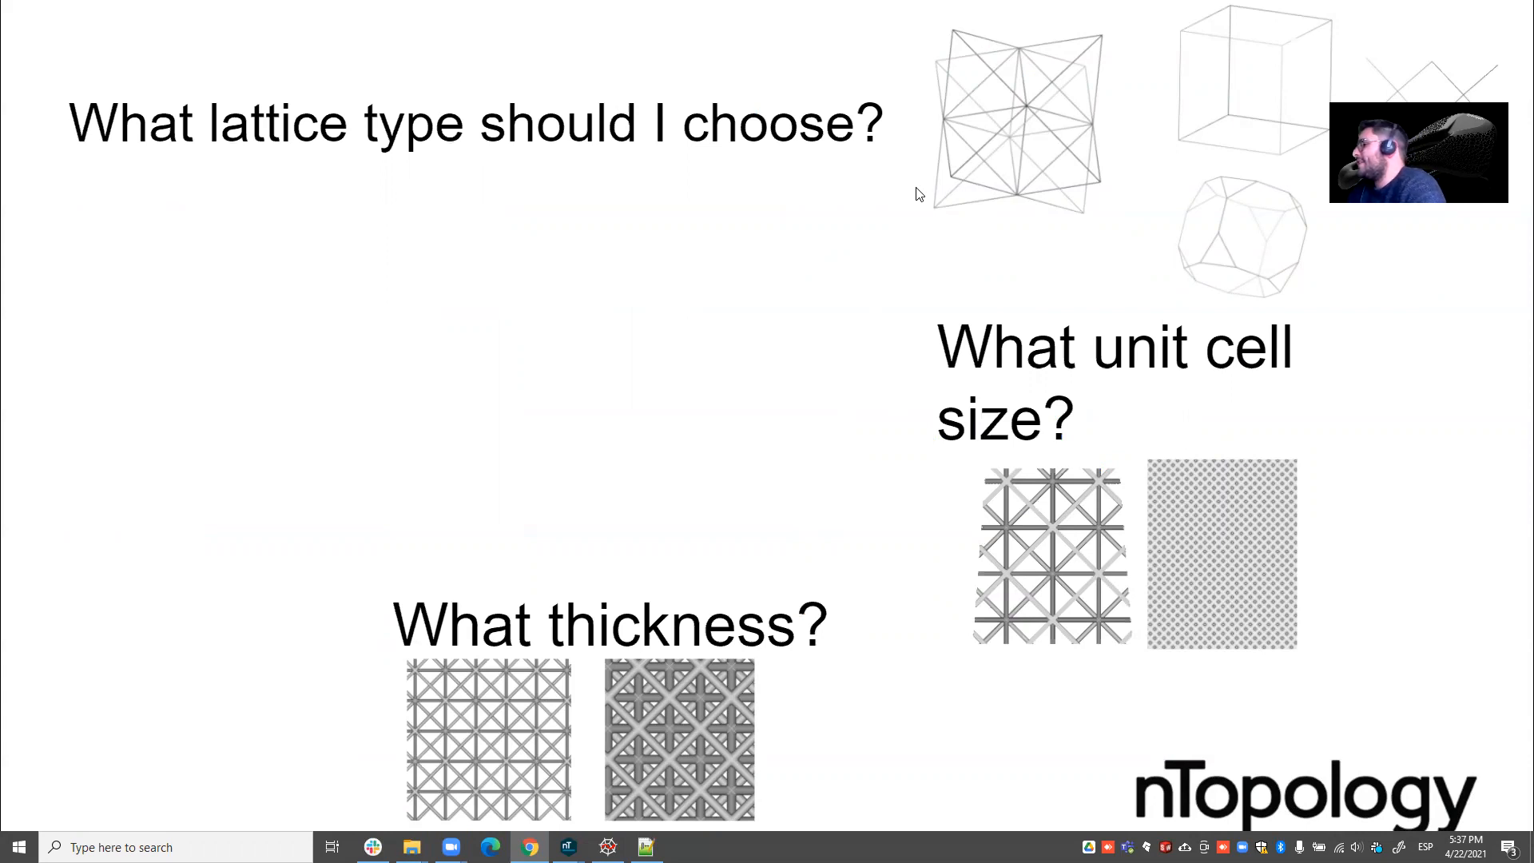
pyautogui.moveTo(1083, 286)
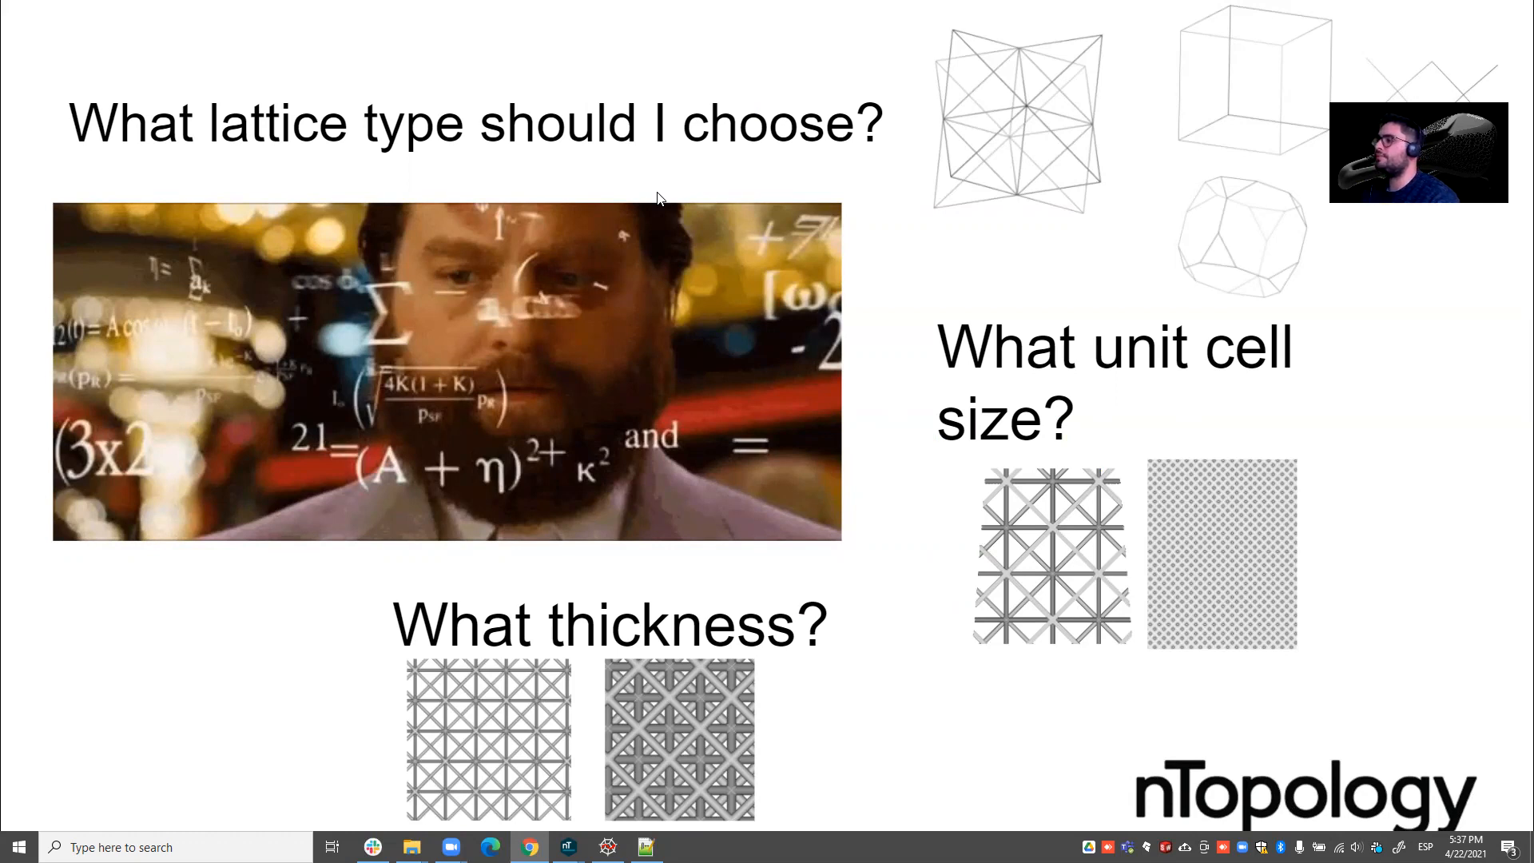
# - Advance to the Approach slide comparing STEP 1 lattice iteration with STEP 2 full 3D stress
pyautogui.press('Right')
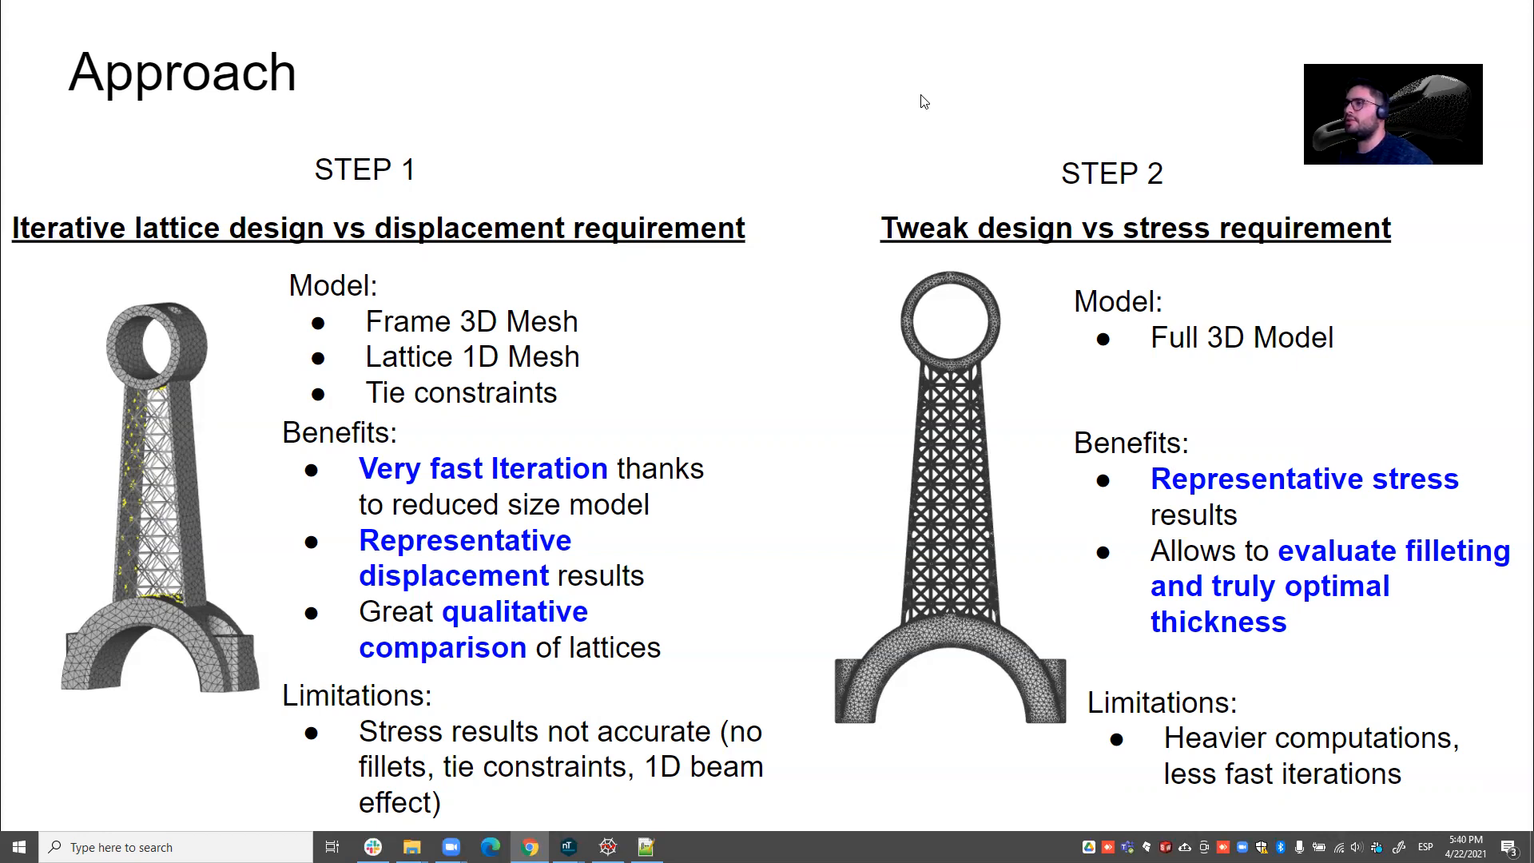
pyautogui.press('Right')
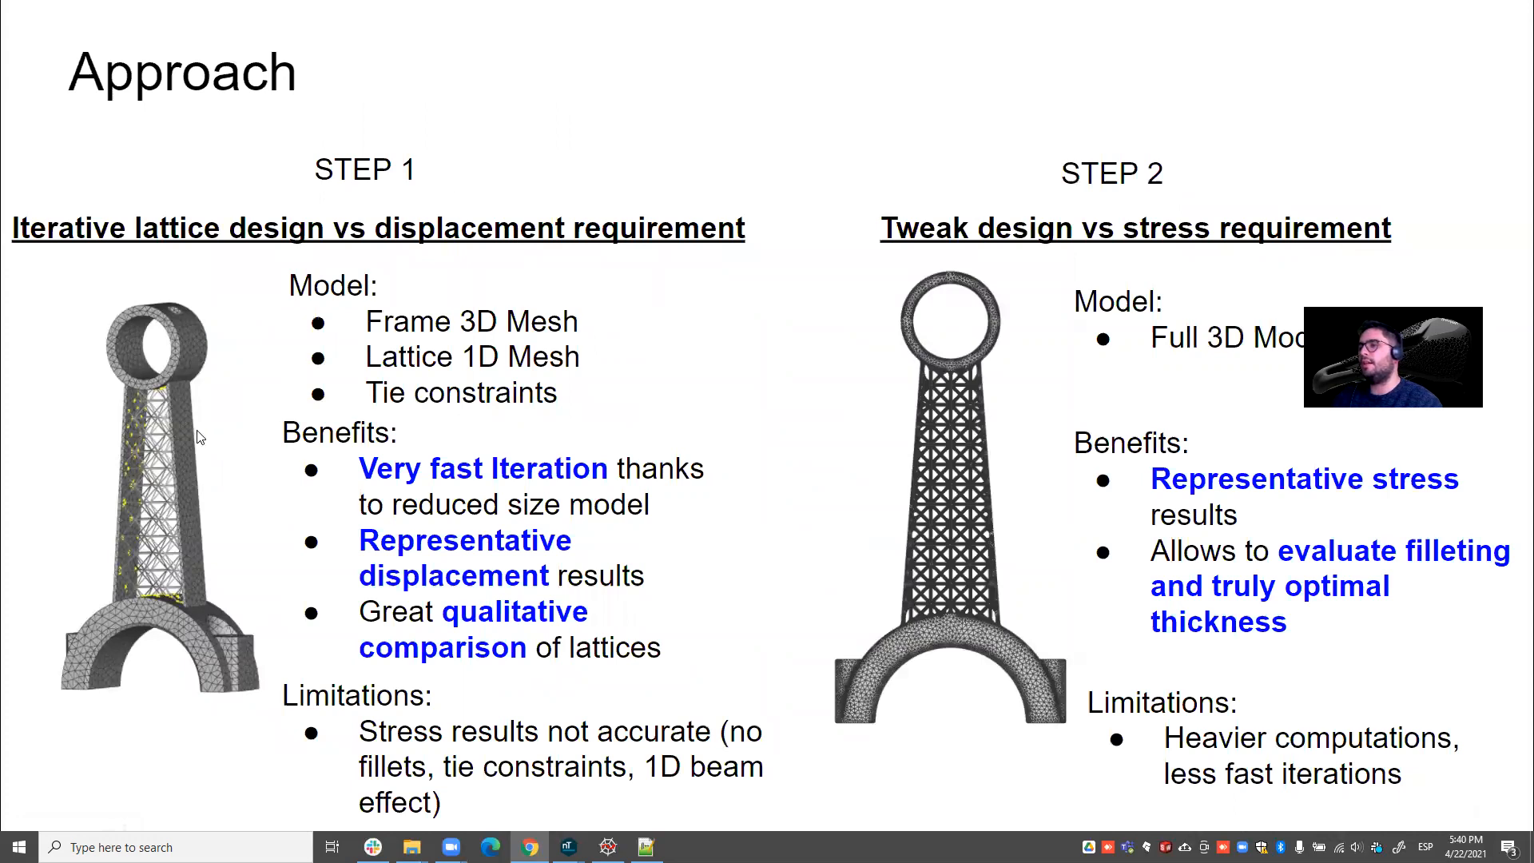
# - Advance past the lattice results table to the 'Tweak design to meet stress requirement' slide
pyautogui.press('Right')
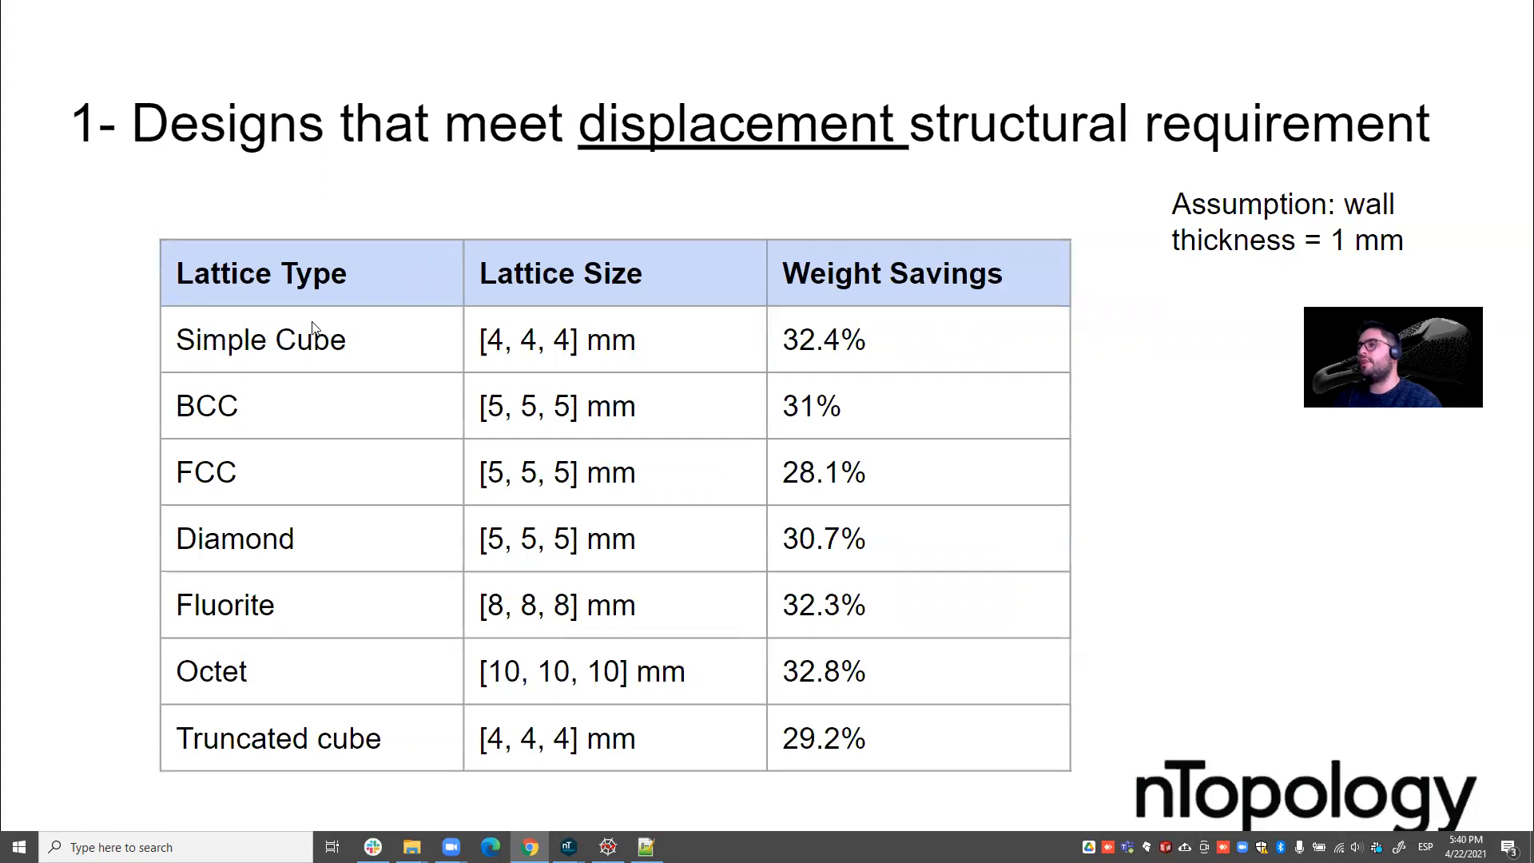
pyautogui.moveTo(385, 525)
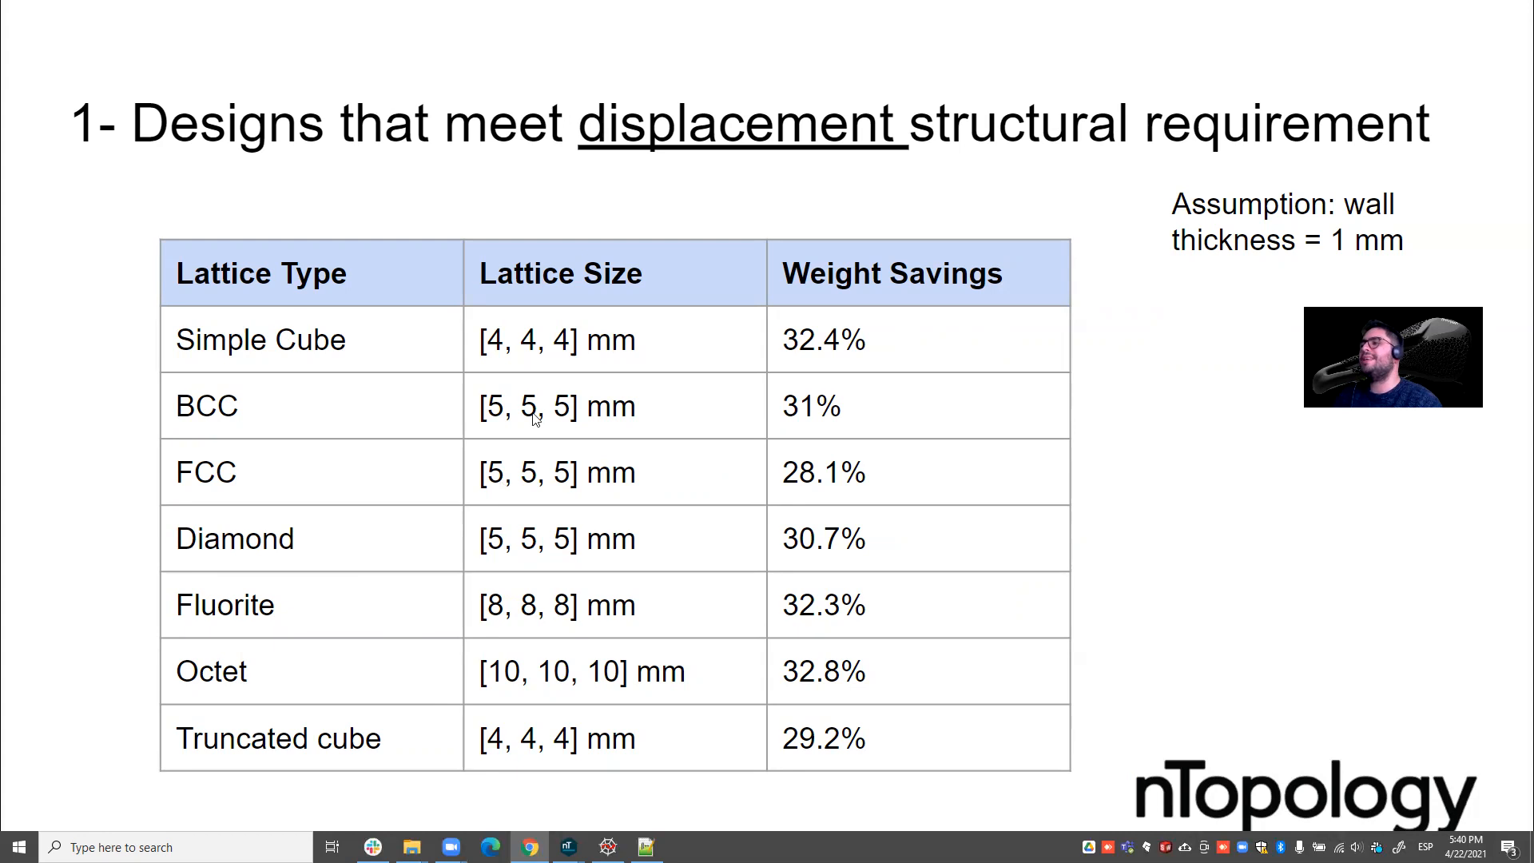
pyautogui.moveTo(613, 374)
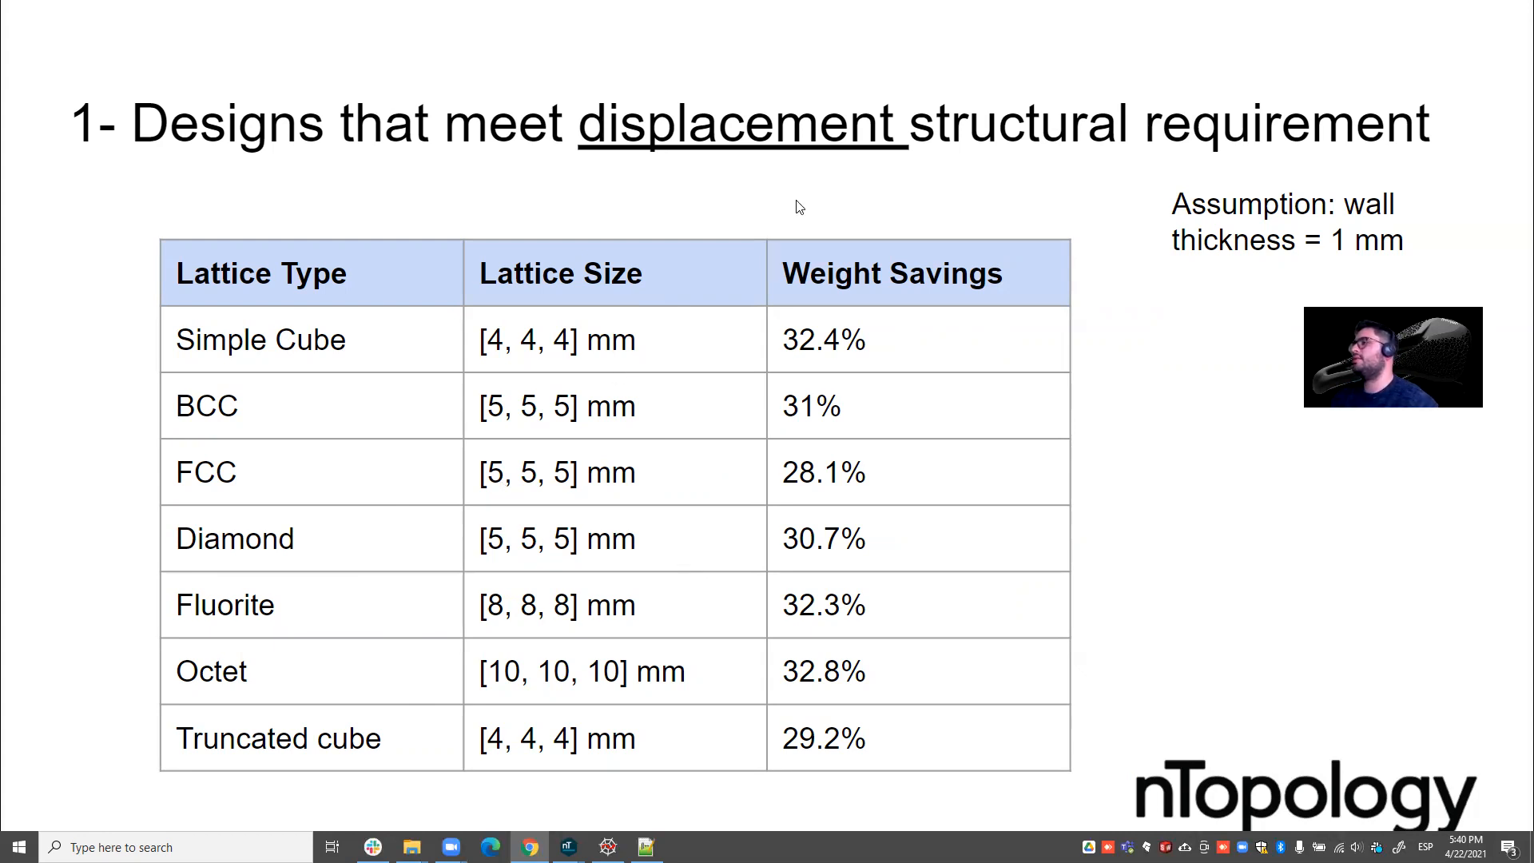
pyautogui.moveTo(1019, 161)
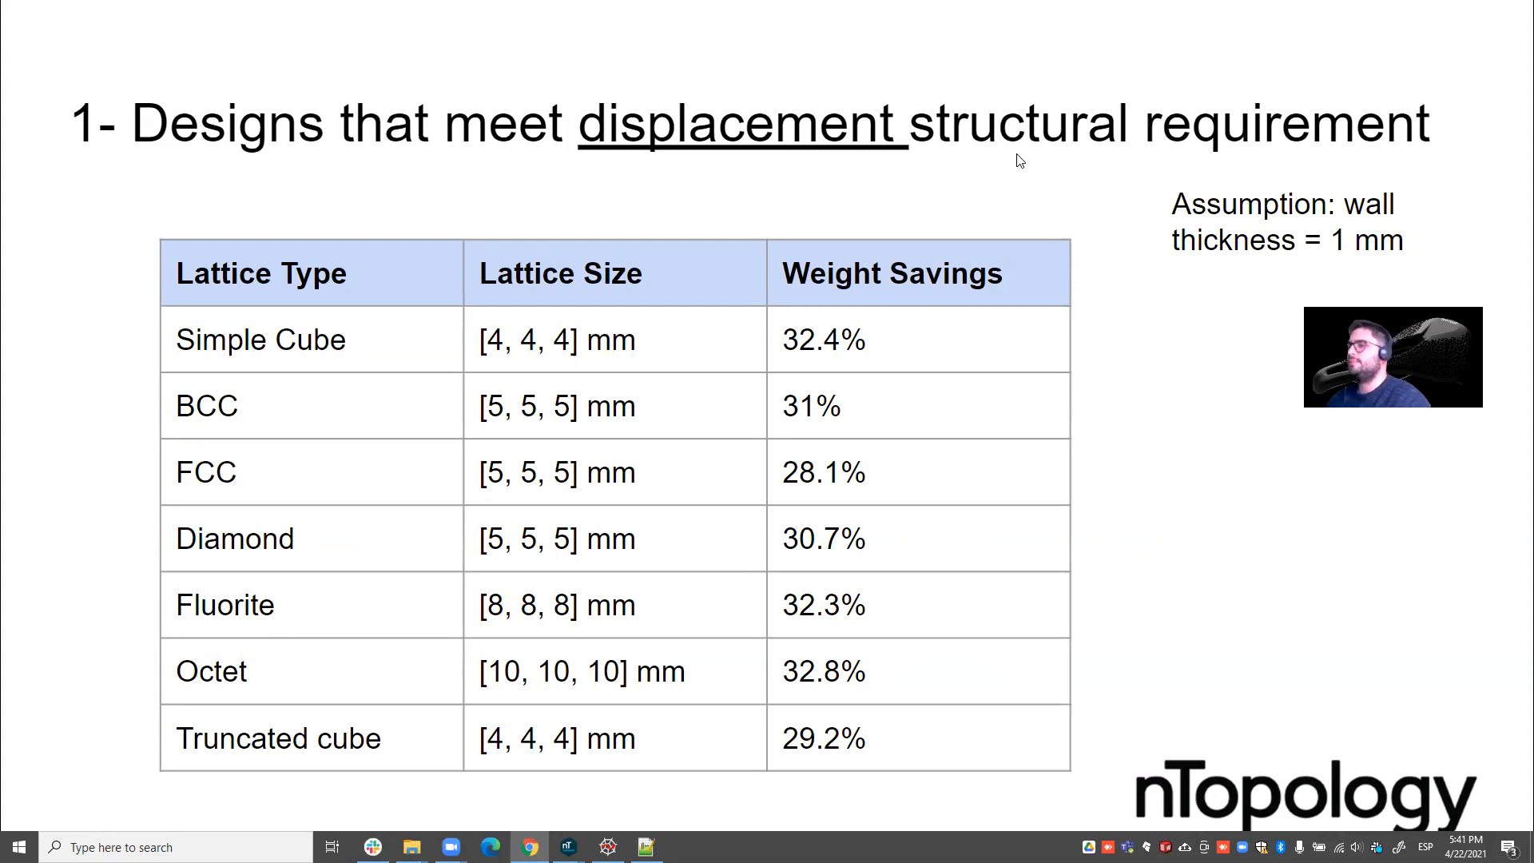
pyautogui.moveTo(1076, 401)
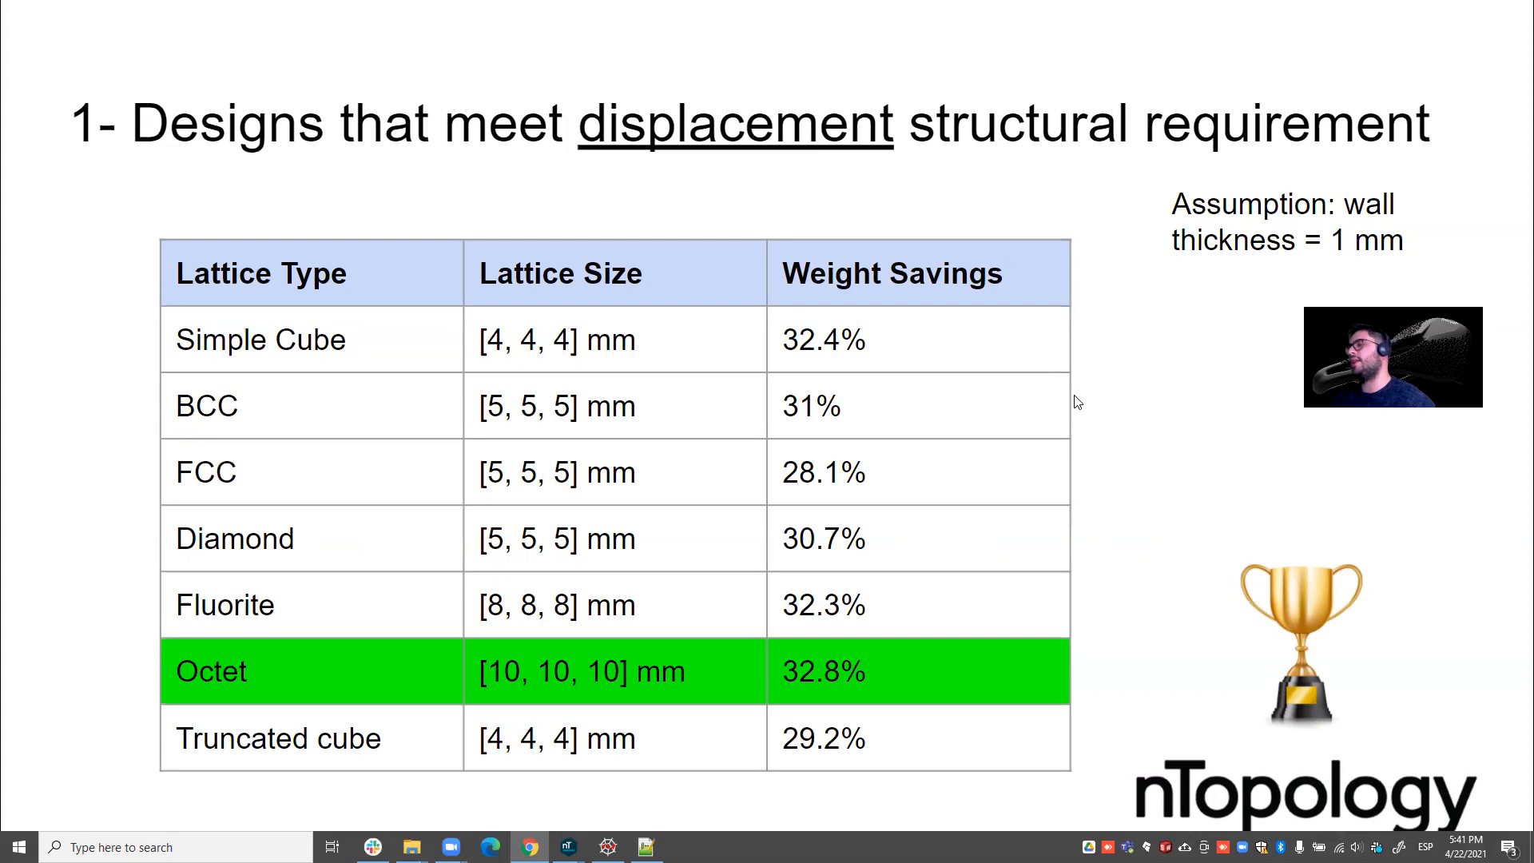
pyautogui.moveTo(1047, 627)
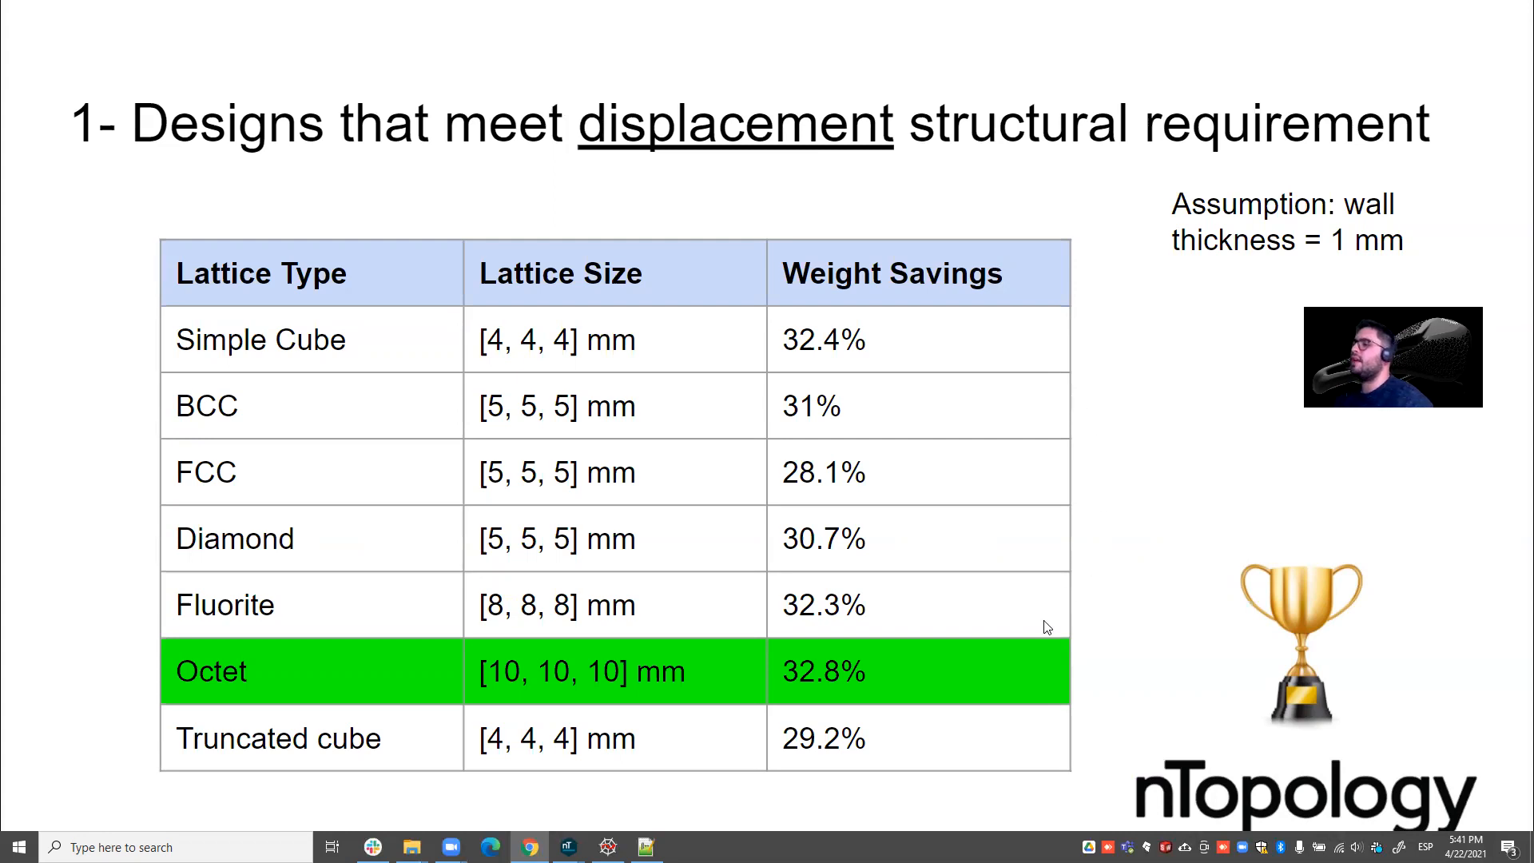
pyautogui.moveTo(998, 660)
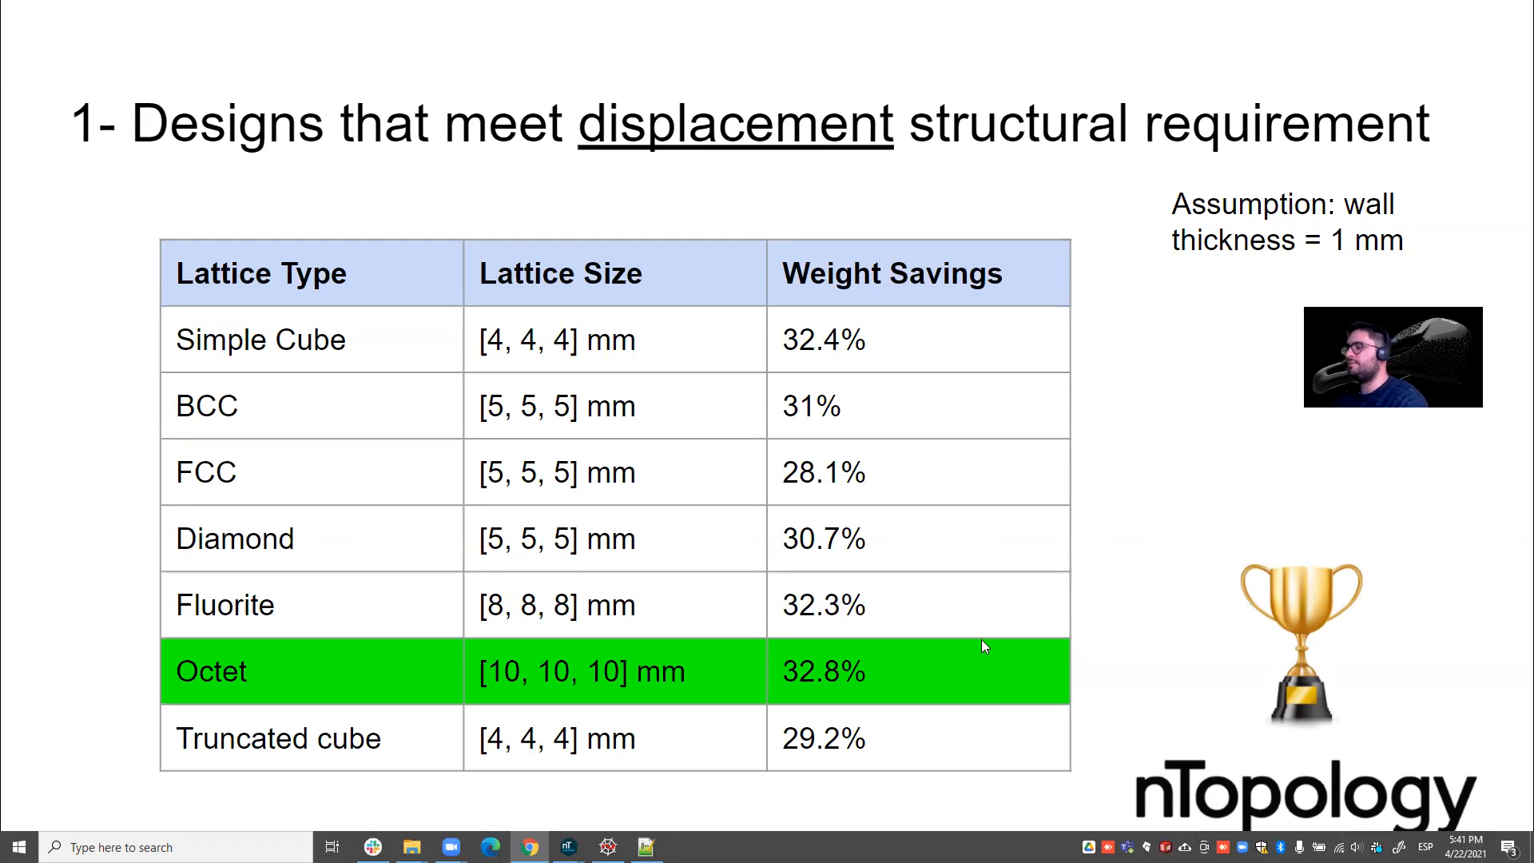
pyautogui.moveTo(898, 660)
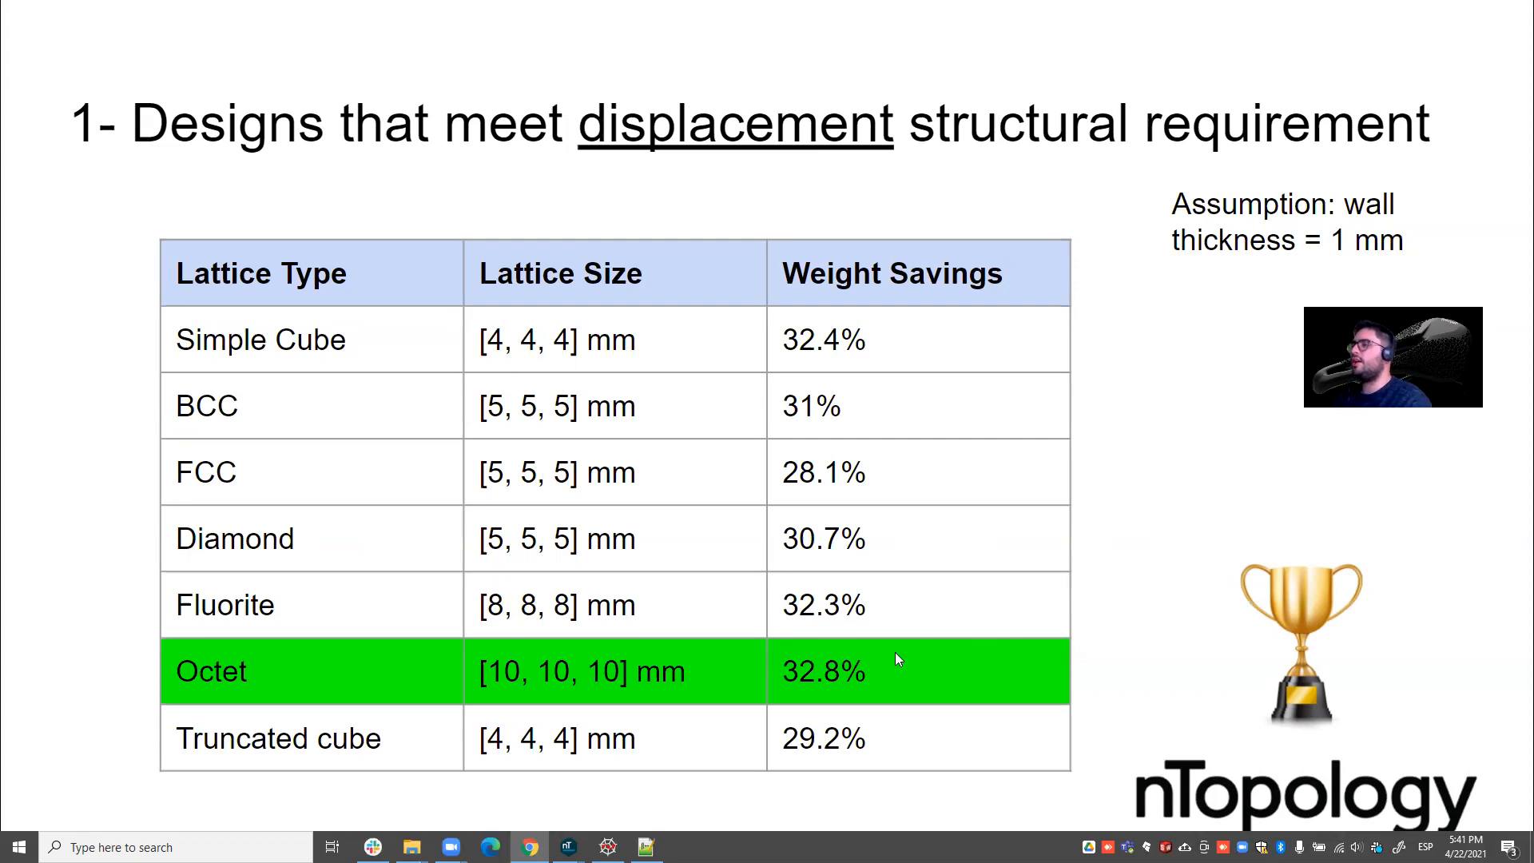
pyautogui.moveTo(719, 662)
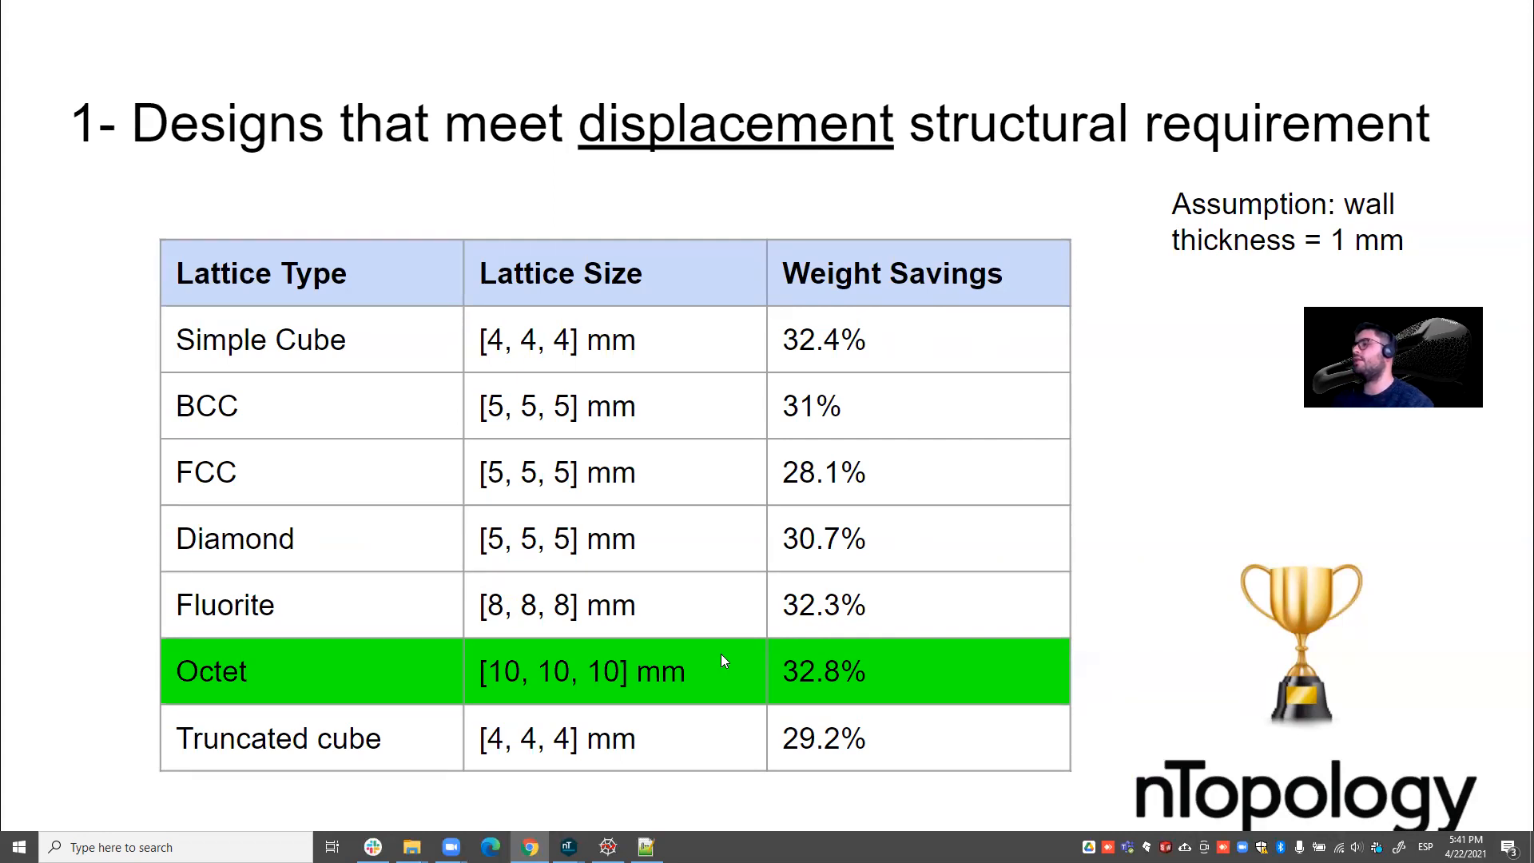
pyautogui.press('Right')
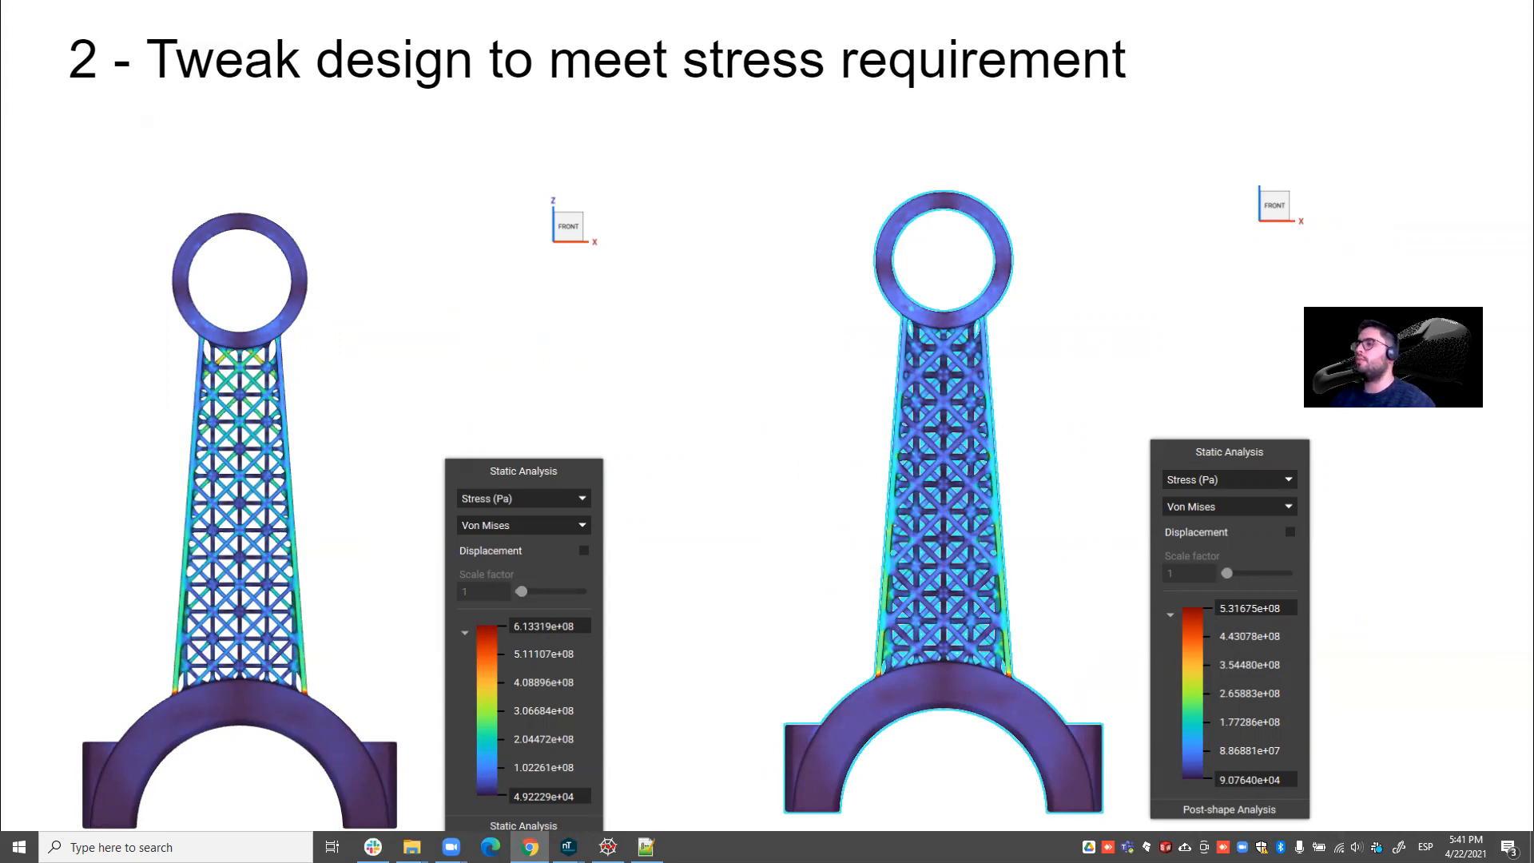
pyautogui.press('Right')
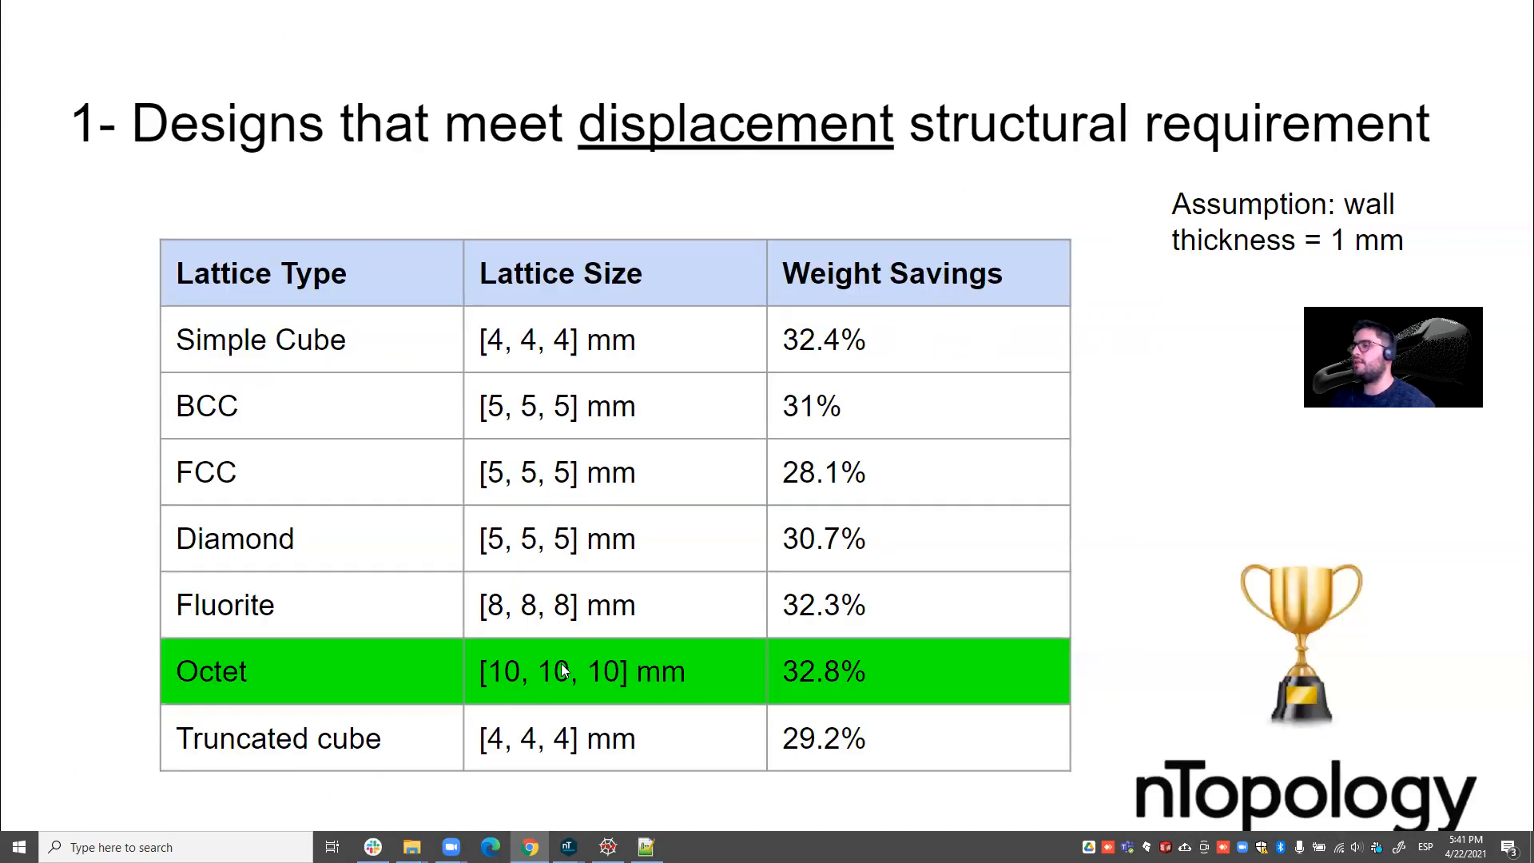
pyautogui.press('right')
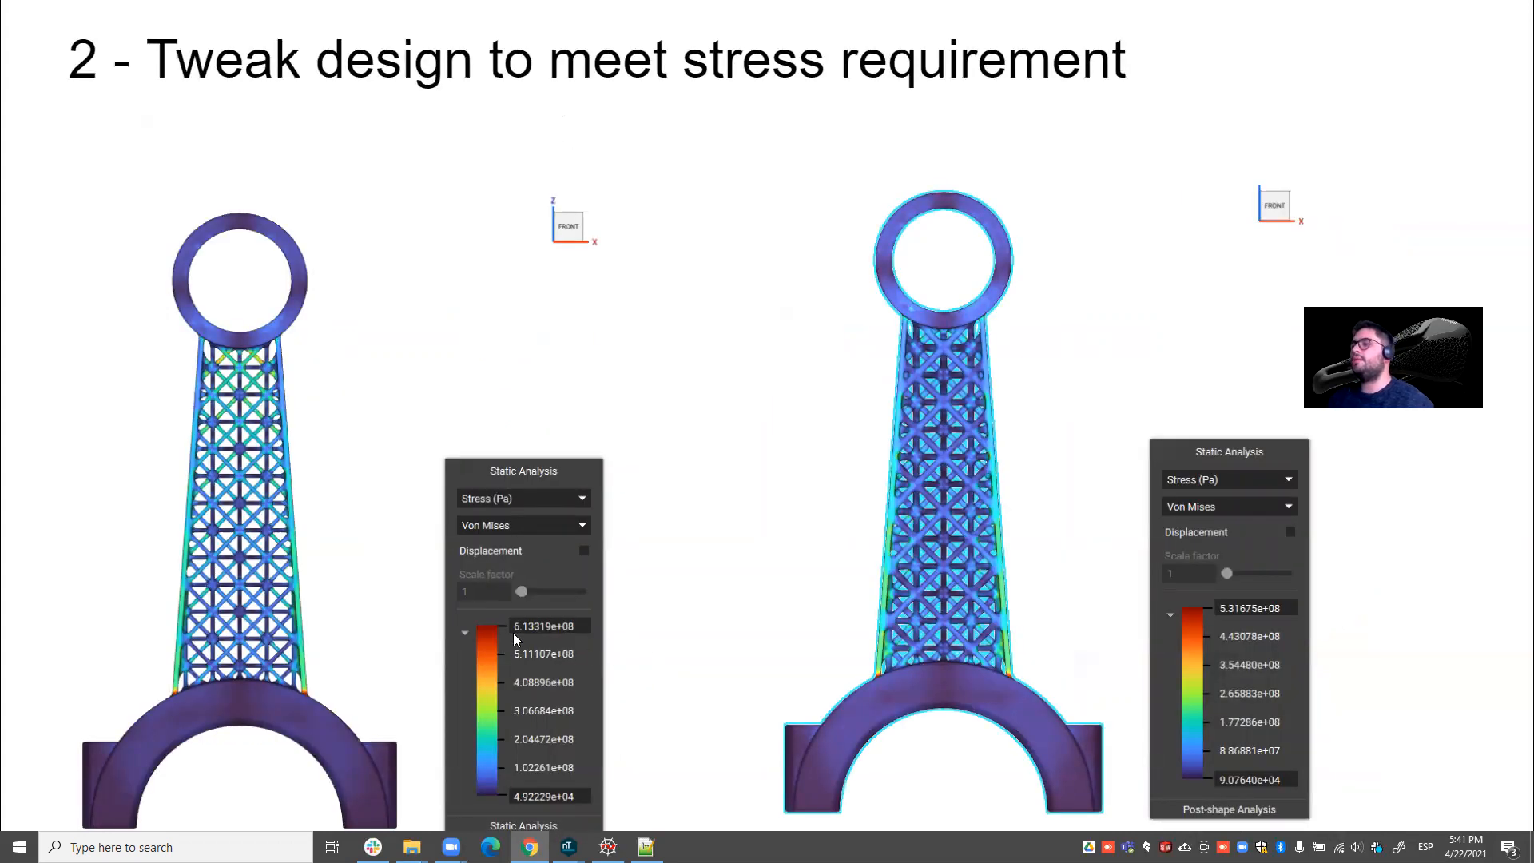
pyautogui.moveTo(575, 647)
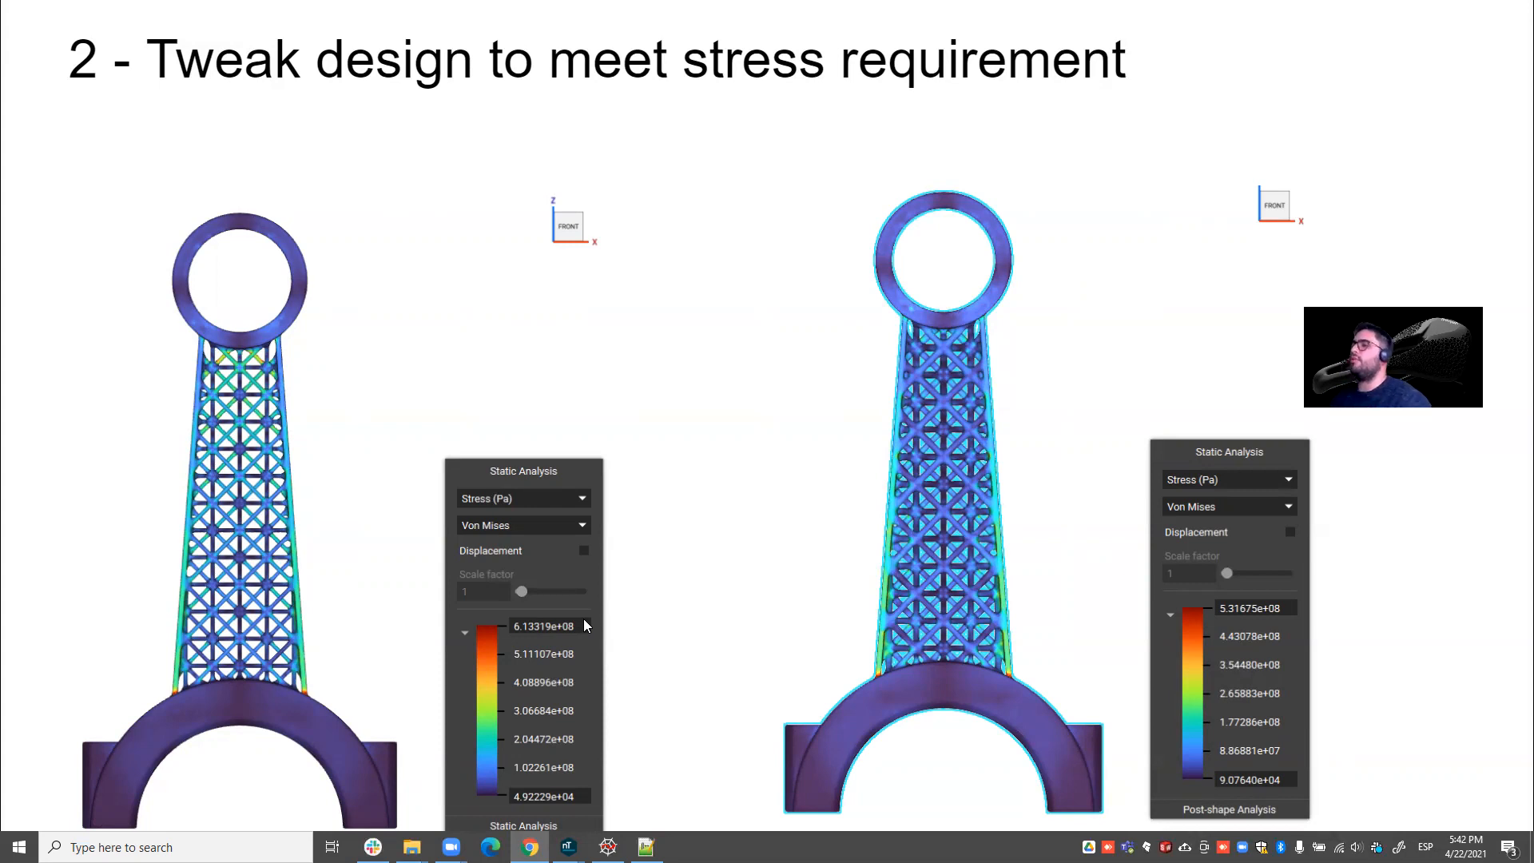
pyautogui.moveTo(317, 706)
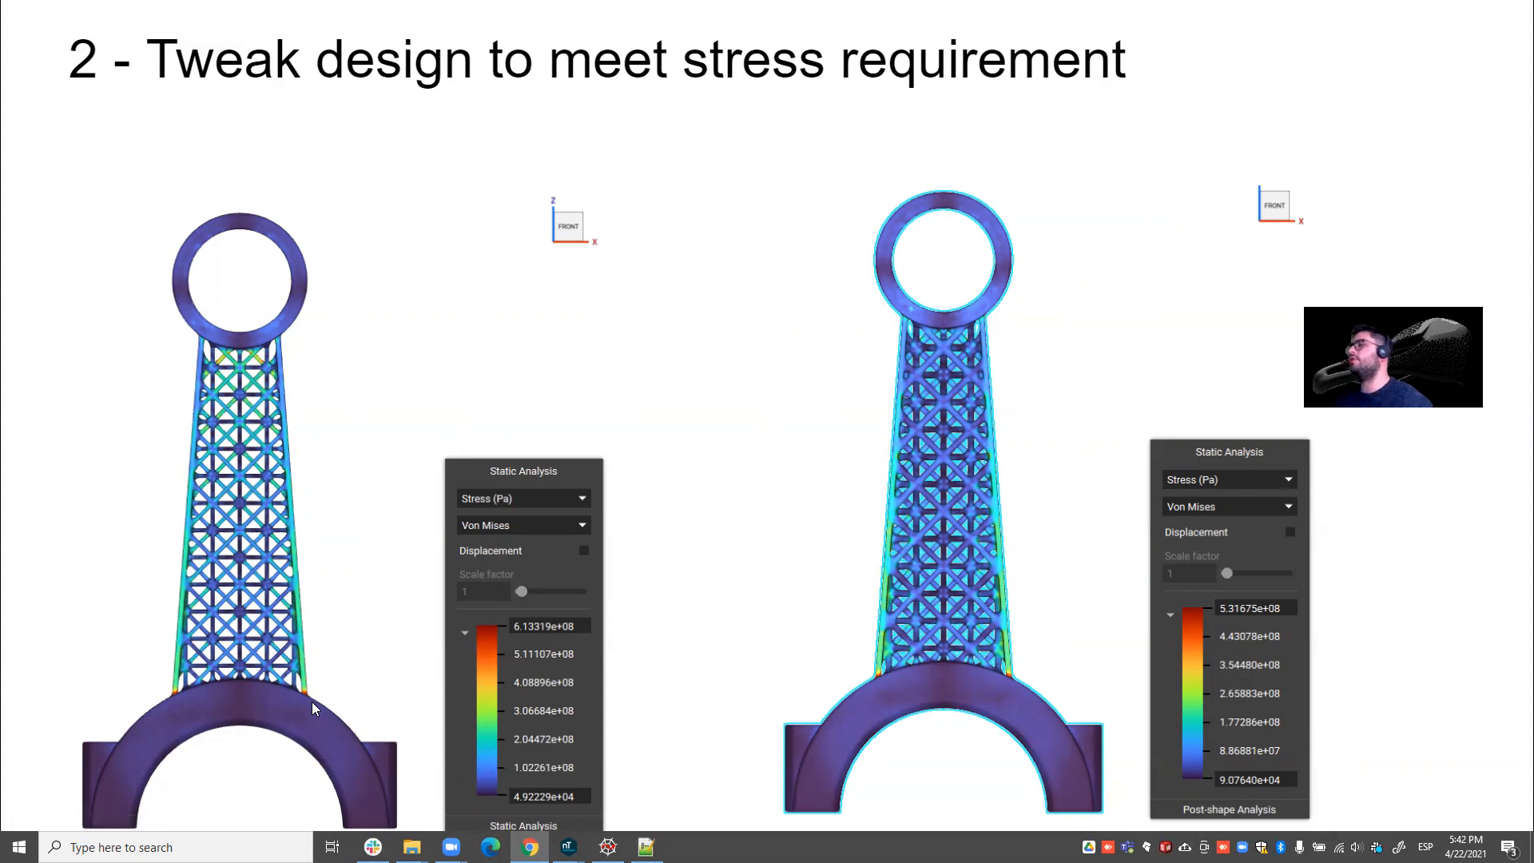
pyautogui.moveTo(935, 529)
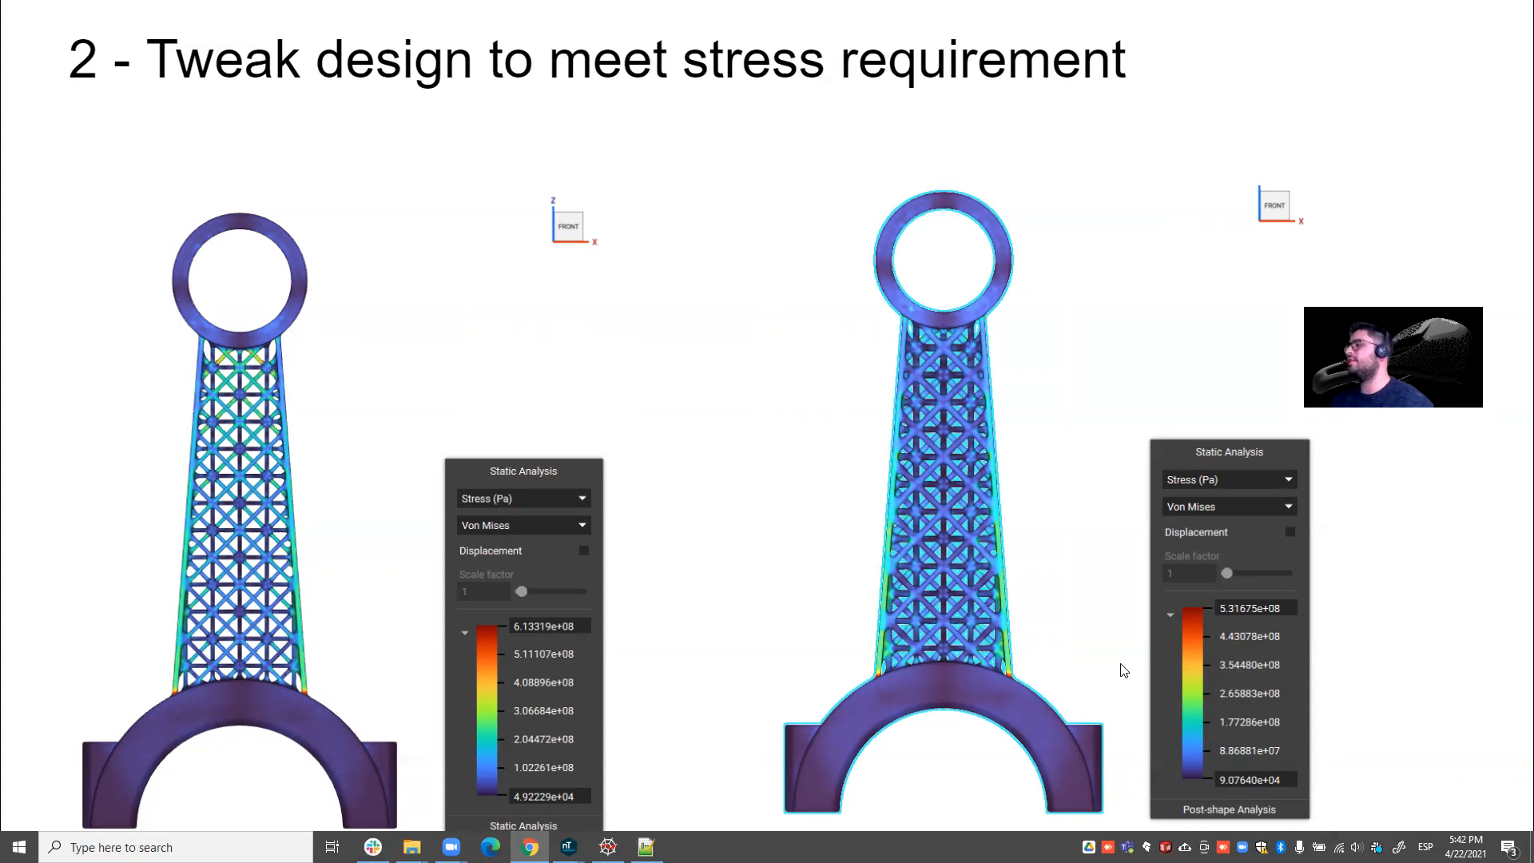
pyautogui.moveTo(1148, 656)
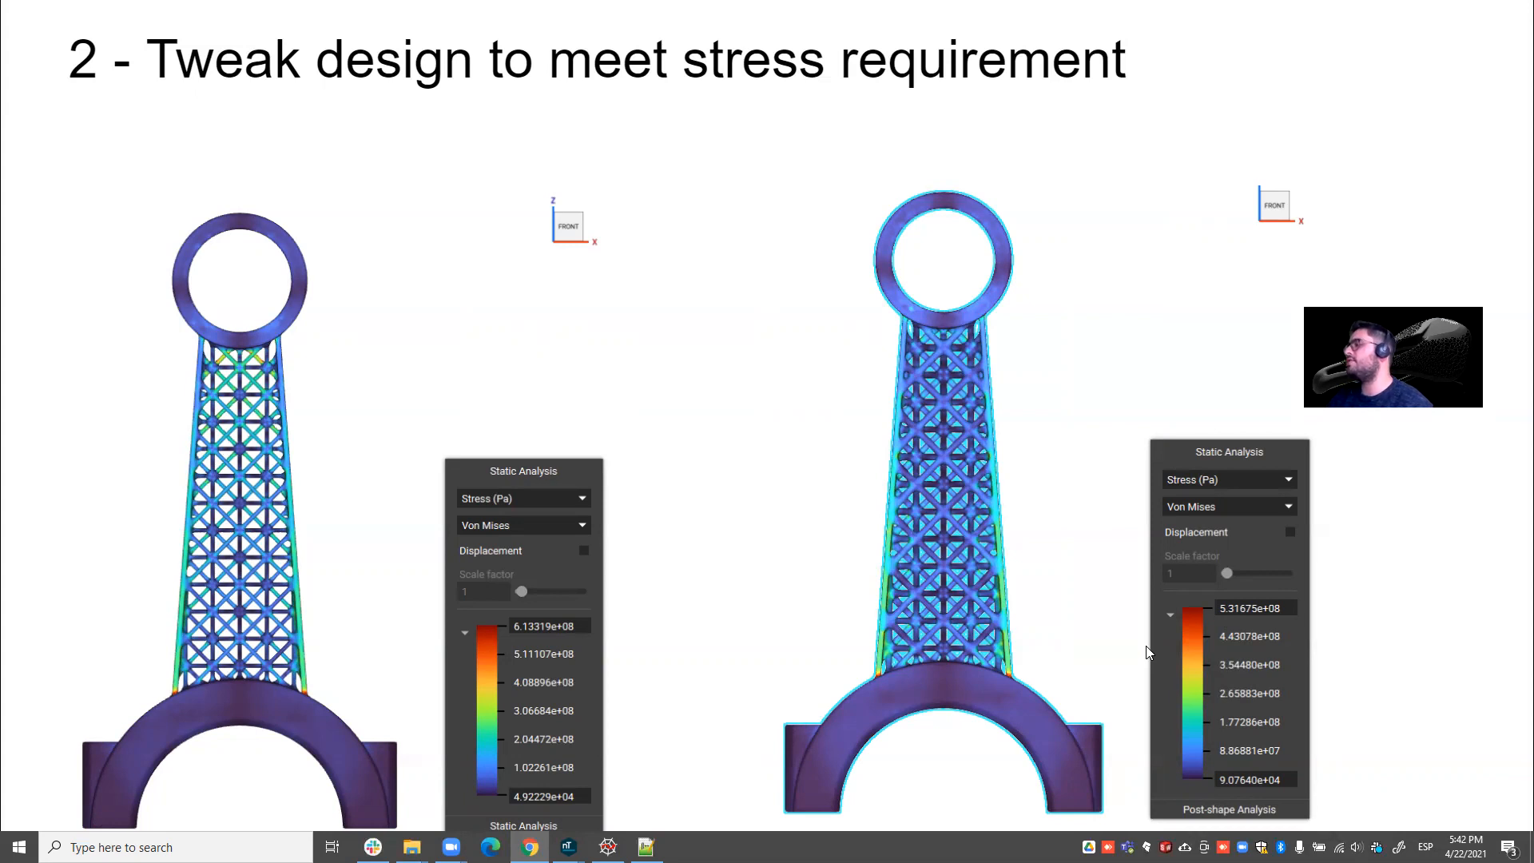
pyautogui.moveTo(1146, 656)
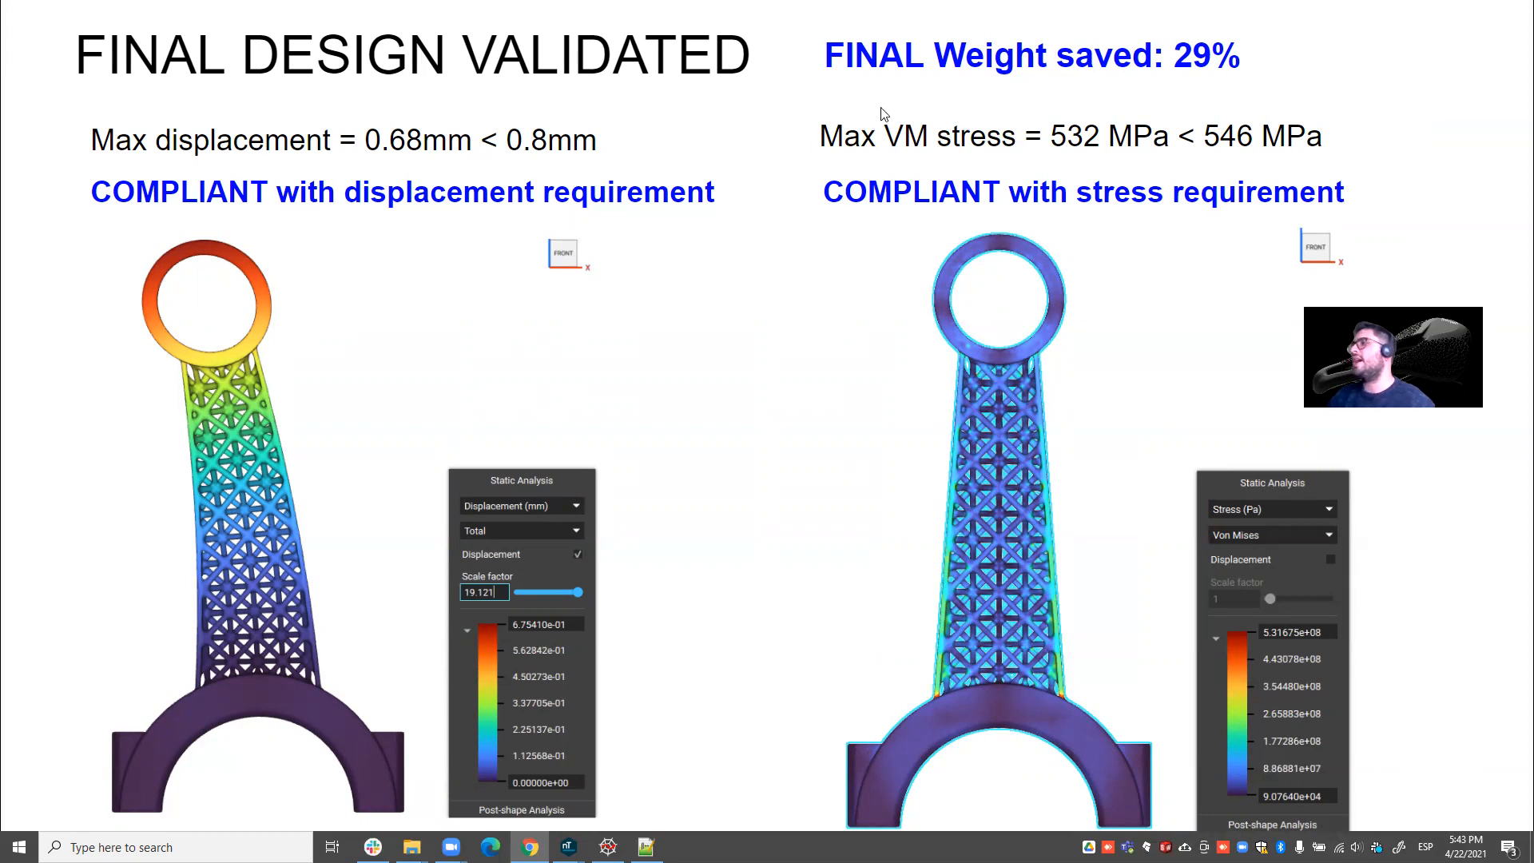
pyautogui.moveTo(882, 83)
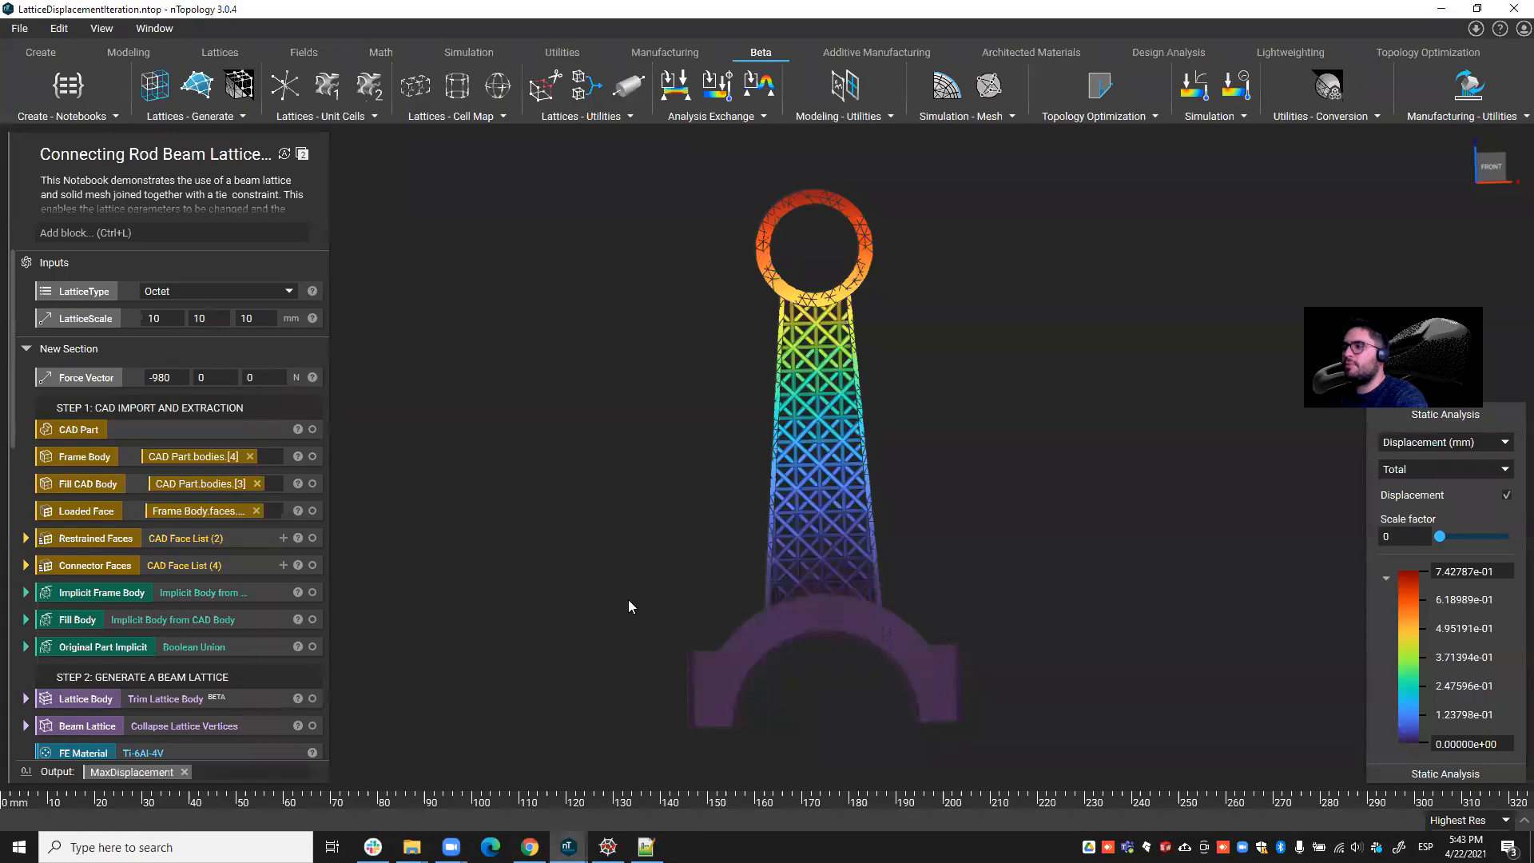
pyautogui.scroll(-3)
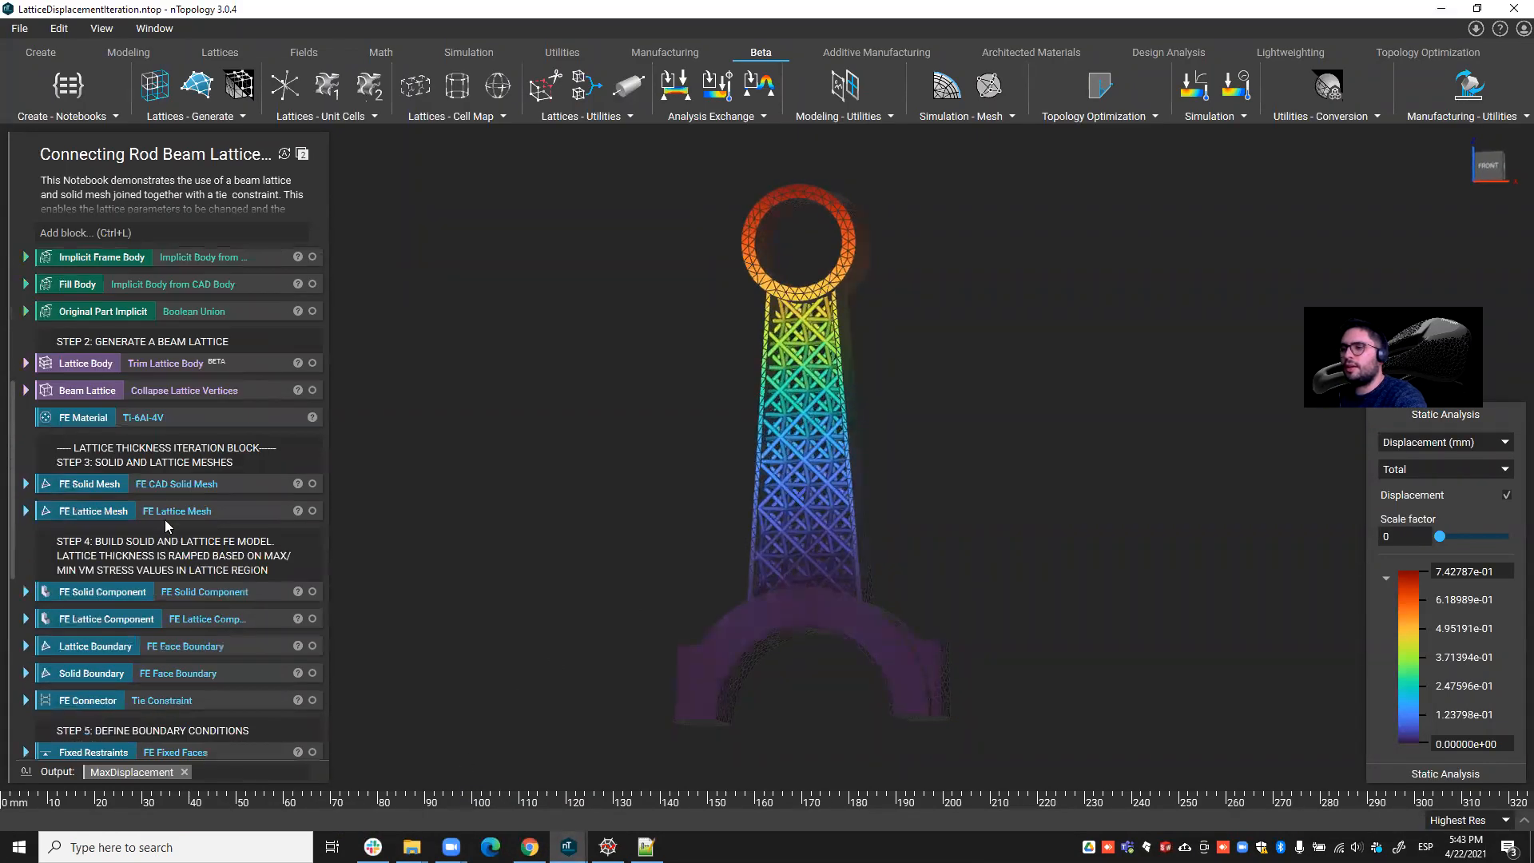
pyautogui.click(88, 483)
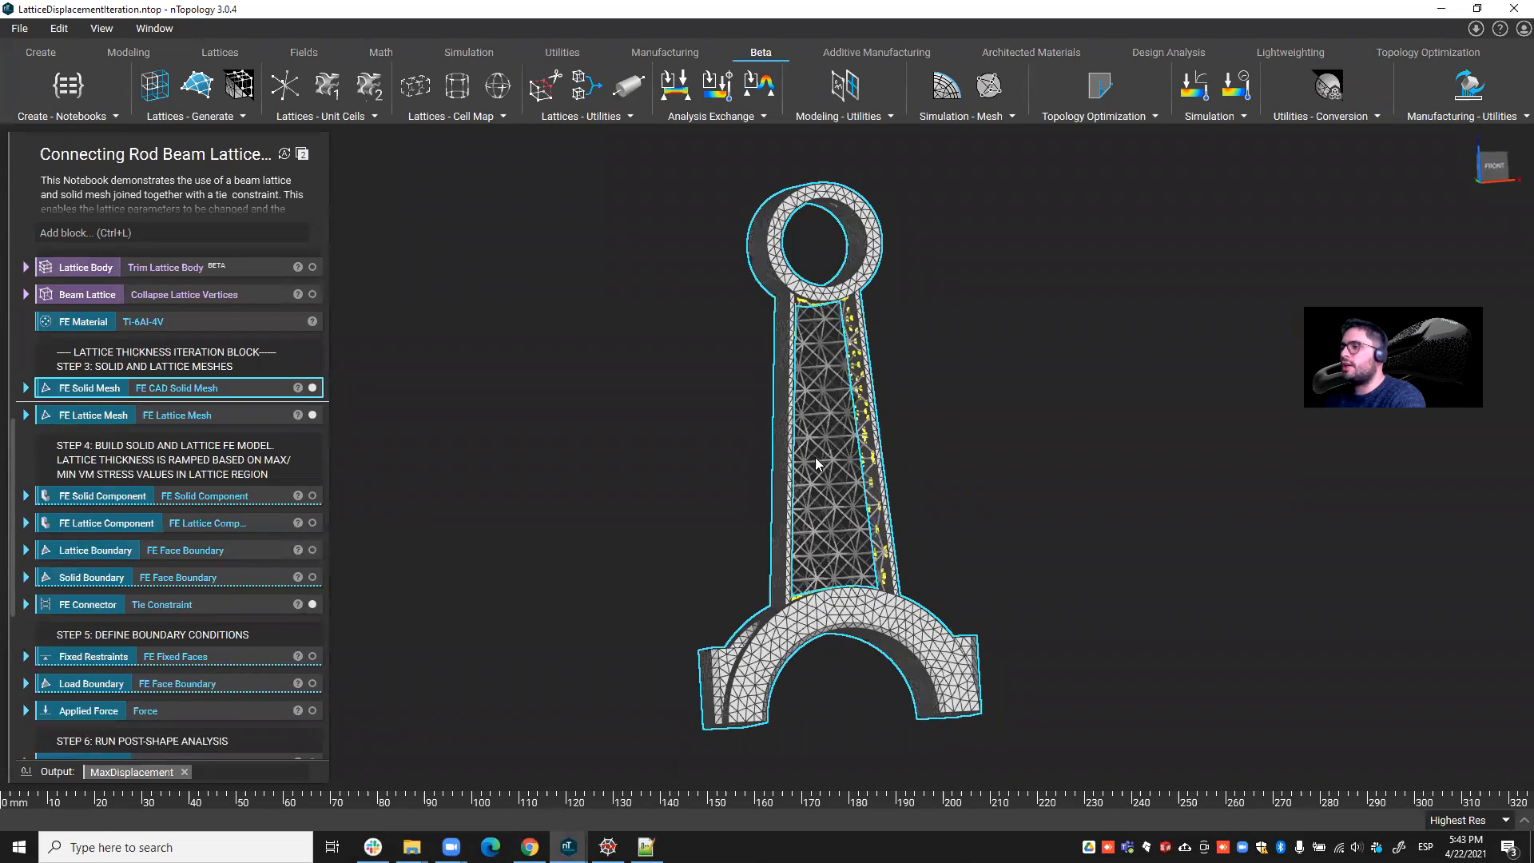
pyautogui.scroll(-3)
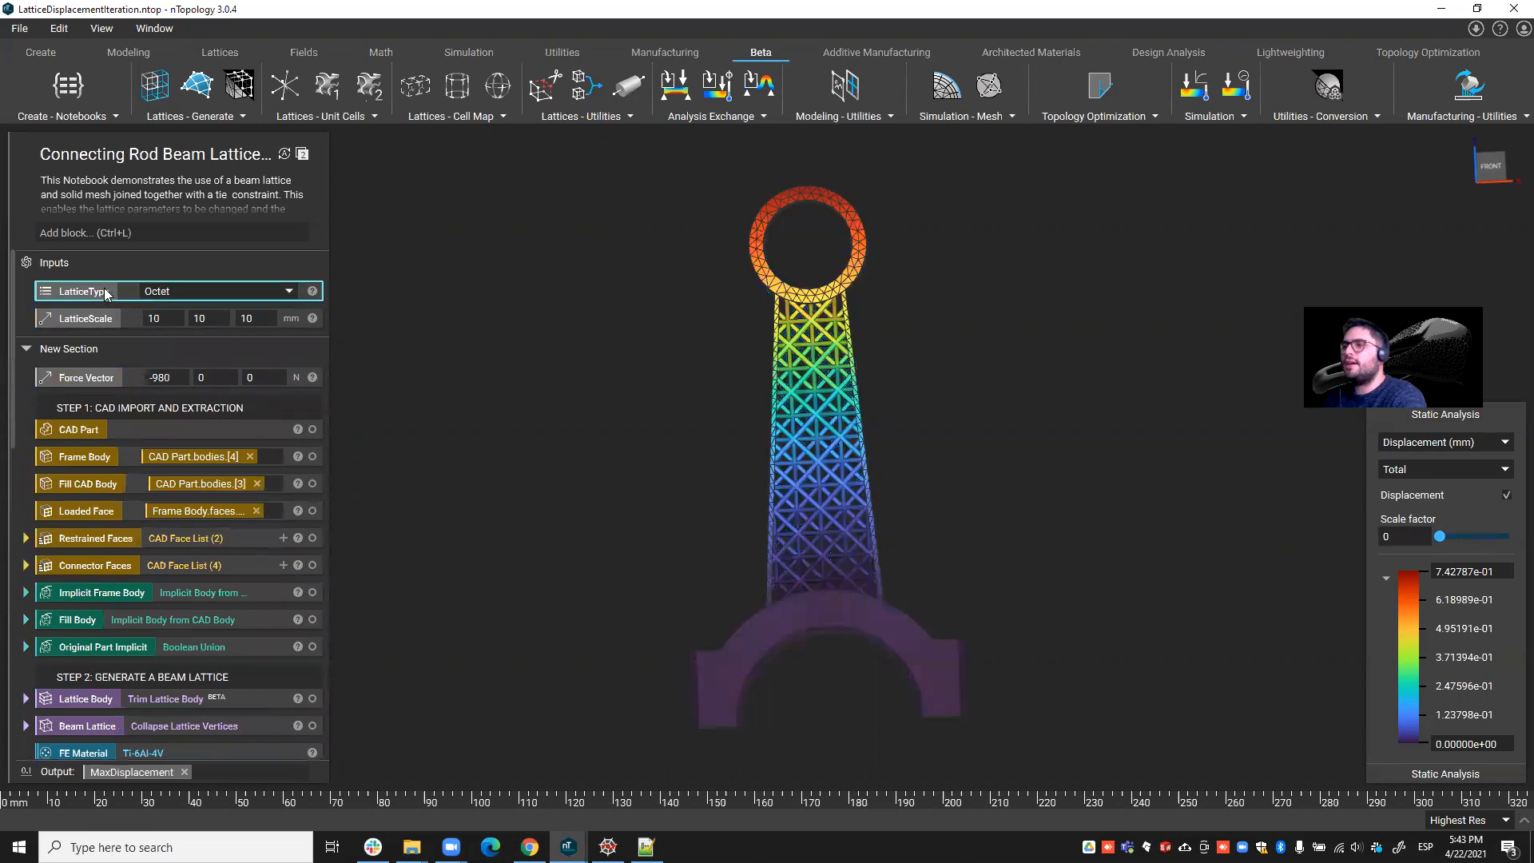
pyautogui.moveTo(93, 318)
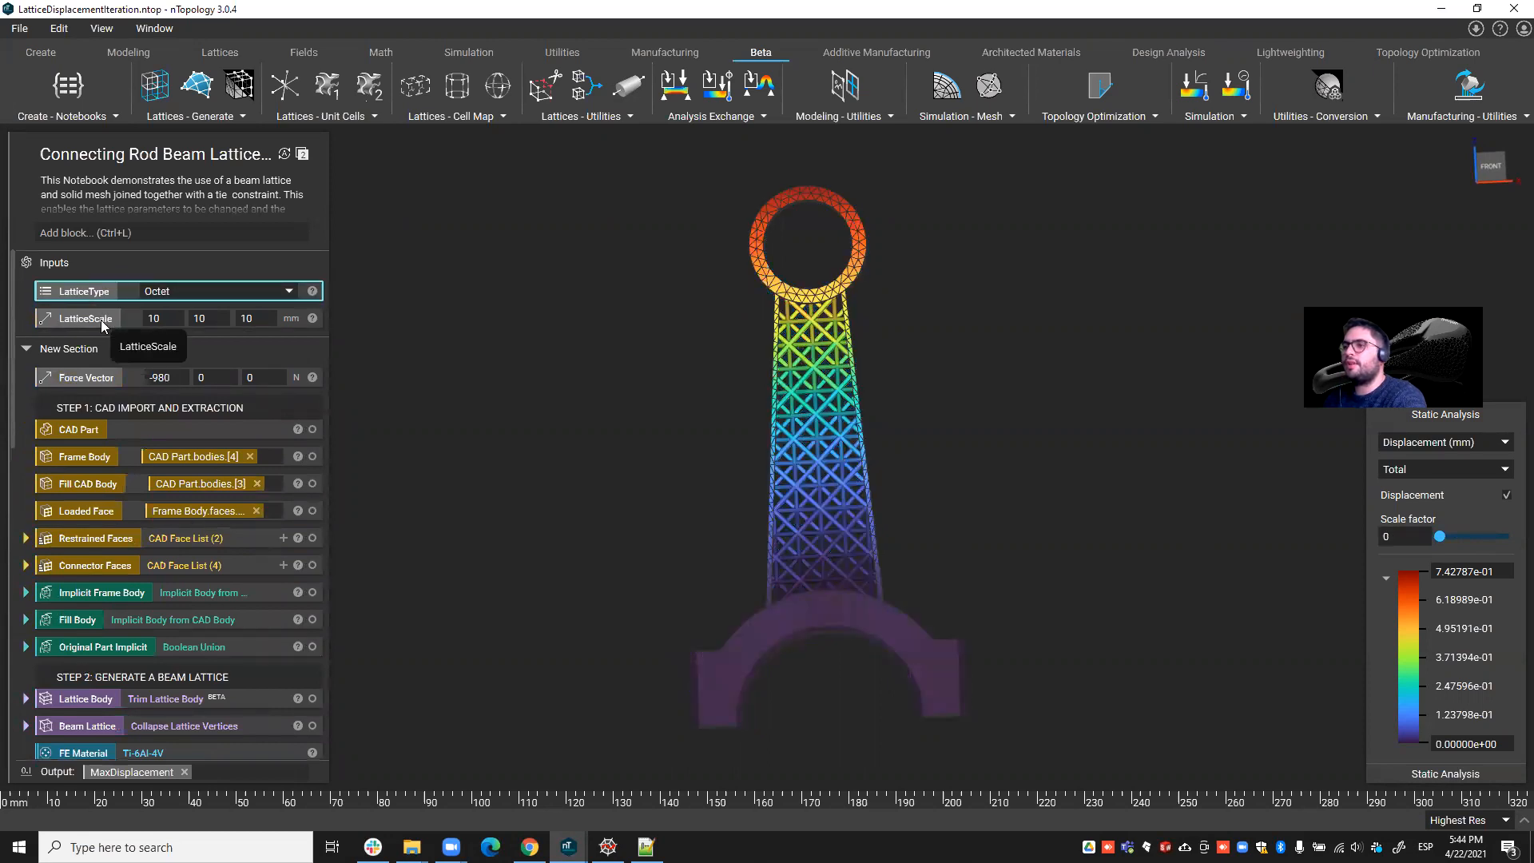
pyautogui.click(79, 318)
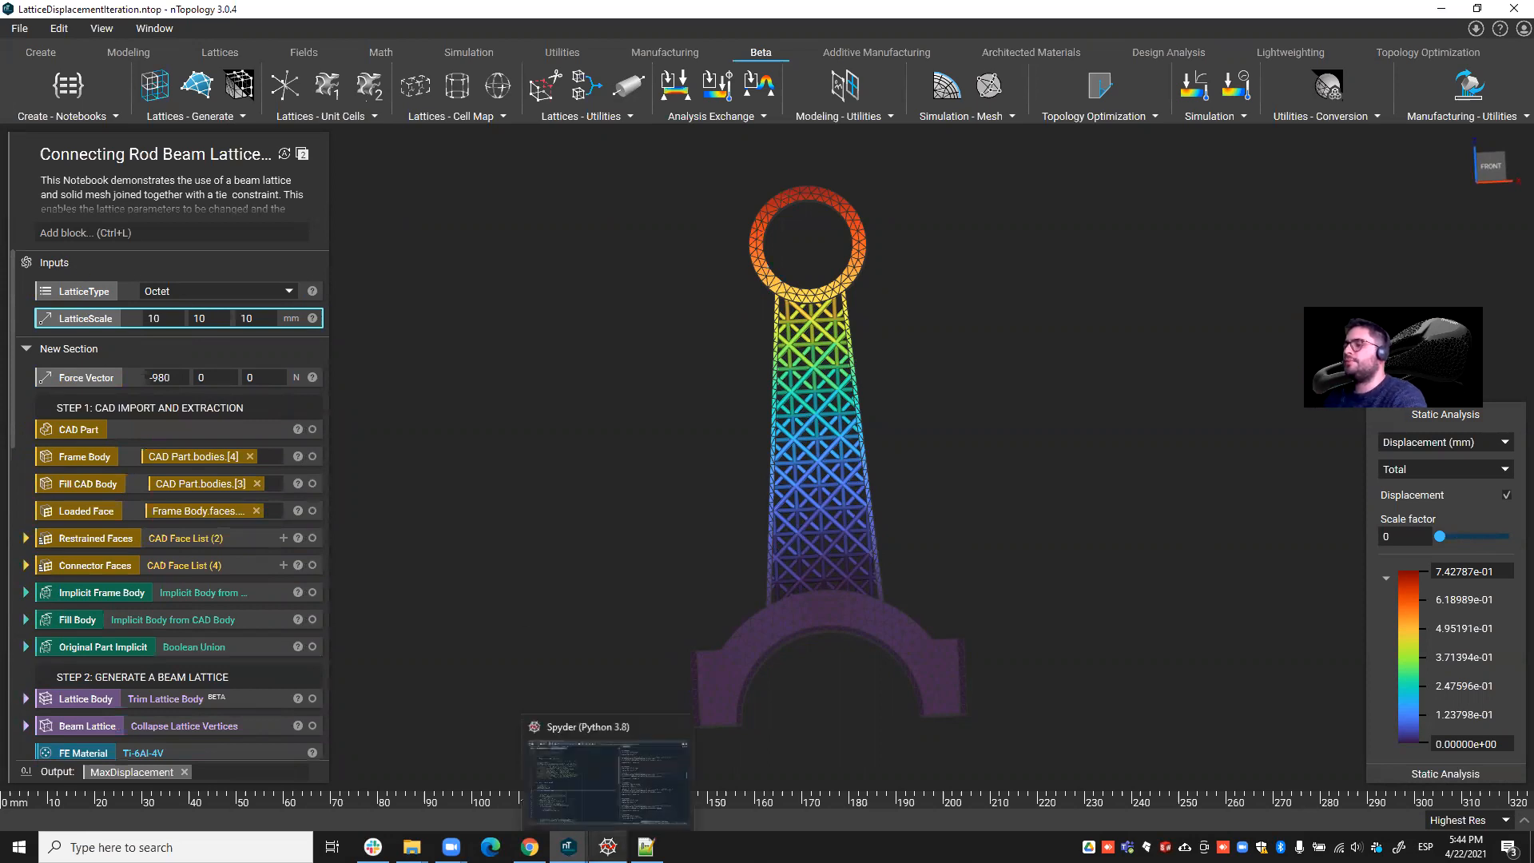
# - Review the script's 0.0008 displacement threshold, console displacements and the iterated lattice types list
pyautogui.click(608, 847)
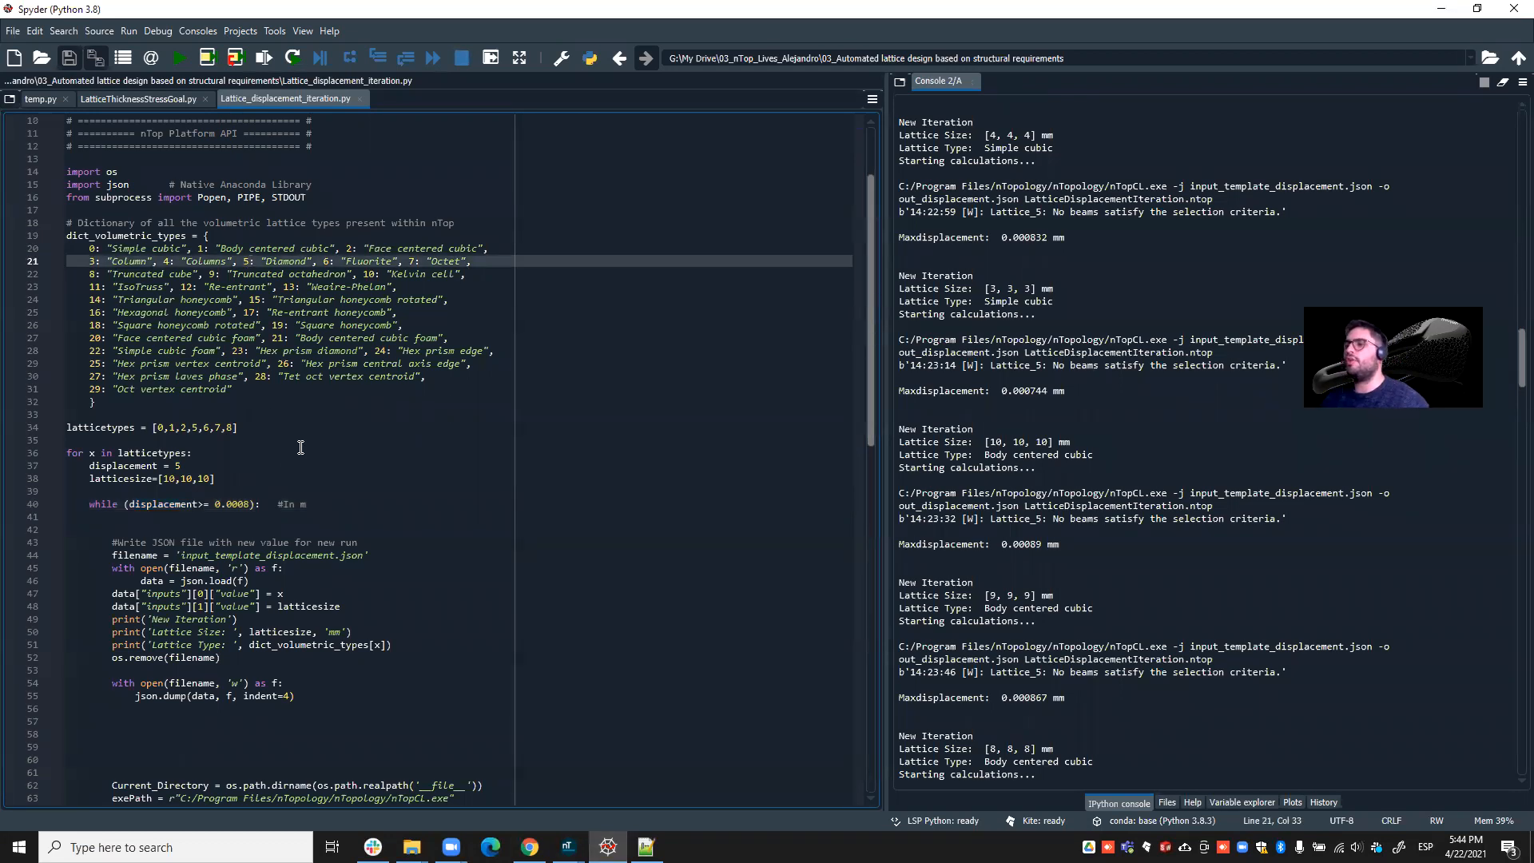
pyautogui.moveTo(261, 465)
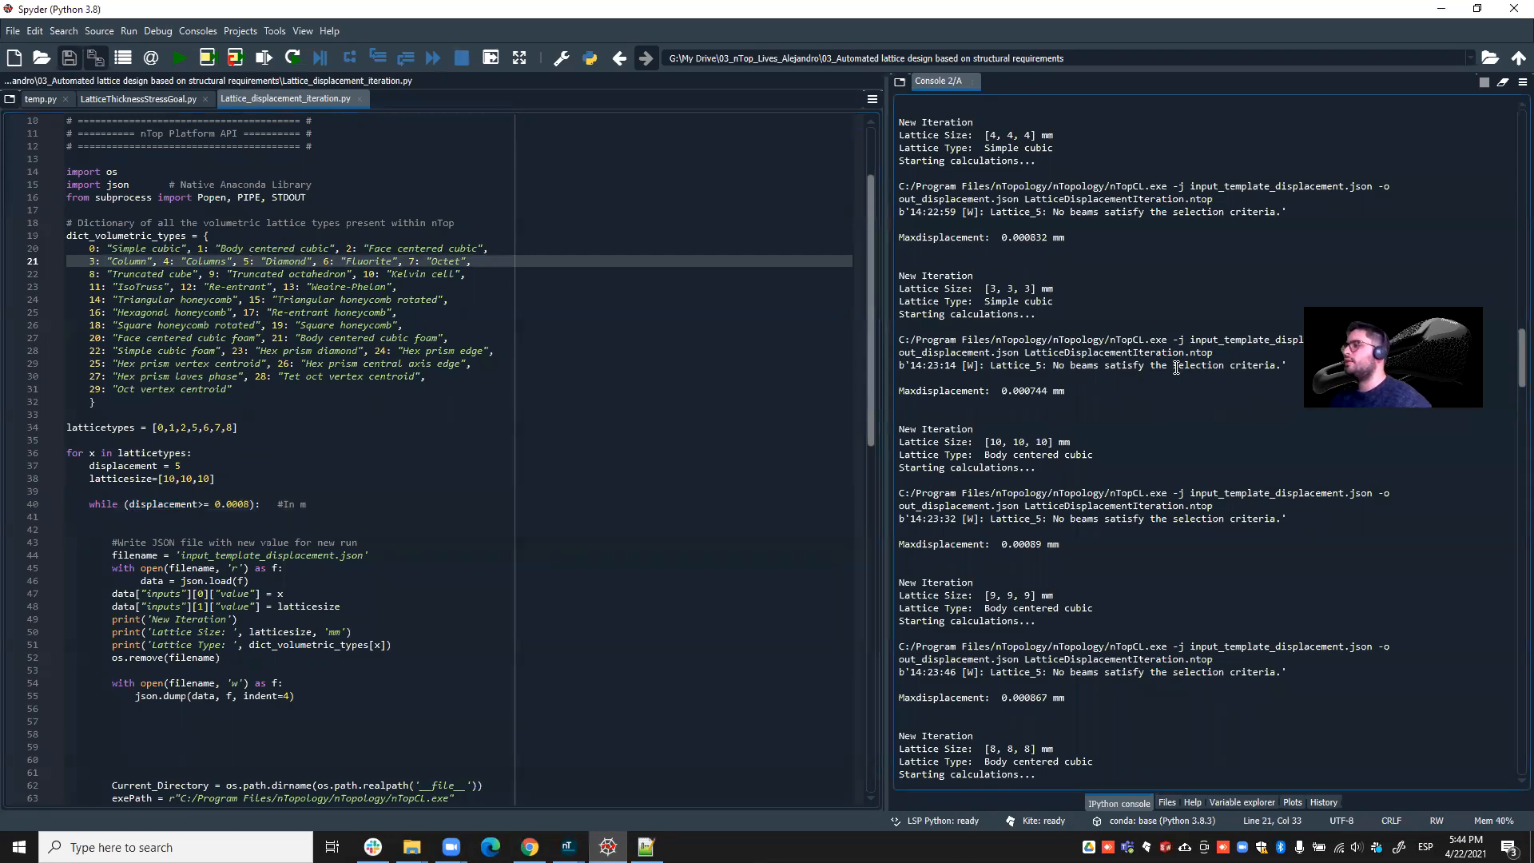
pyautogui.click(179, 58)
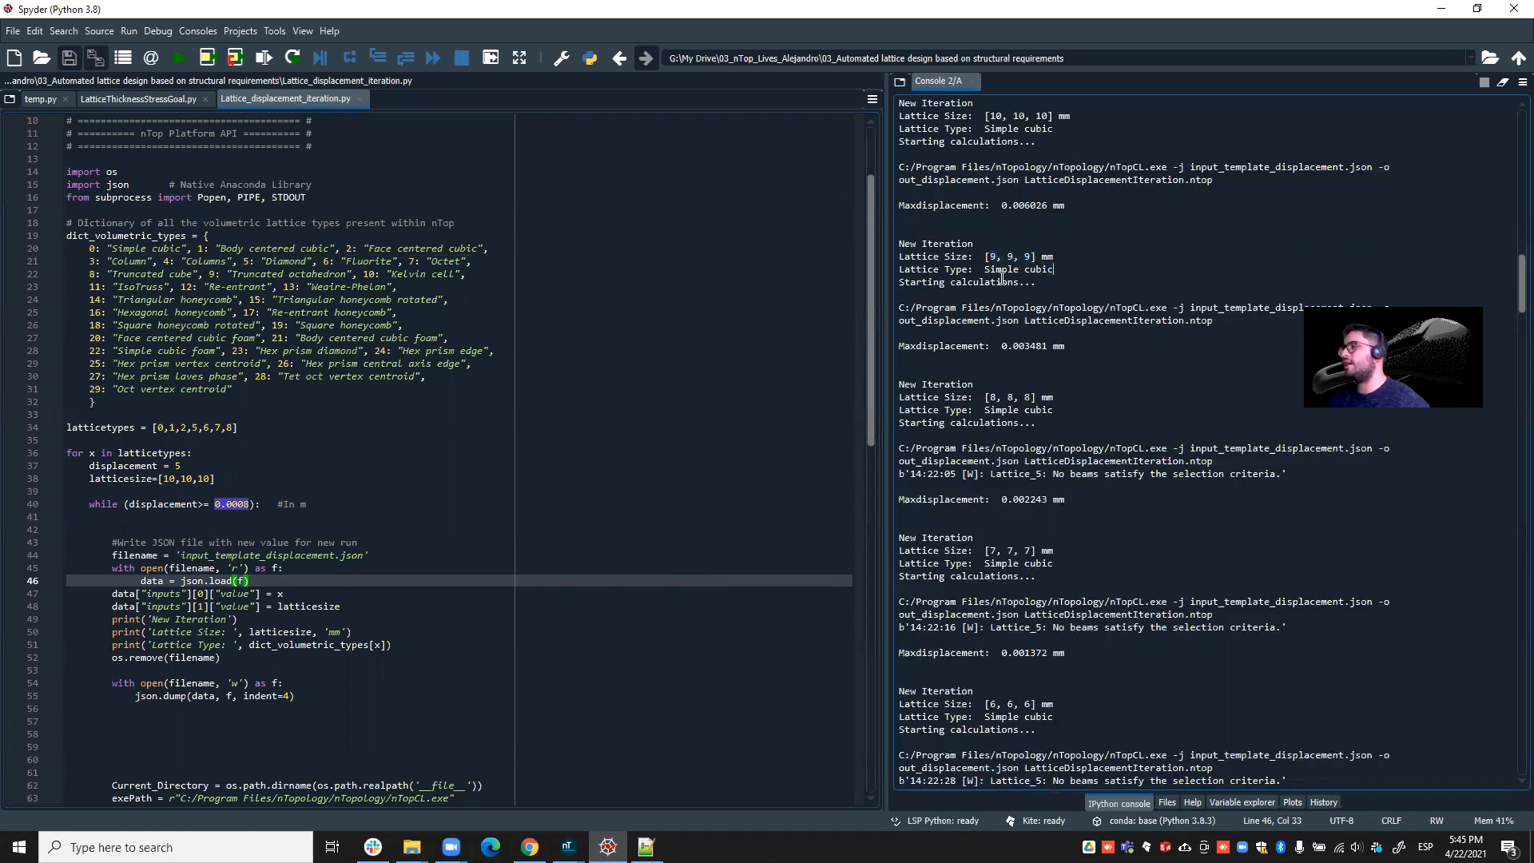
pyautogui.doubleClick(1021, 268)
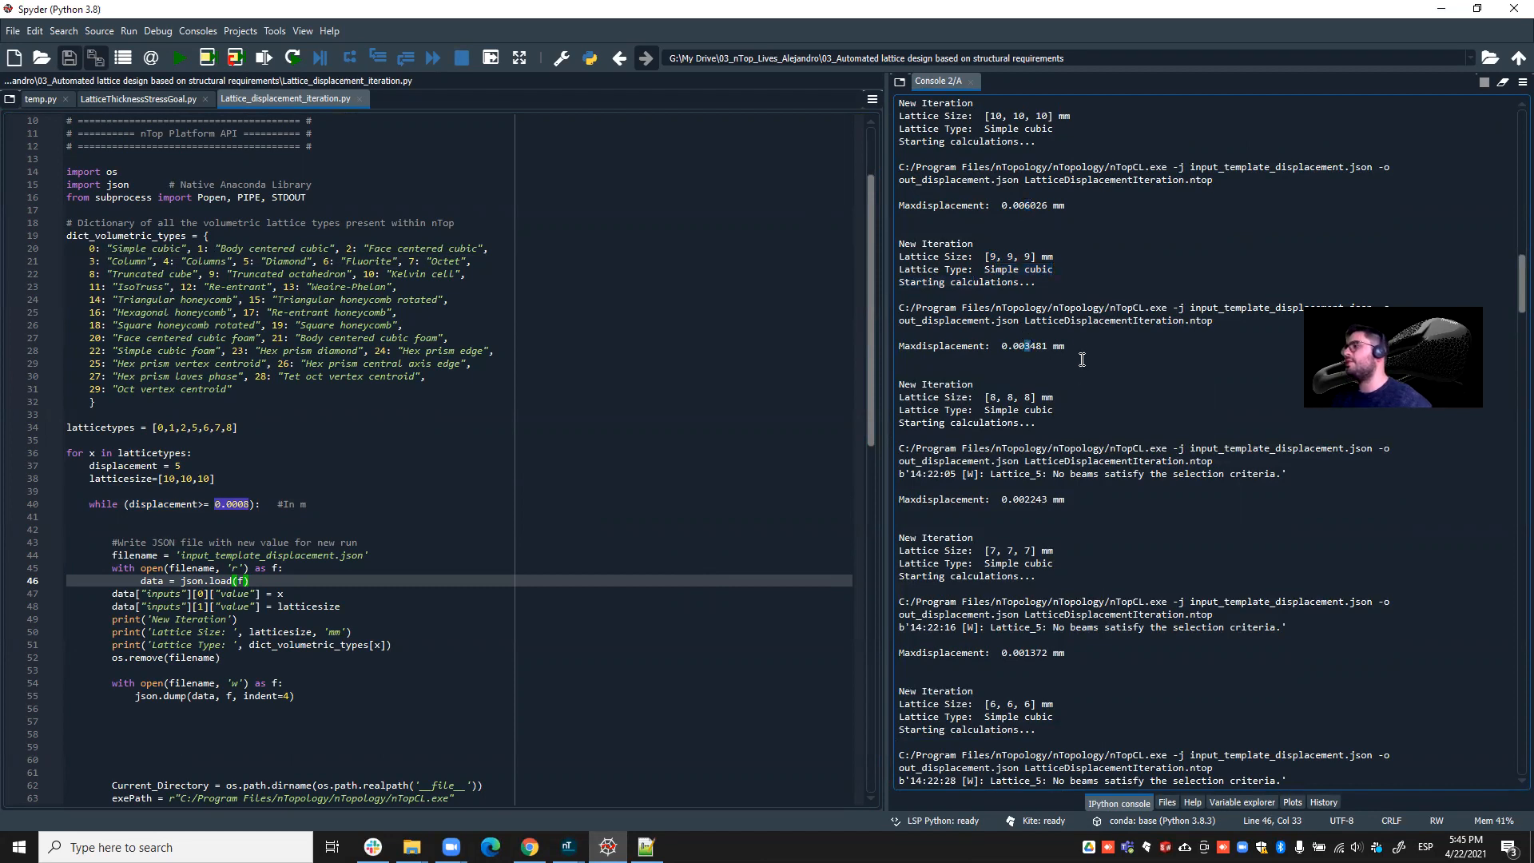
pyautogui.scroll(-3)
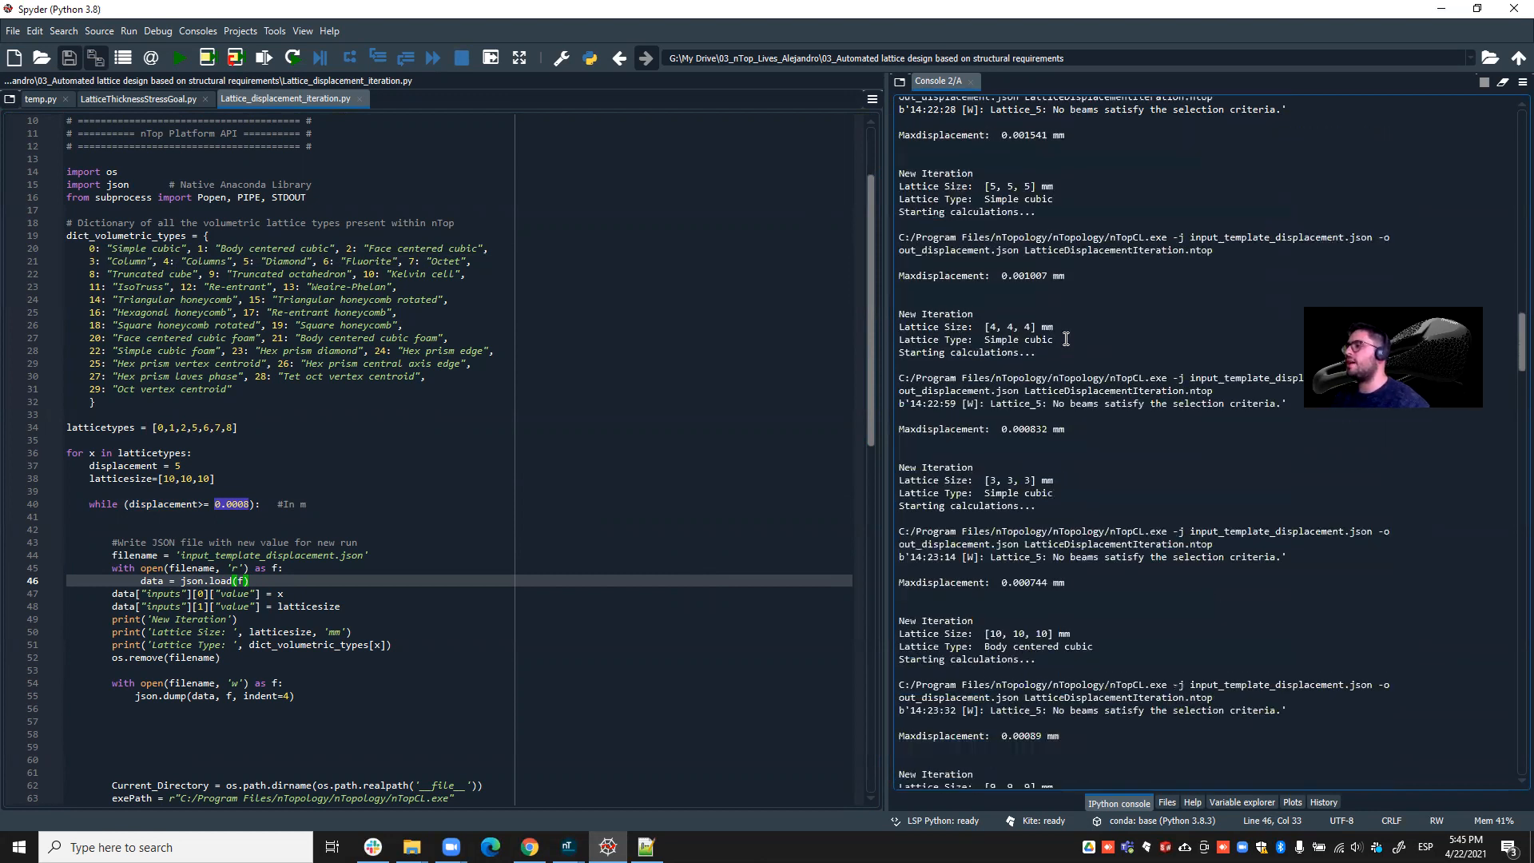
pyautogui.scroll(-3)
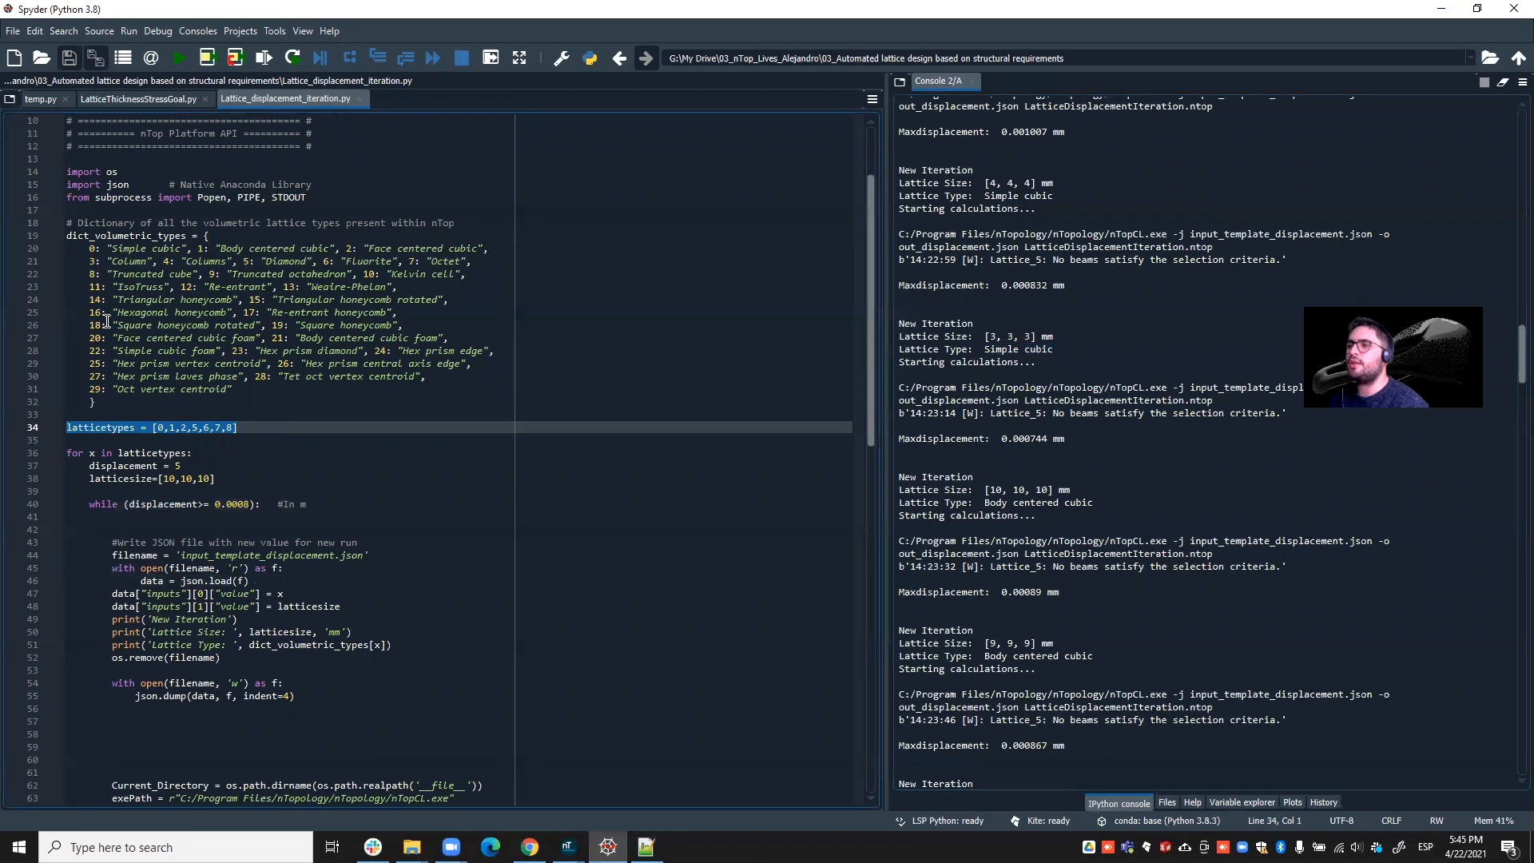
pyautogui.doubleClick(145, 248)
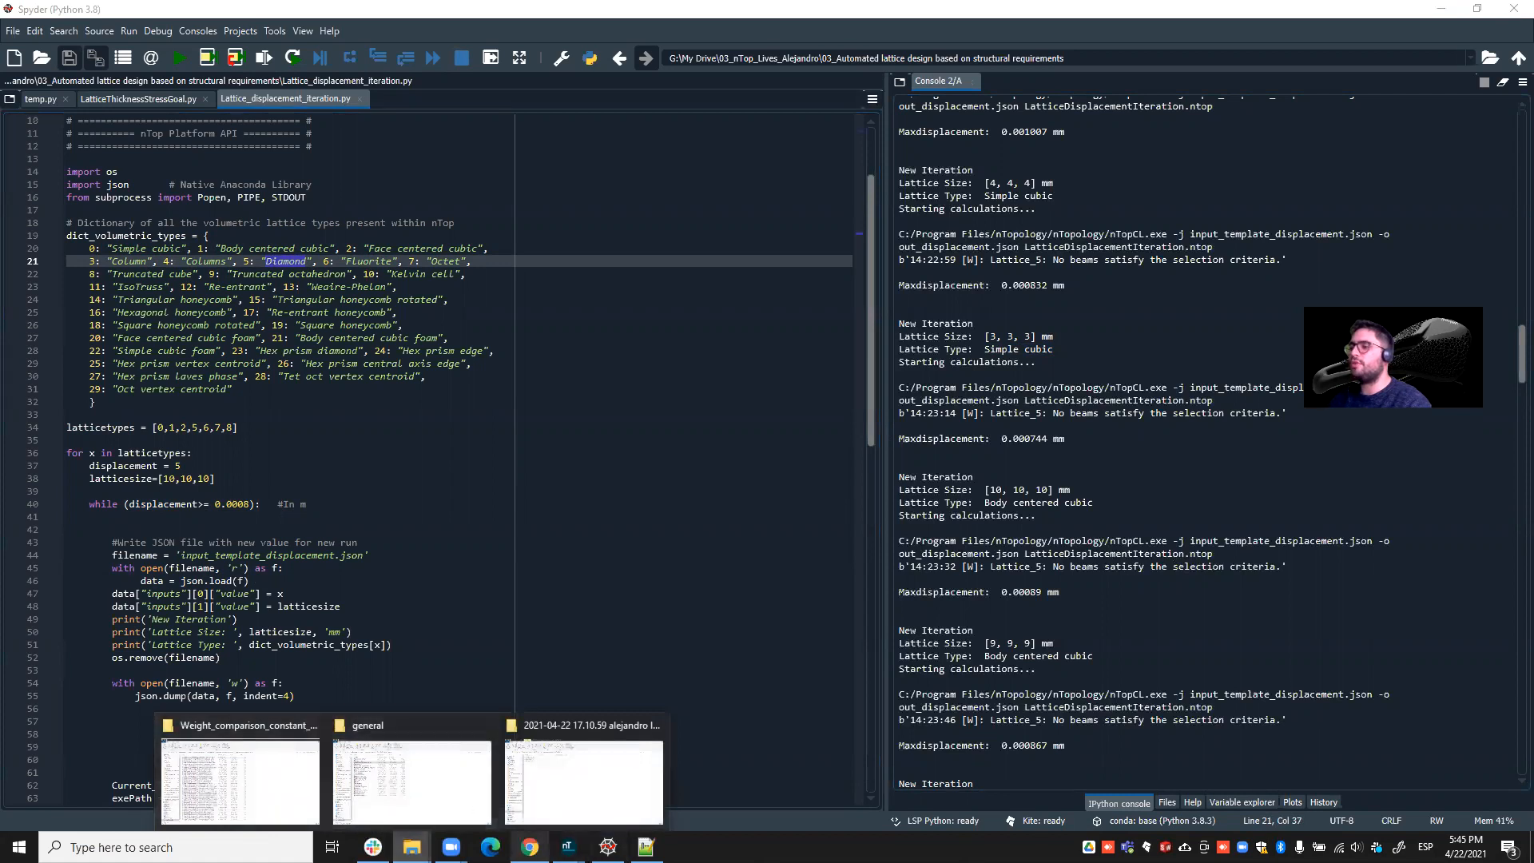
# - View the notebook's Export Text block, then the folder of exported weight-savings text files
pyautogui.click(566, 847)
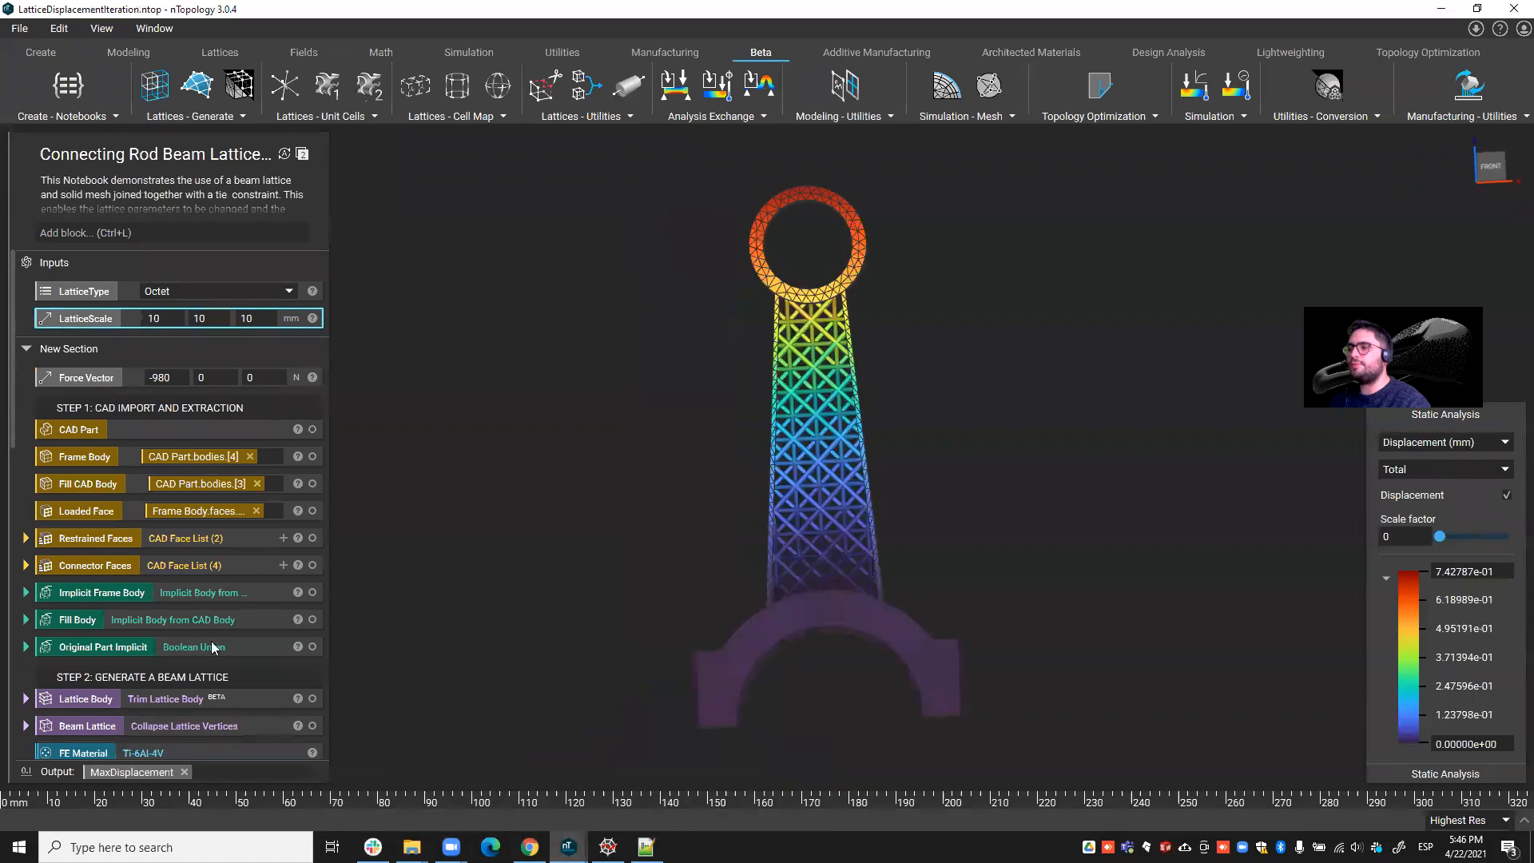
pyautogui.scroll(-3)
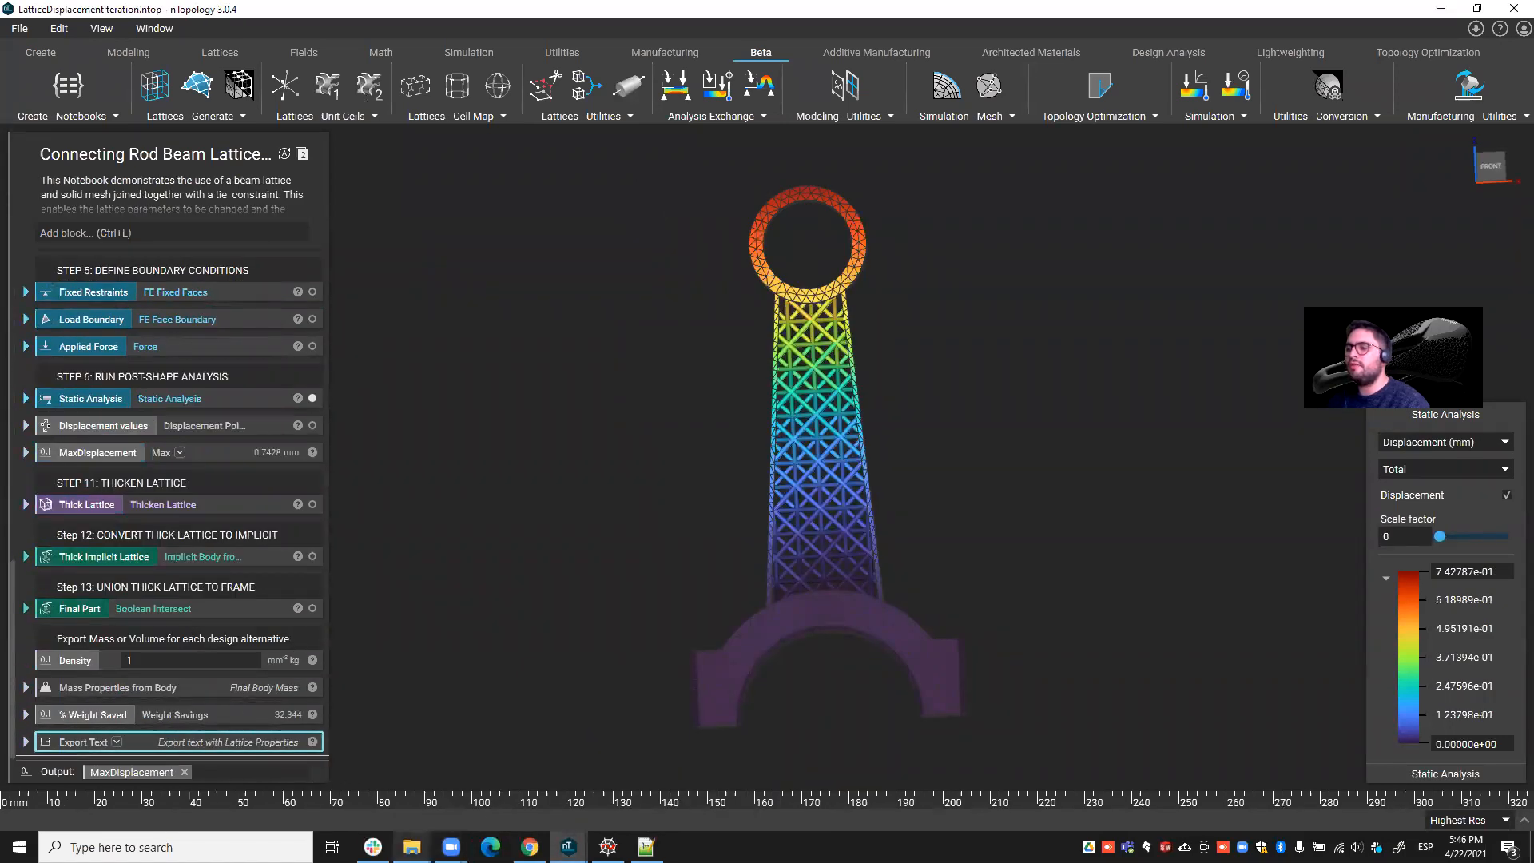
pyautogui.click(411, 847)
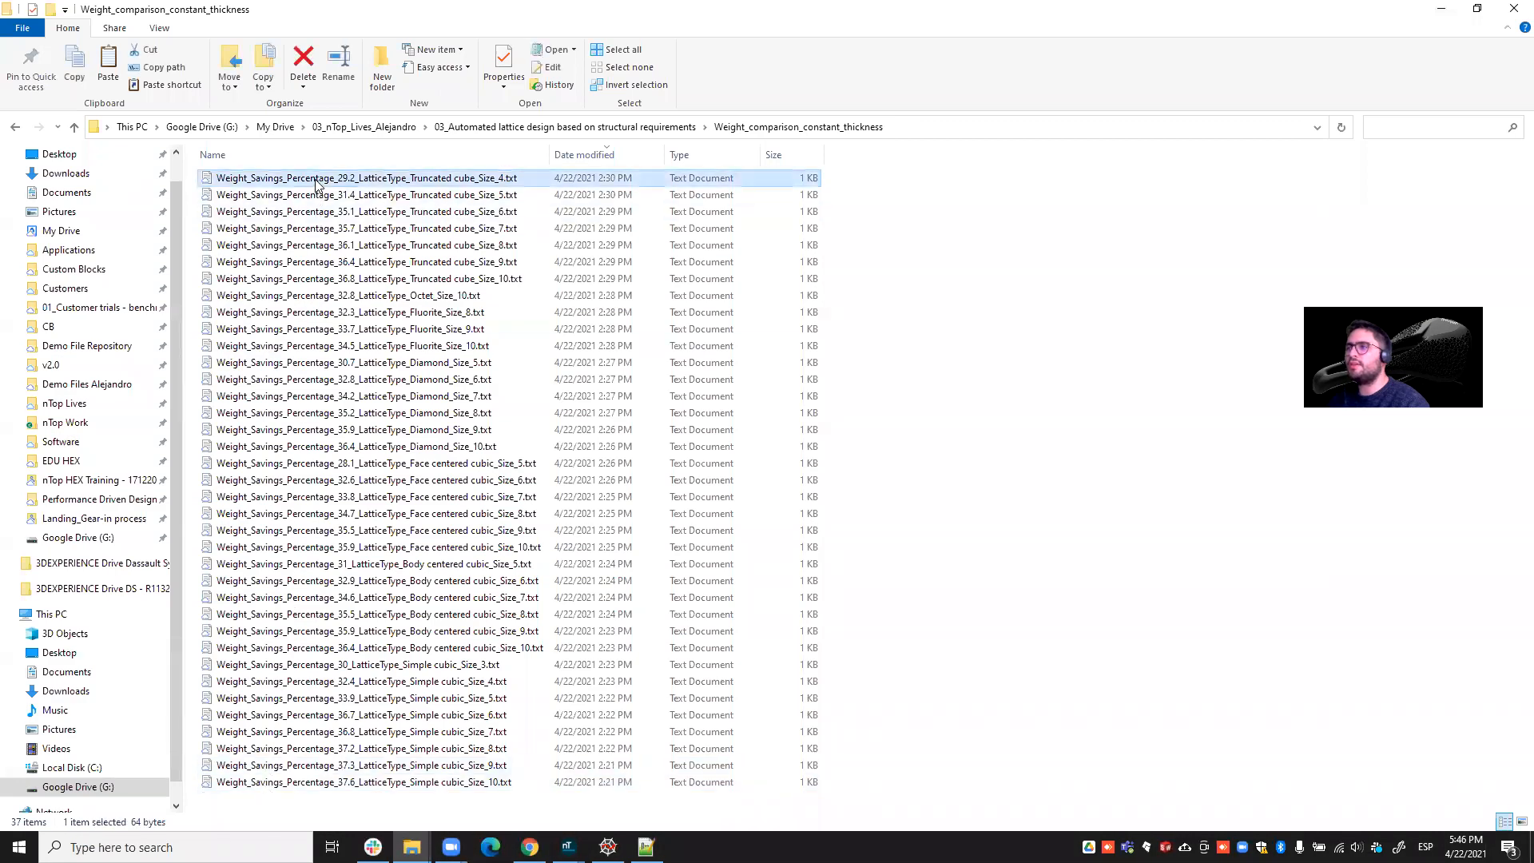
pyautogui.moveTo(433, 186)
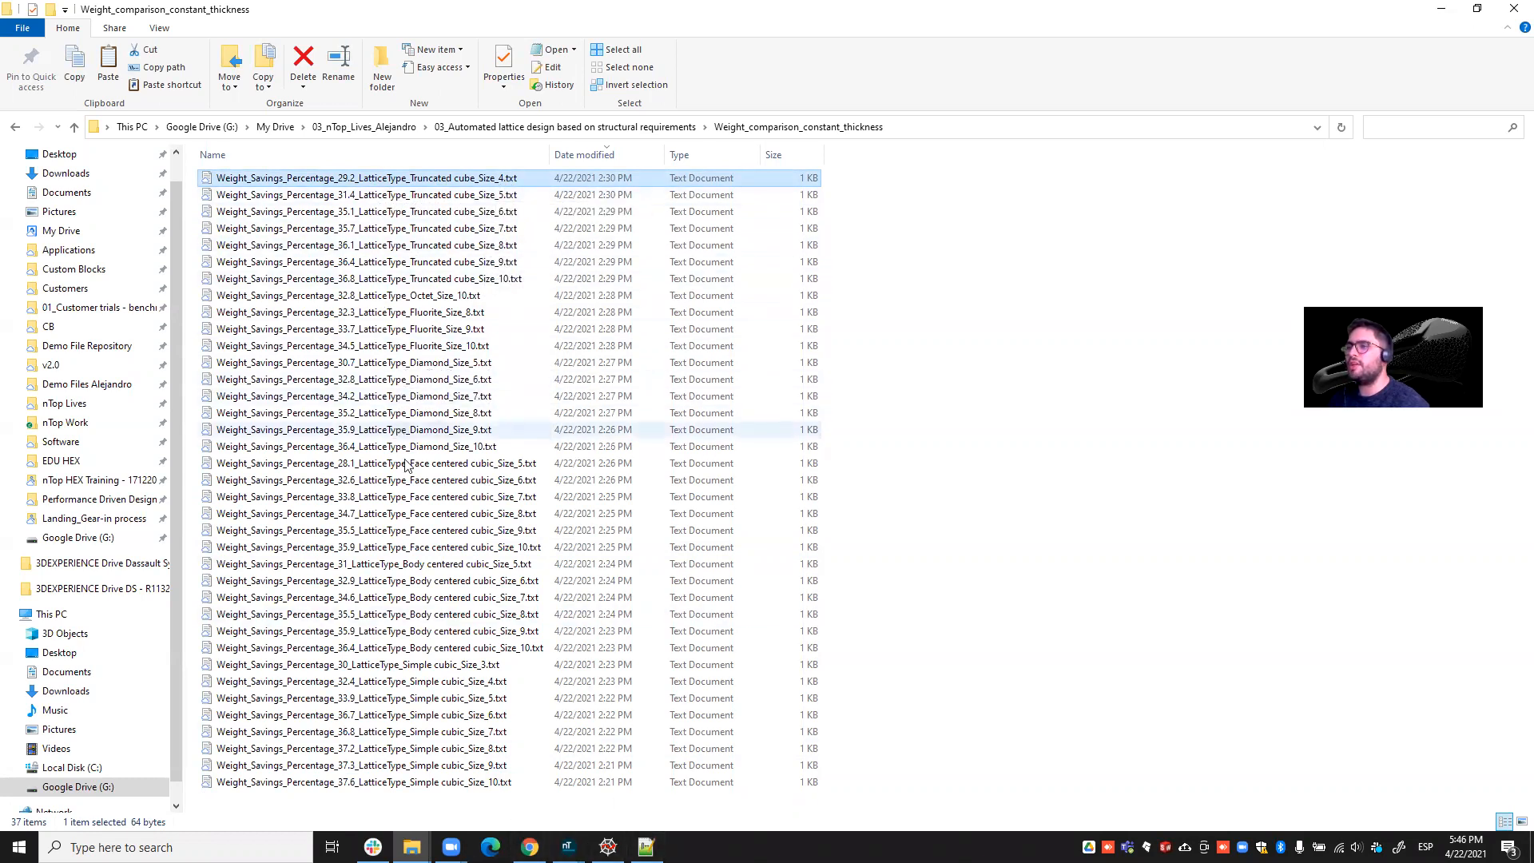
# - Switch from the weight-savings folder to the displacement-requirement results table slide
pyautogui.click(529, 847)
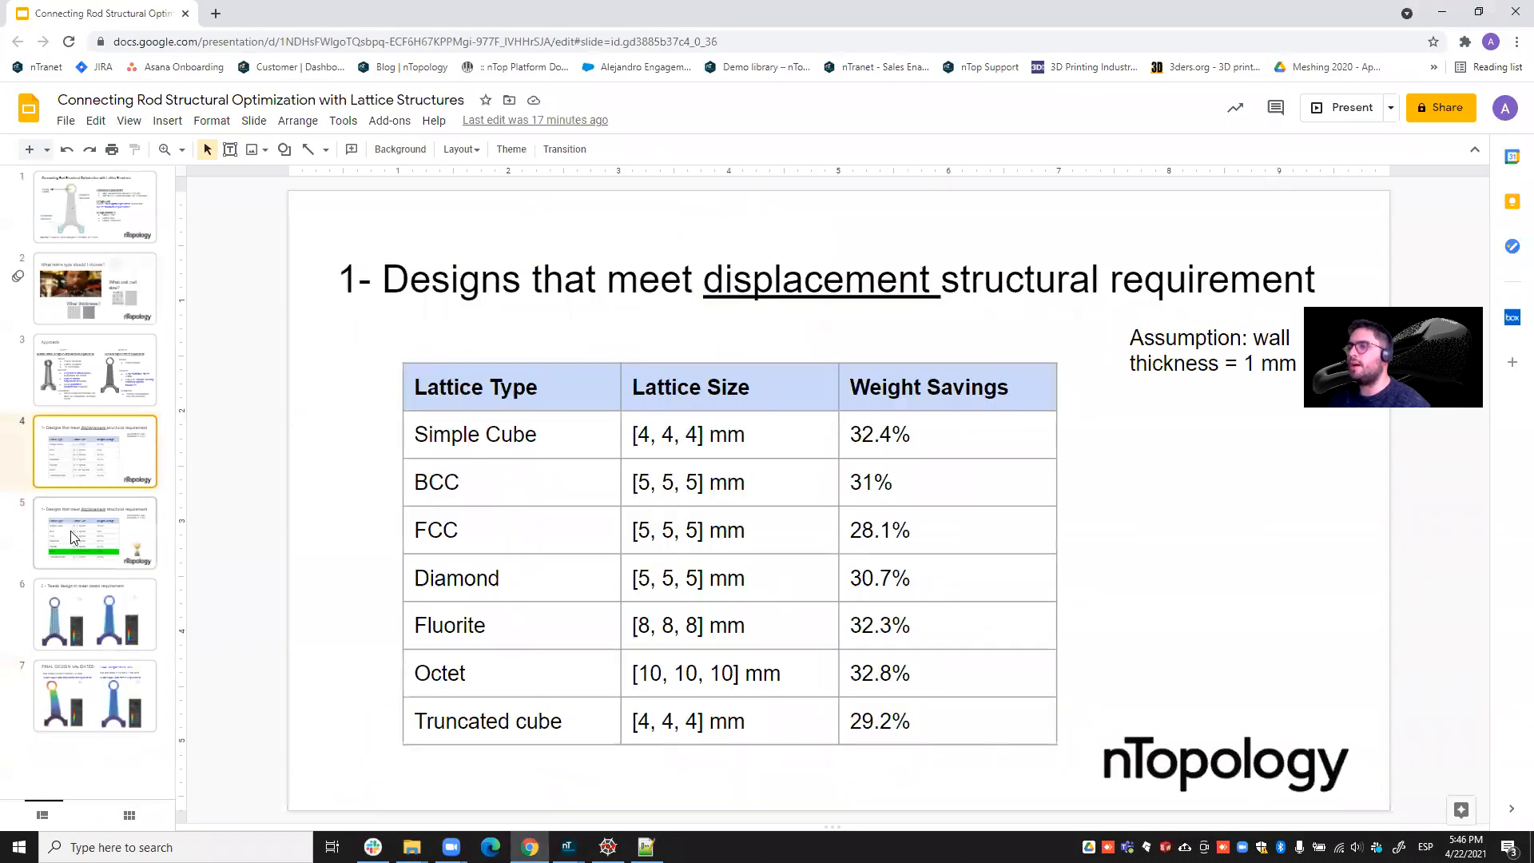
# - Review slide 4's table of qualifying lattice designs and return to the weight-savings files
pyautogui.click(94, 534)
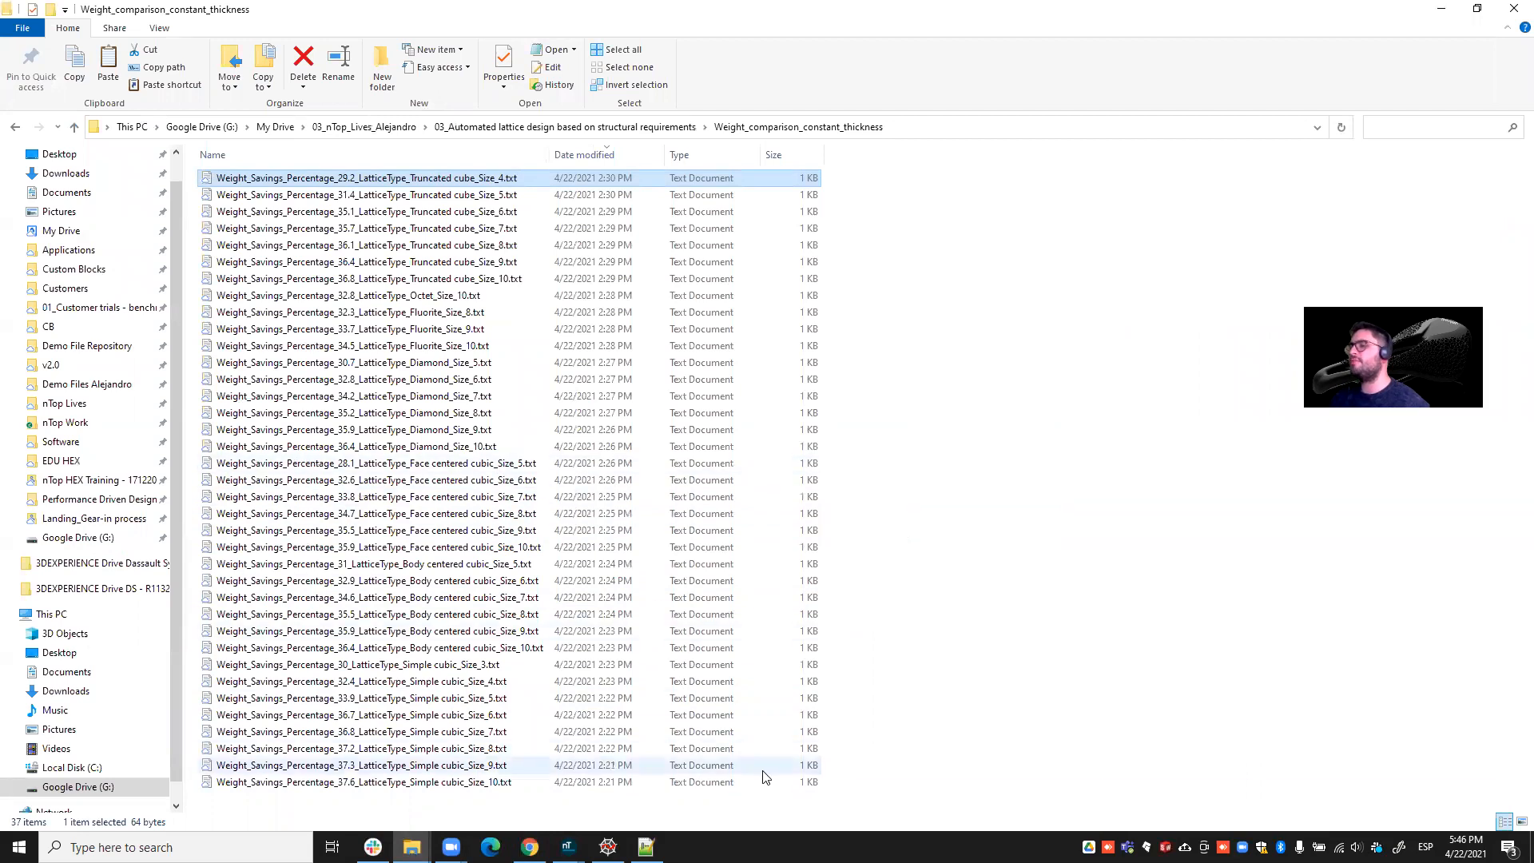
# - View the slide highlighting Octet [10, 10, 10] mm at 32.8% savings, then the Octet rod stress contour
pyautogui.click(392, 781)
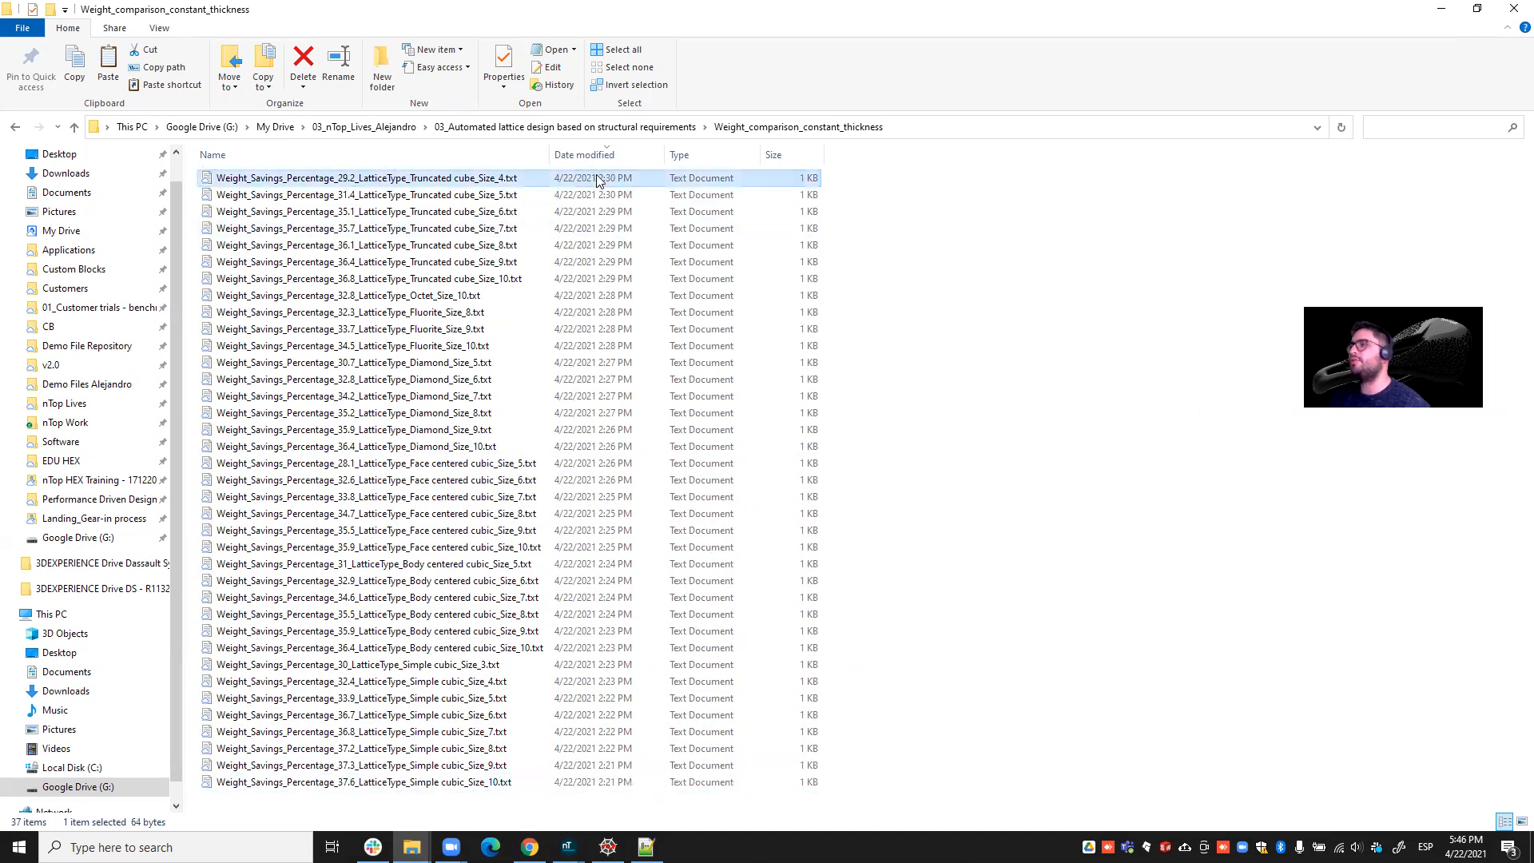
pyautogui.moveTo(892, 259)
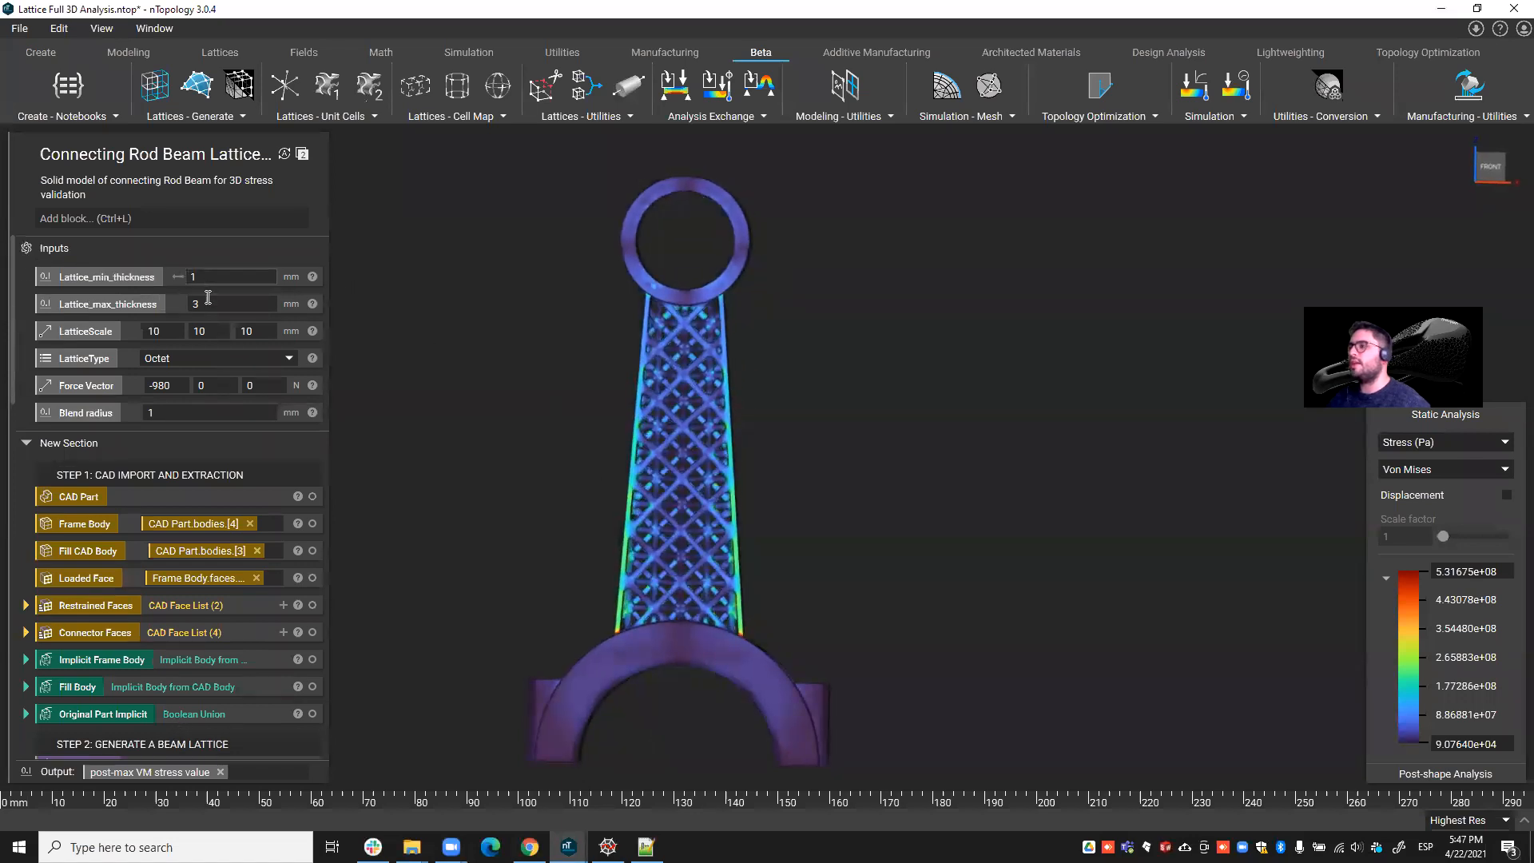
pyautogui.click(529, 847)
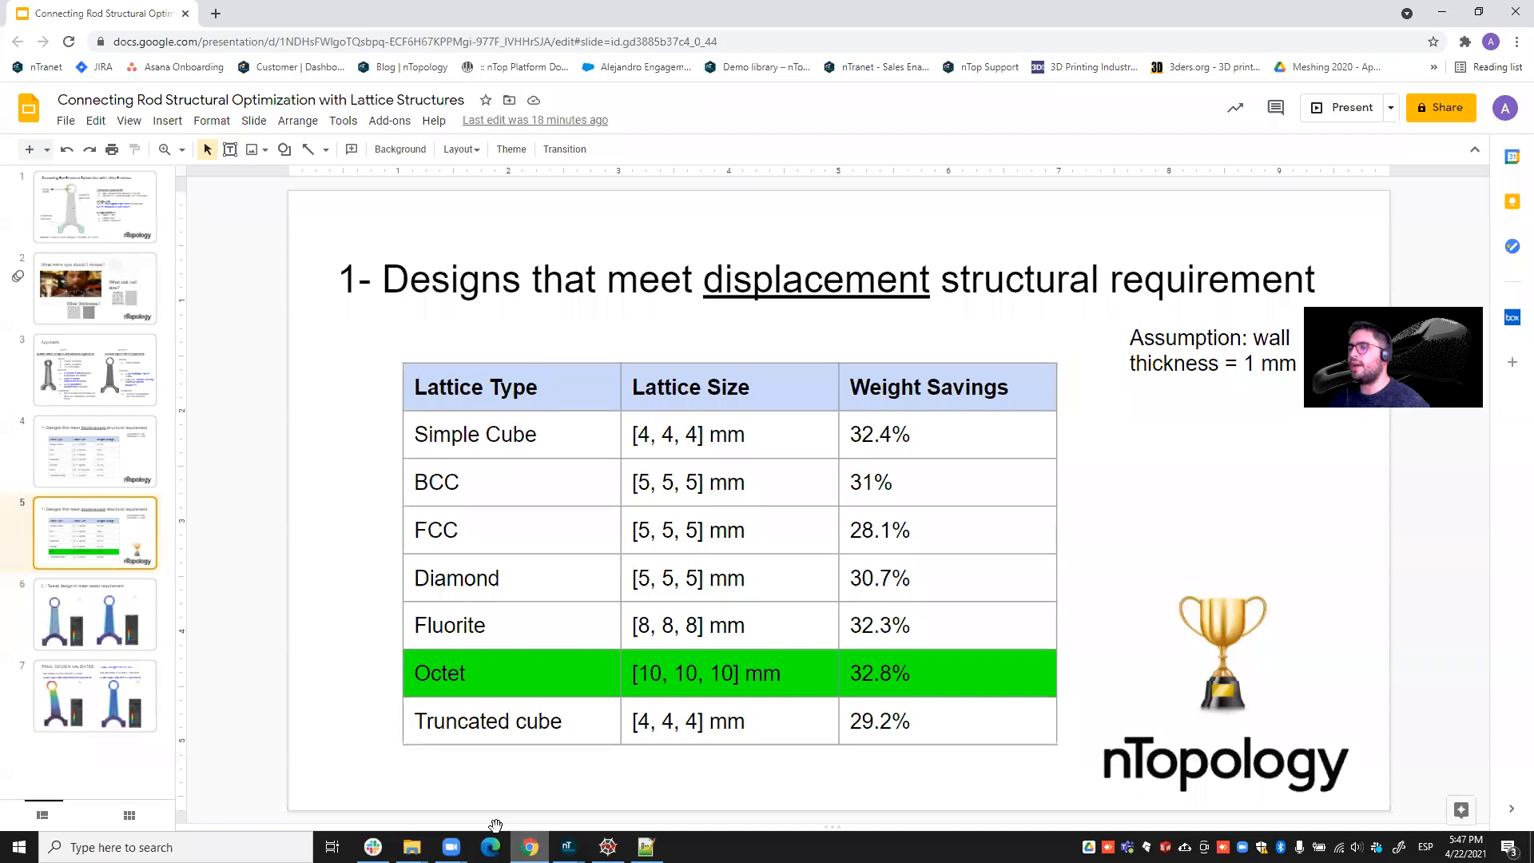
pyautogui.click(96, 695)
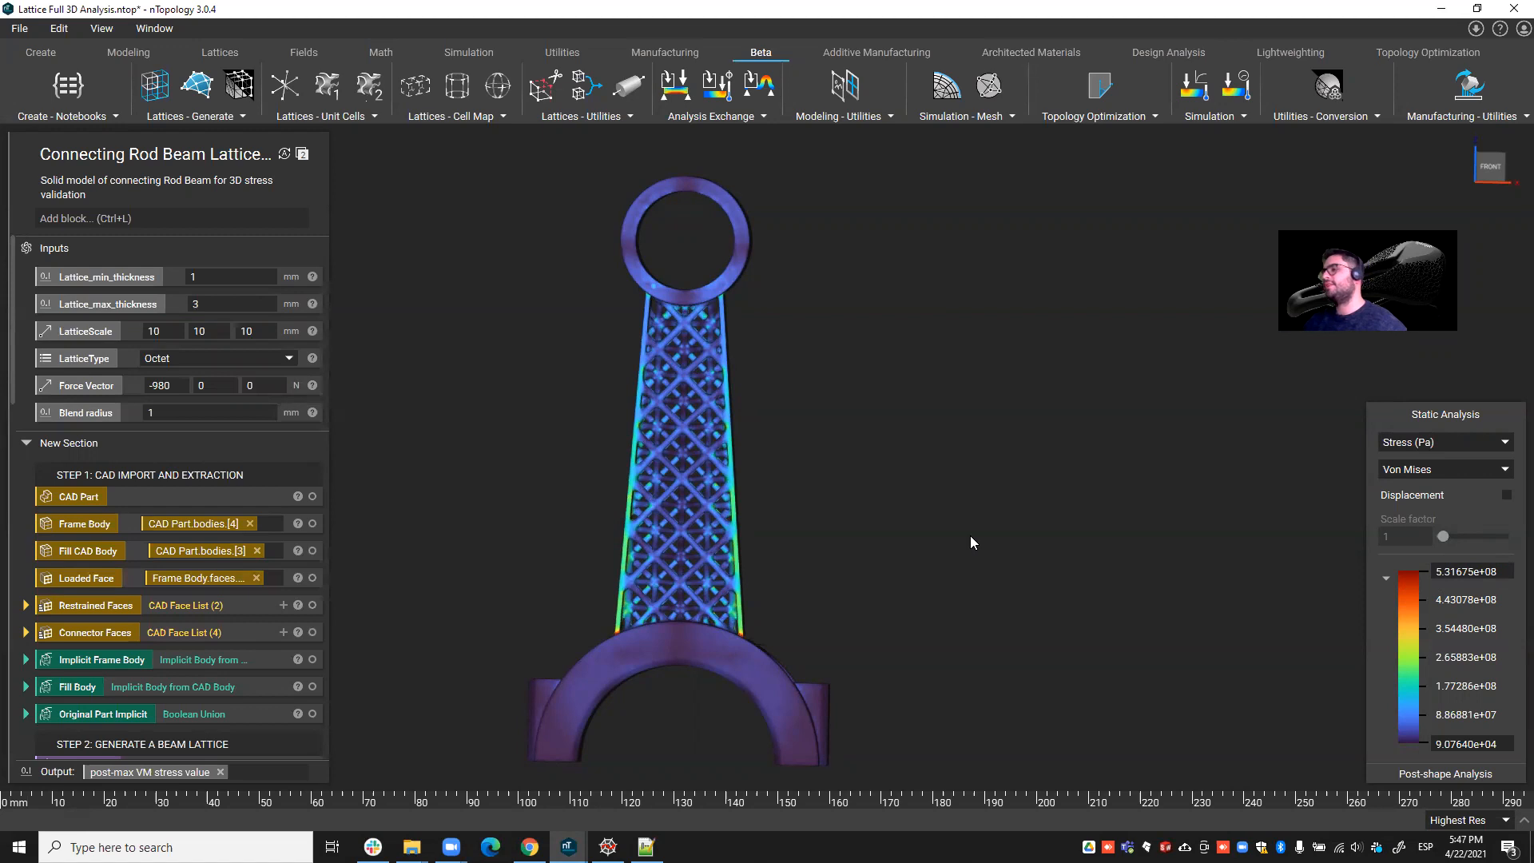
pyautogui.moveTo(988, 528)
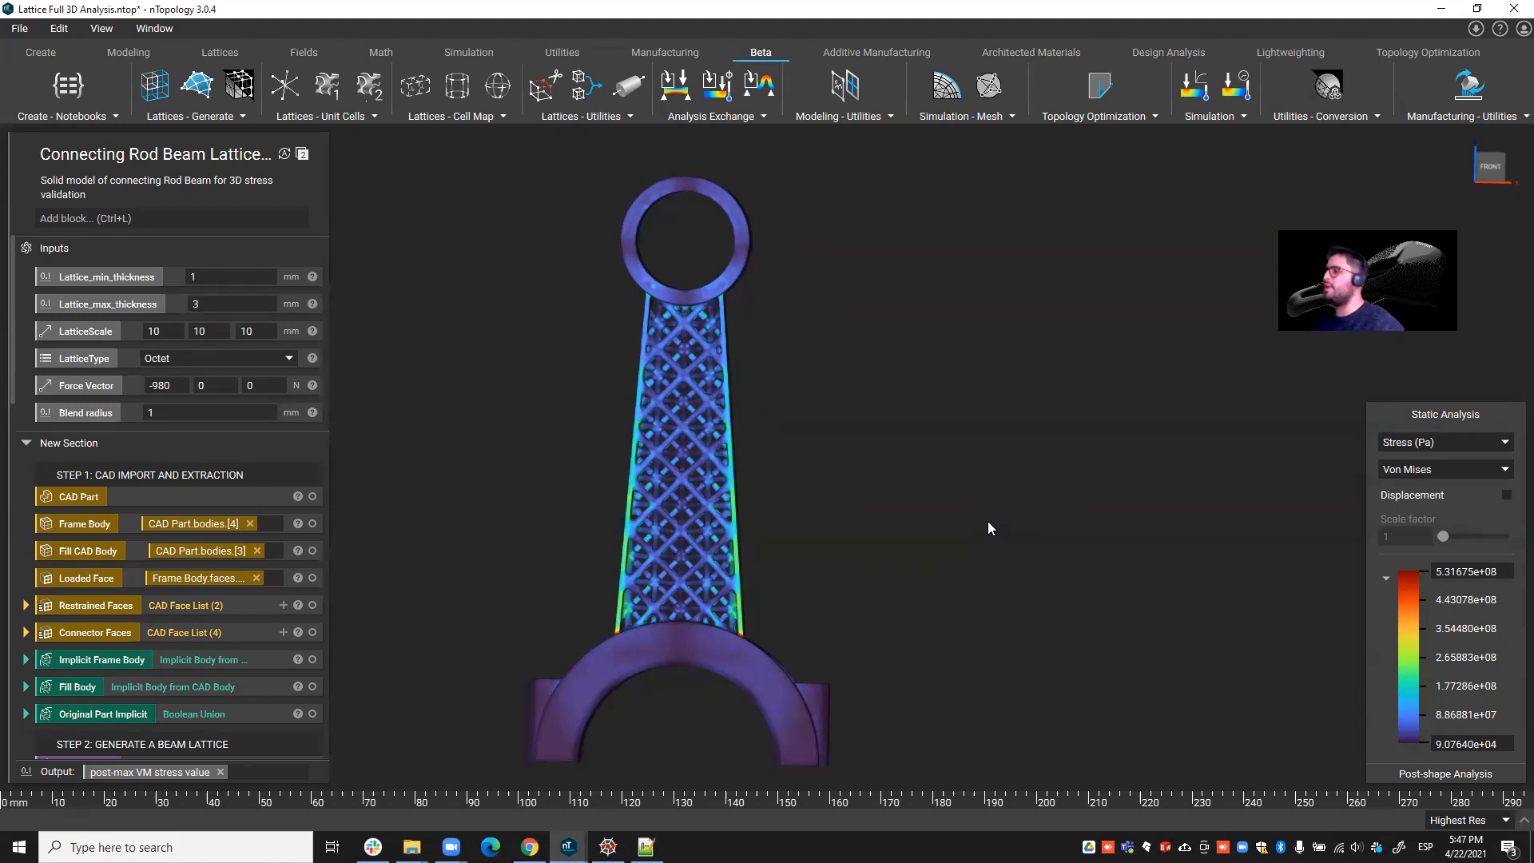
pyautogui.moveTo(1021, 524)
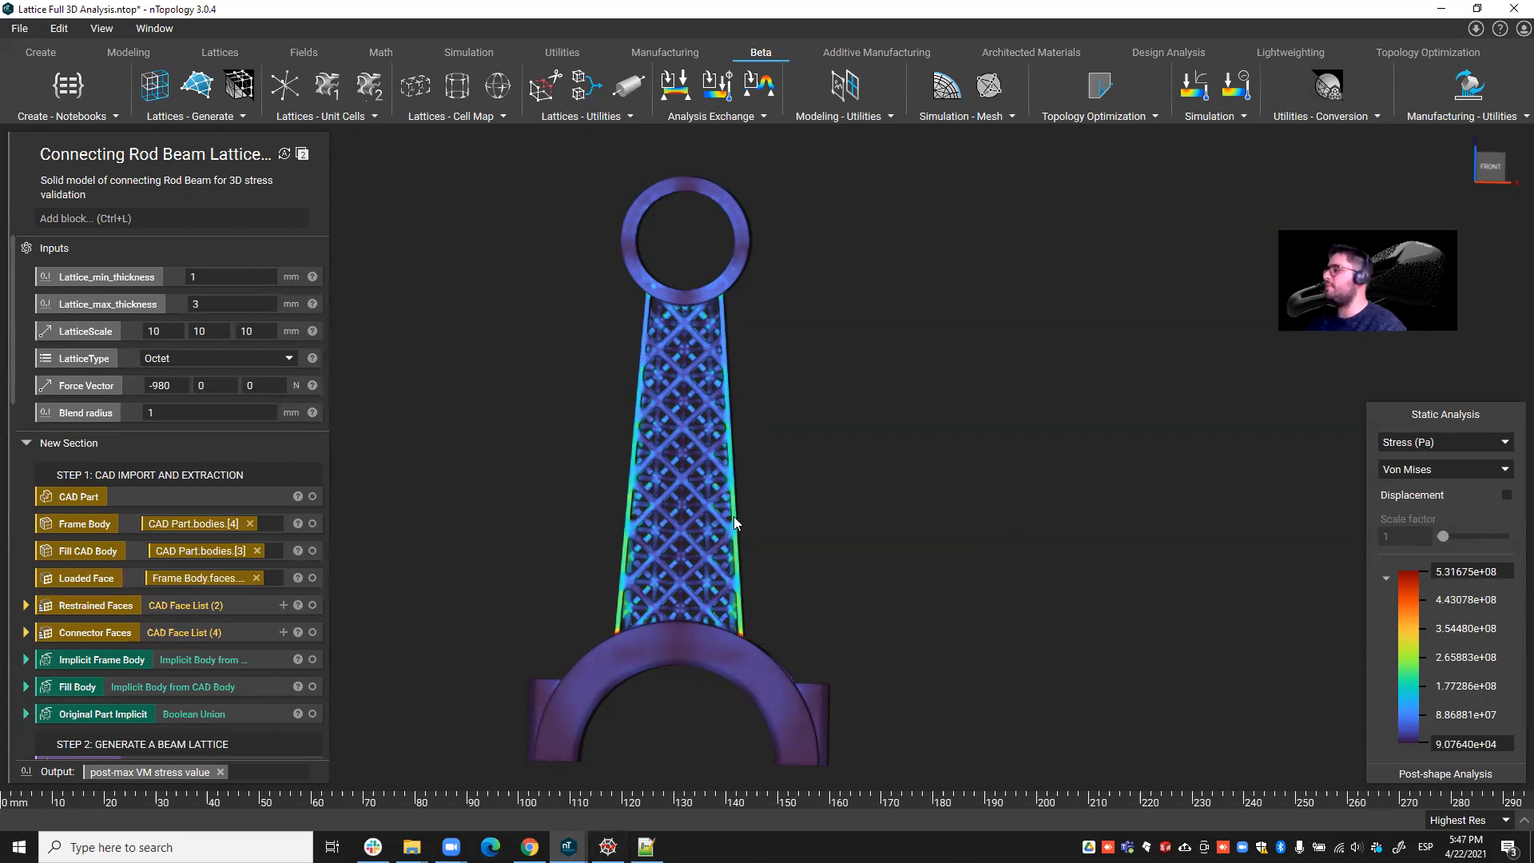
pyautogui.moveTo(830, 441)
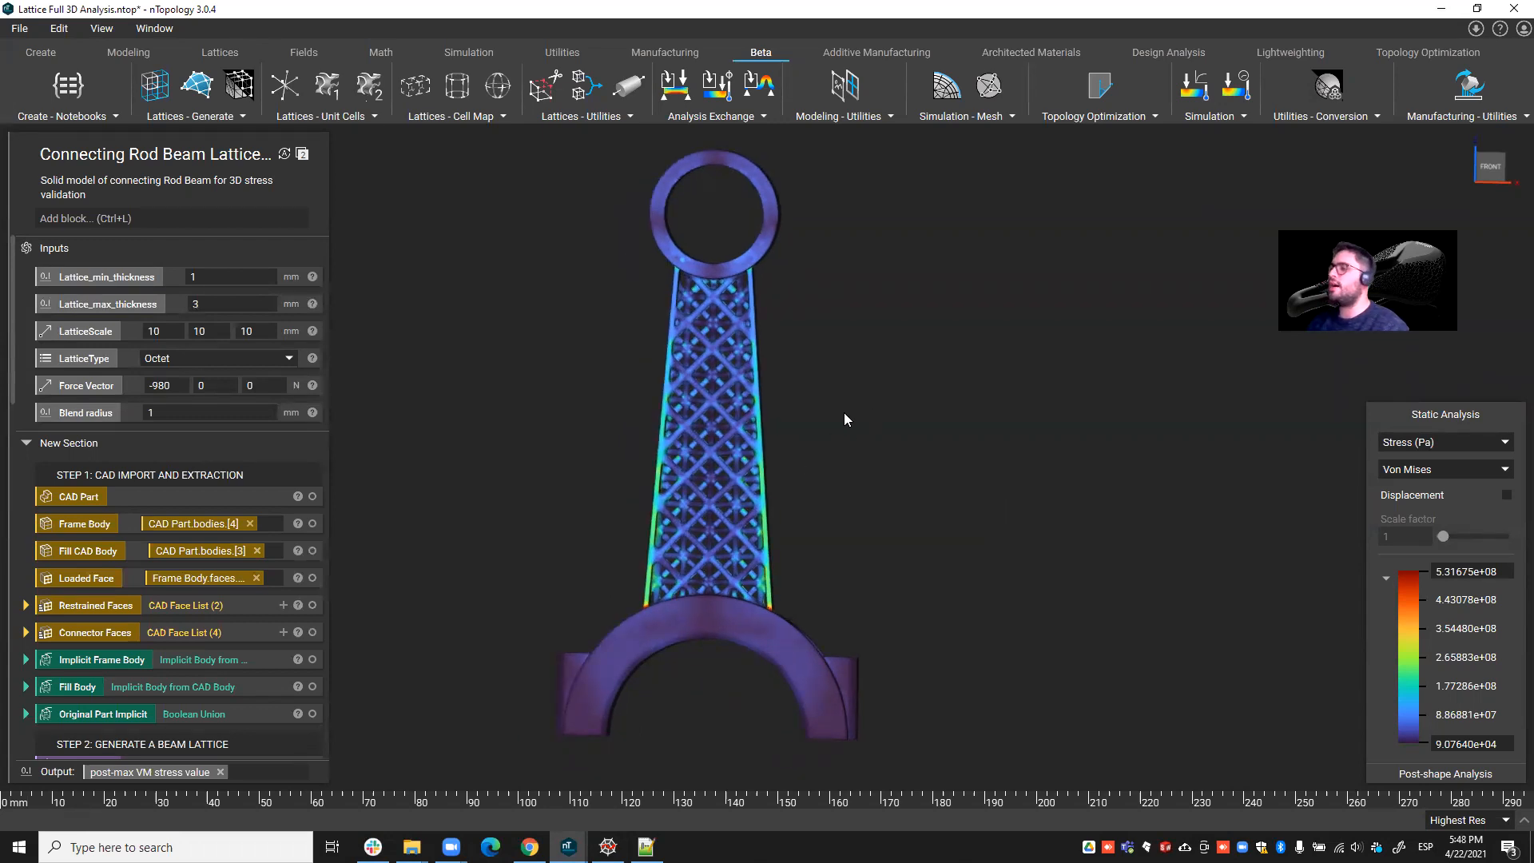
pyautogui.moveTo(871, 475)
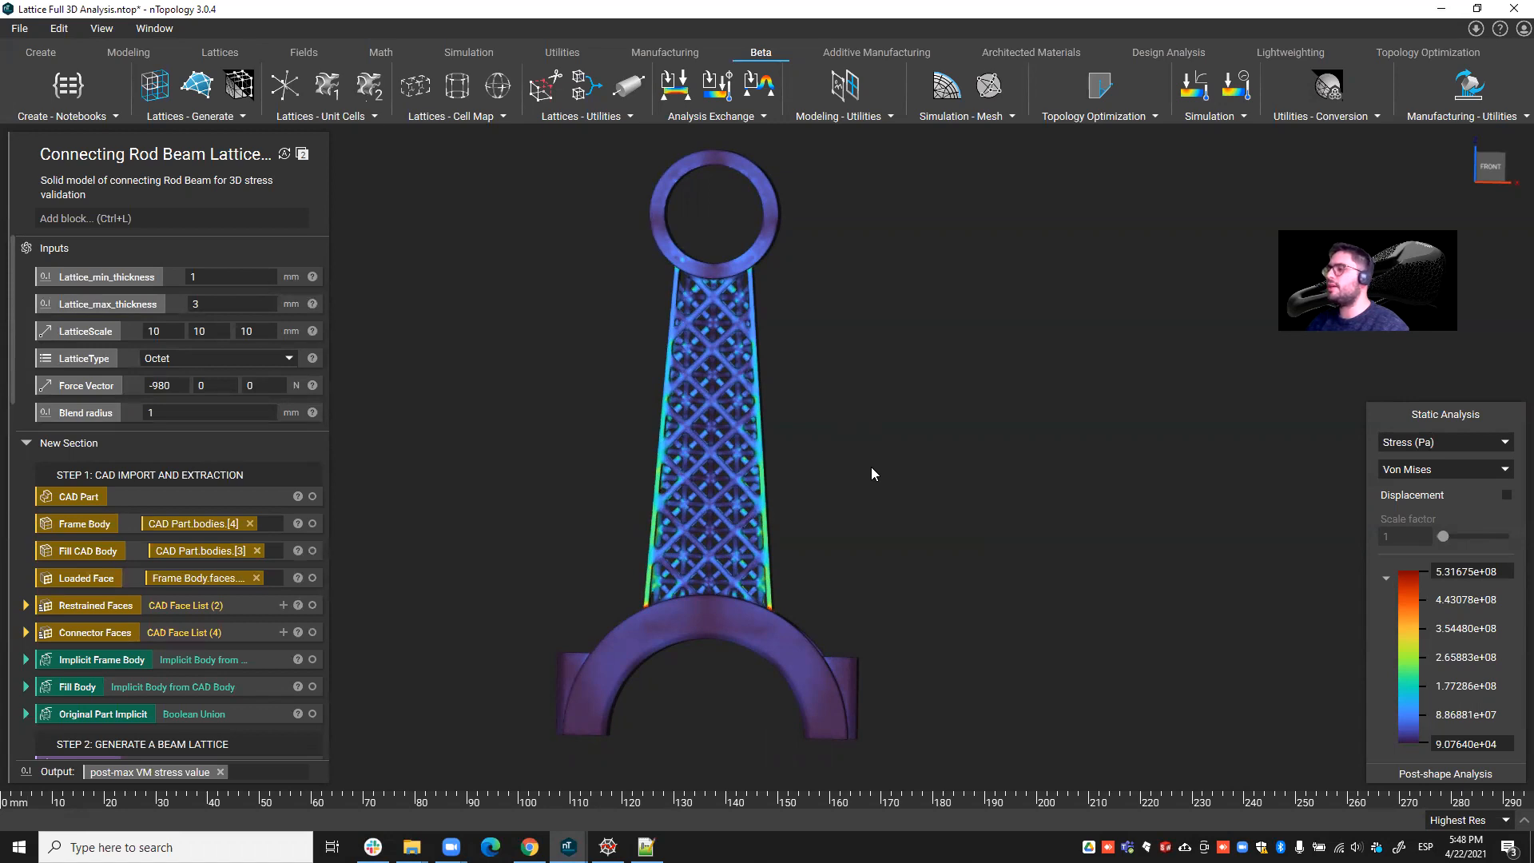